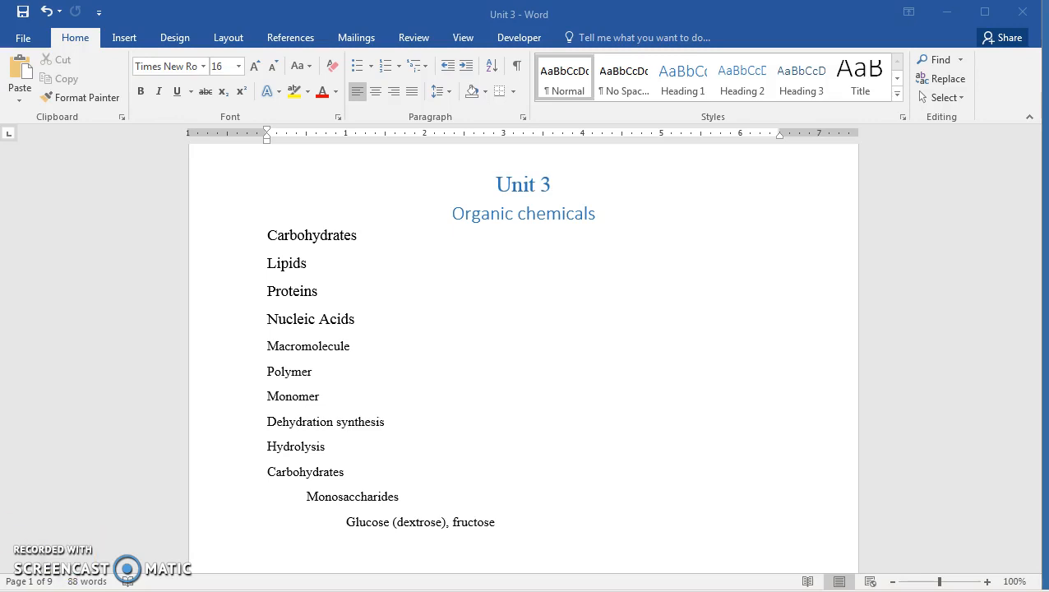
{"action": "mouse_move", "coordinate": [343, 353]}
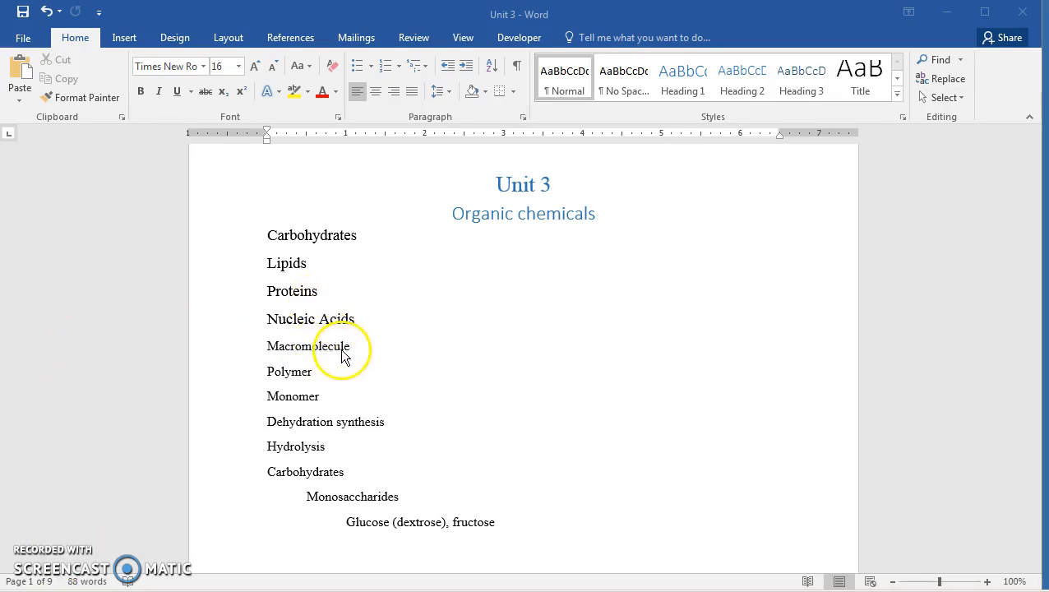
{"action": "mouse_move", "coordinate": [367, 356]}
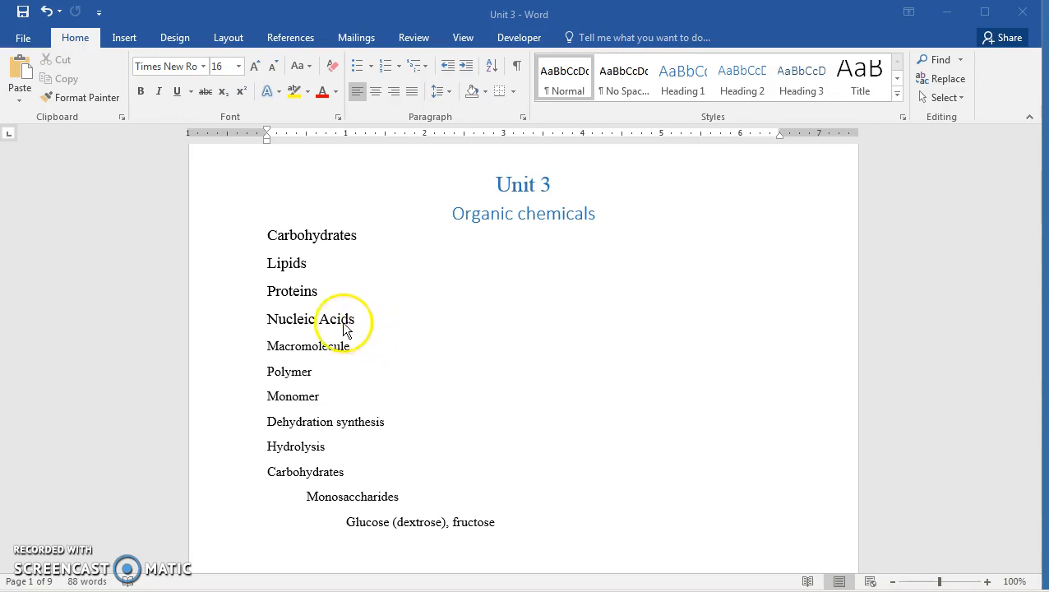
{"action": "mouse_move", "coordinate": [390, 300]}
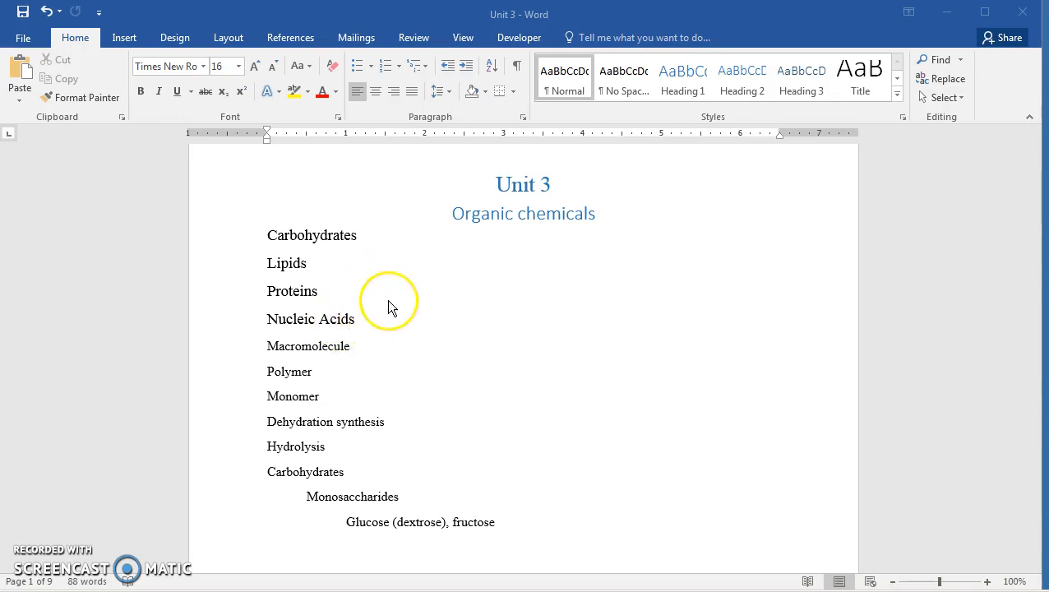
{"action": "mouse_move", "coordinate": [392, 306]}
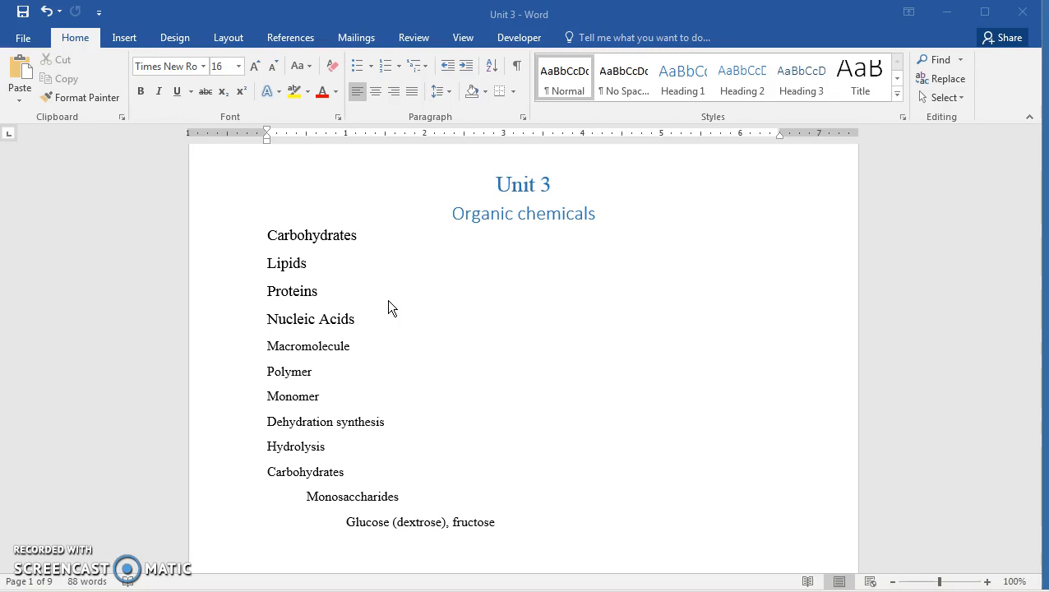
{"action": "mouse_move", "coordinate": [329, 296]}
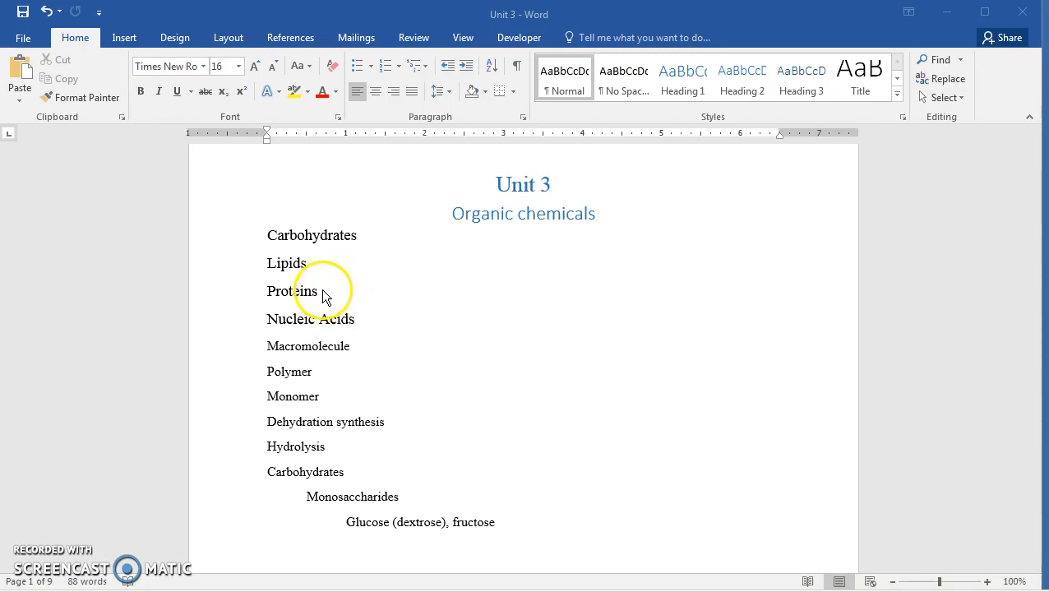
{"action": "mouse_move", "coordinate": [329, 288]}
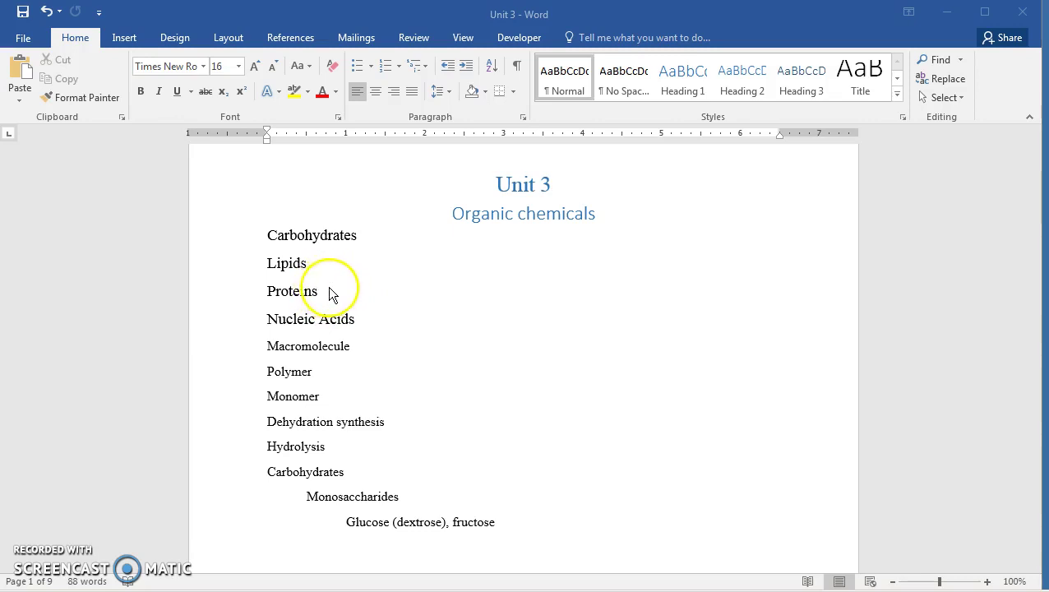
{"action": "mouse_move", "coordinate": [340, 378]}
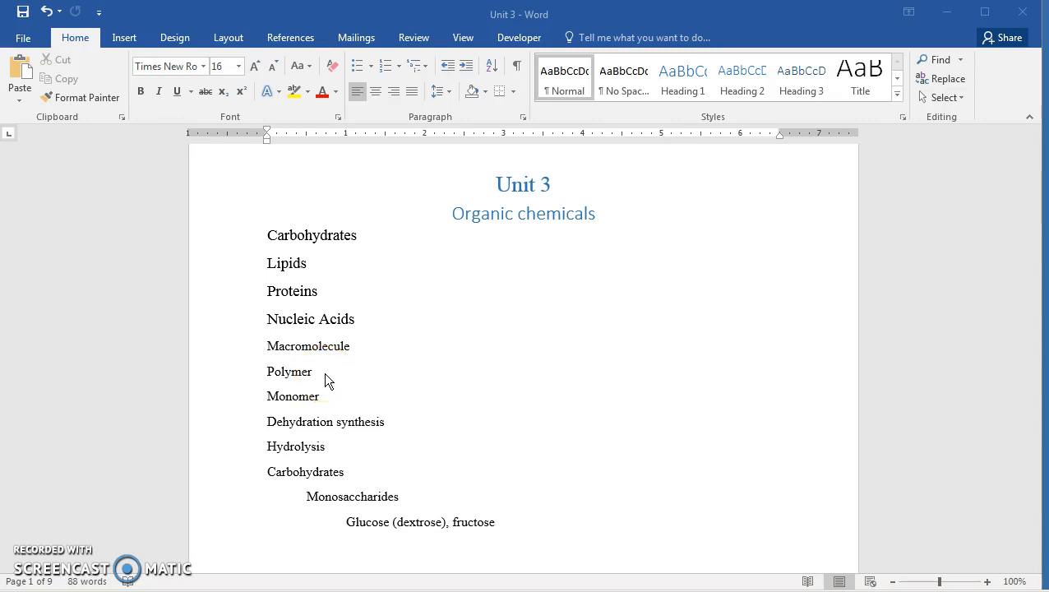
{"action": "mouse_move", "coordinate": [331, 391]}
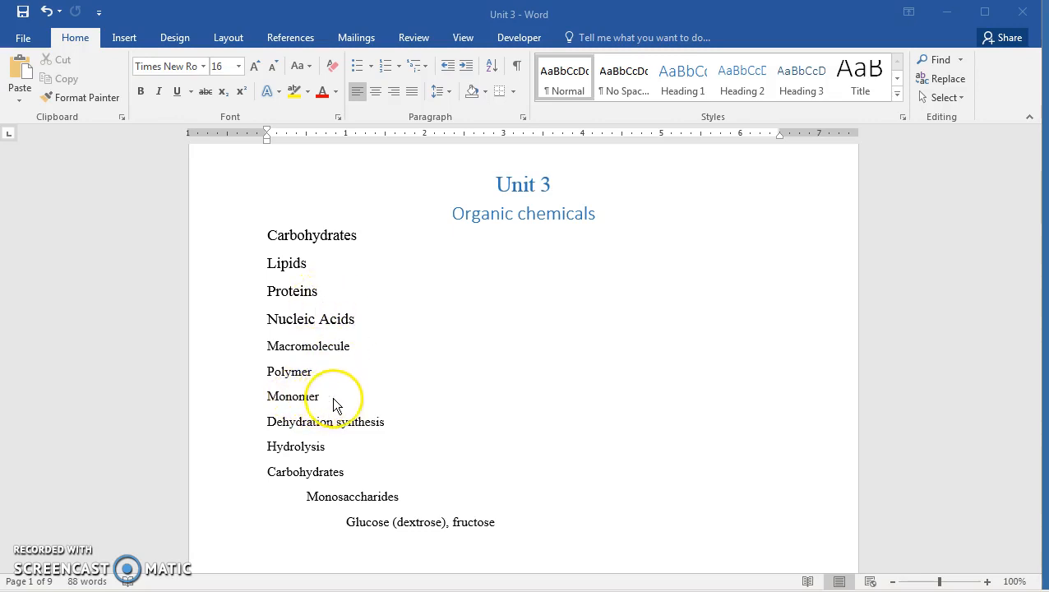
{"action": "mouse_move", "coordinate": [327, 386]}
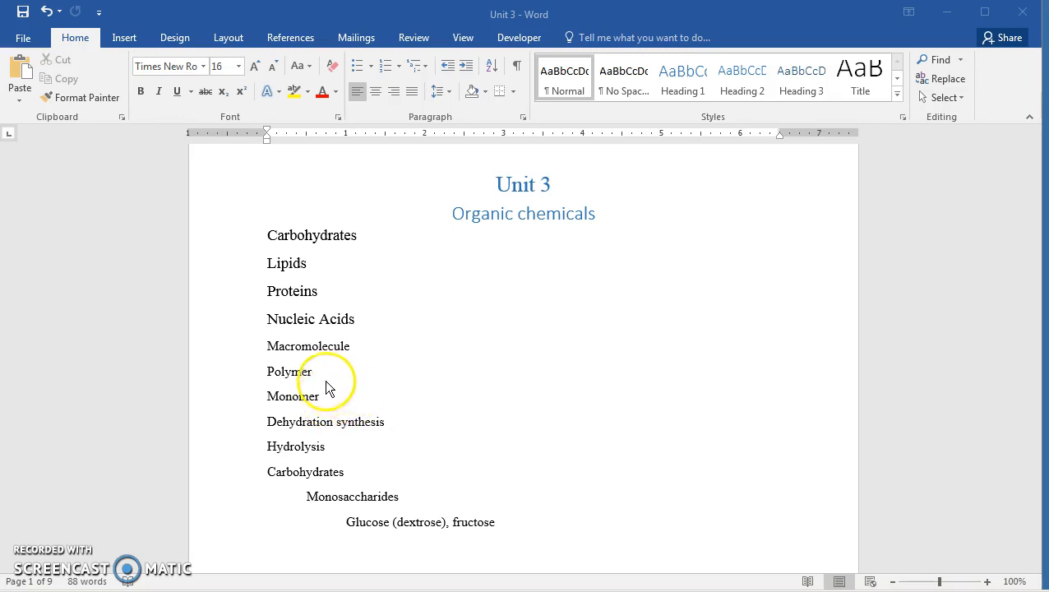
{"action": "mouse_move", "coordinate": [286, 371]}
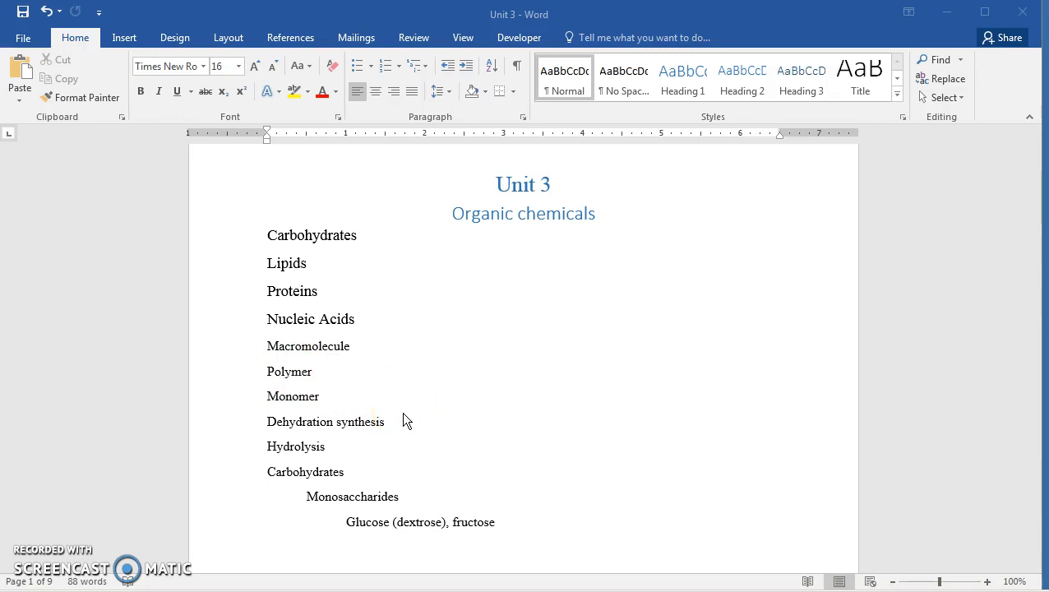
{"action": "mouse_move", "coordinate": [345, 321]}
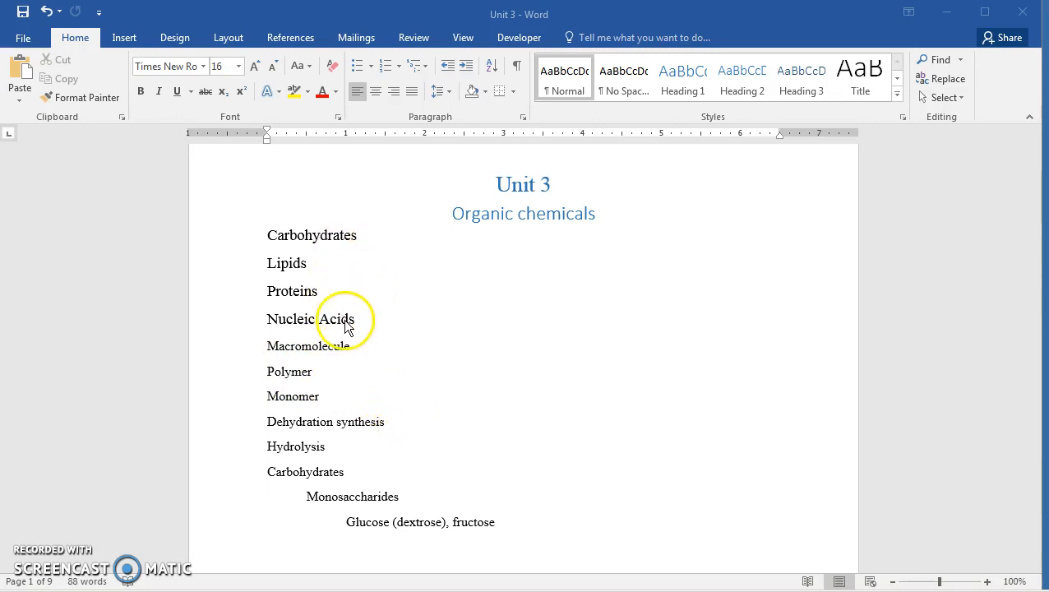
{"action": "mouse_move", "coordinate": [363, 431]}
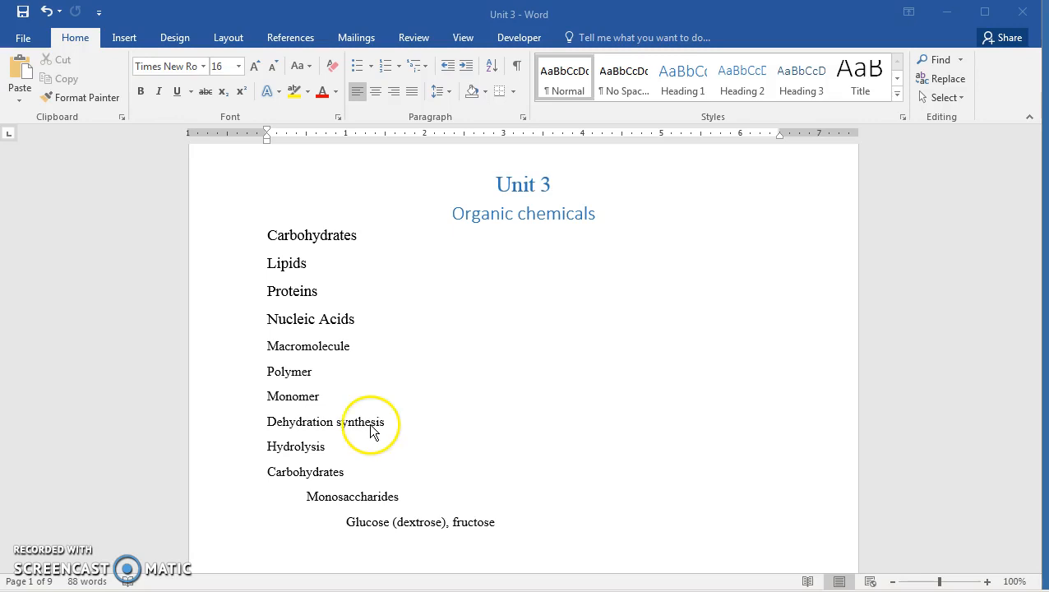
{"action": "mouse_move", "coordinate": [378, 431]}
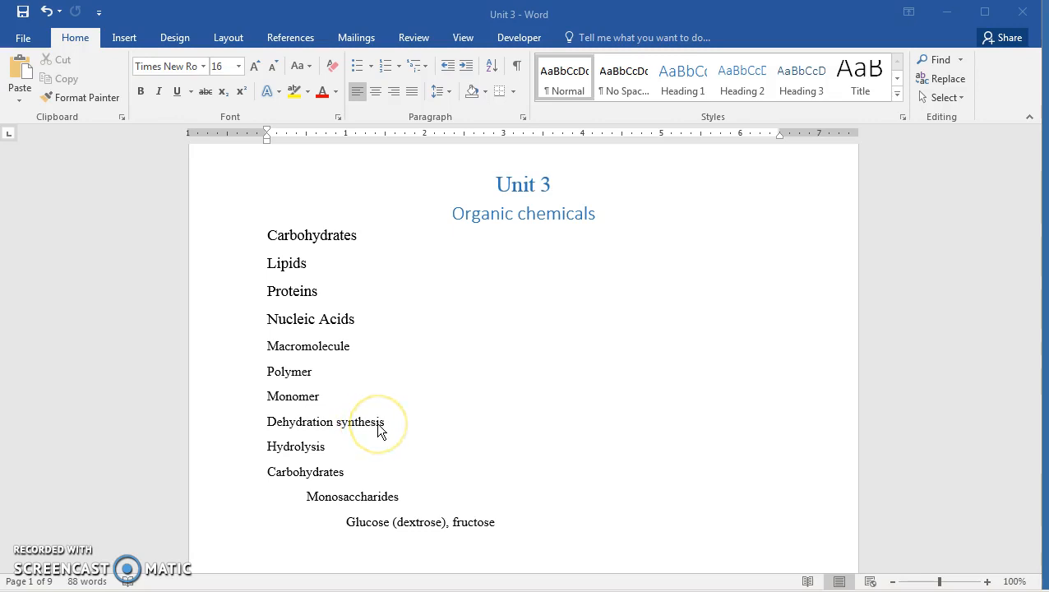
{"action": "mouse_move", "coordinate": [363, 432]}
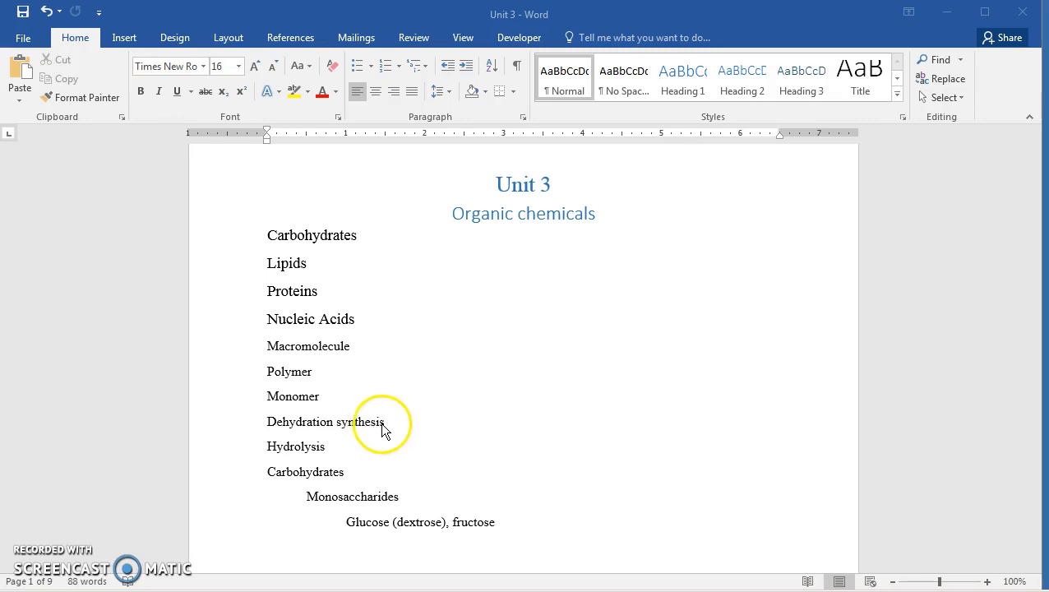
{"action": "mouse_move", "coordinate": [301, 434]}
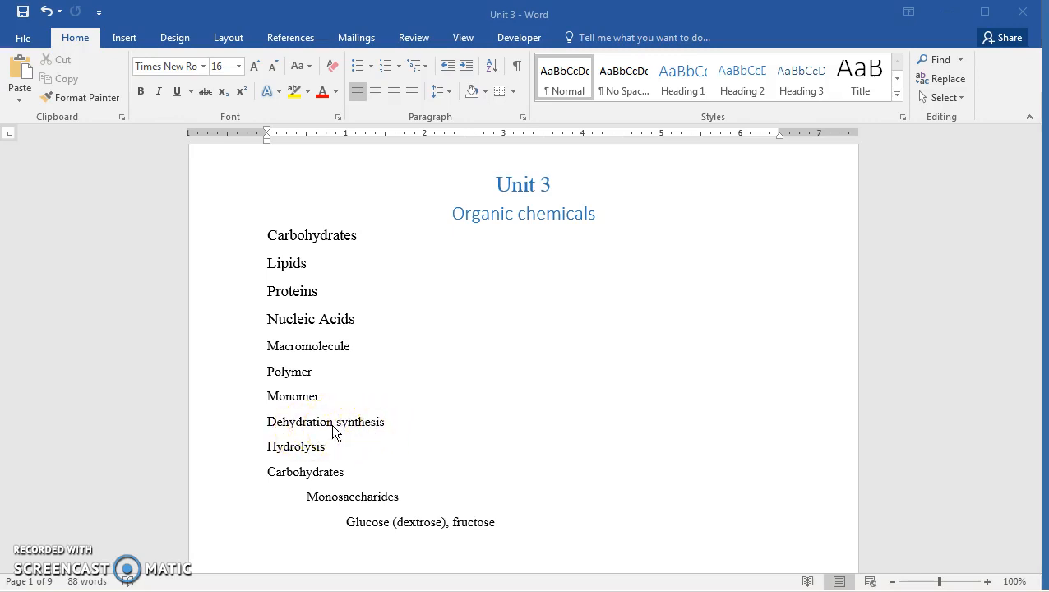
{"action": "mouse_move", "coordinate": [377, 430]}
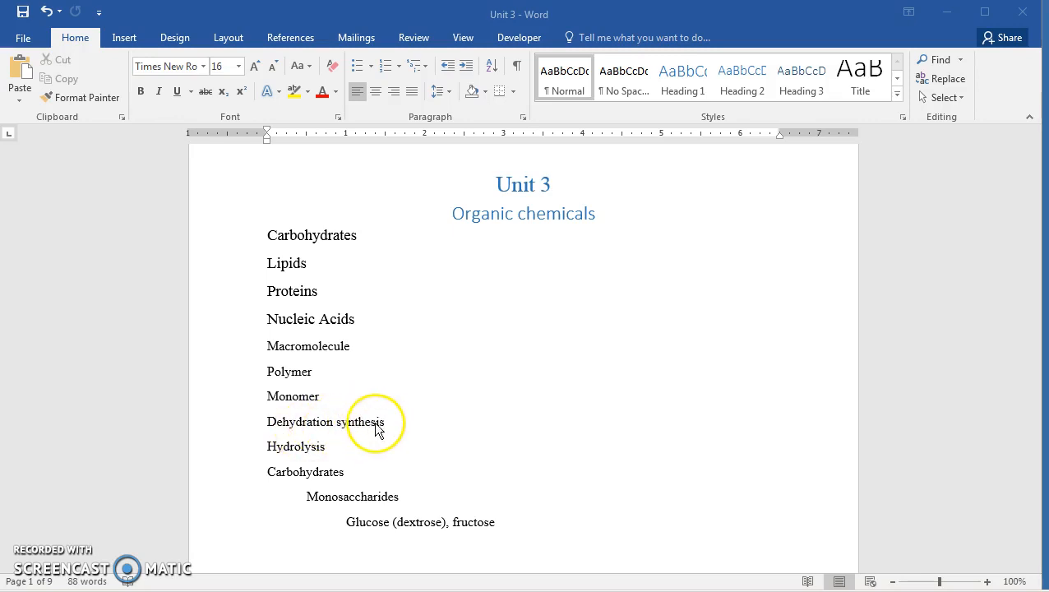
{"action": "mouse_move", "coordinate": [386, 432]}
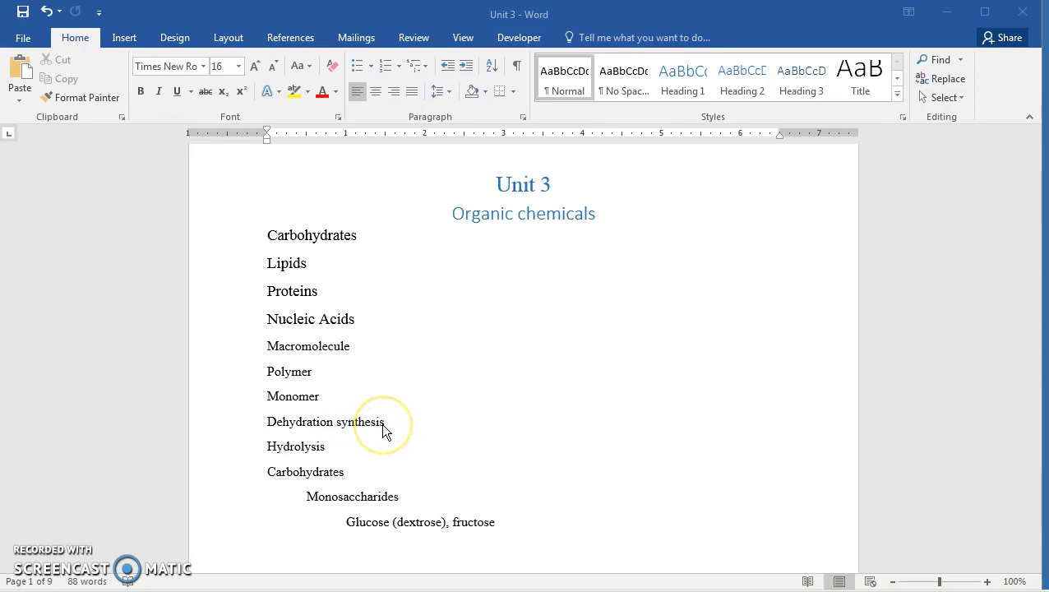
{"action": "mouse_move", "coordinate": [387, 431]}
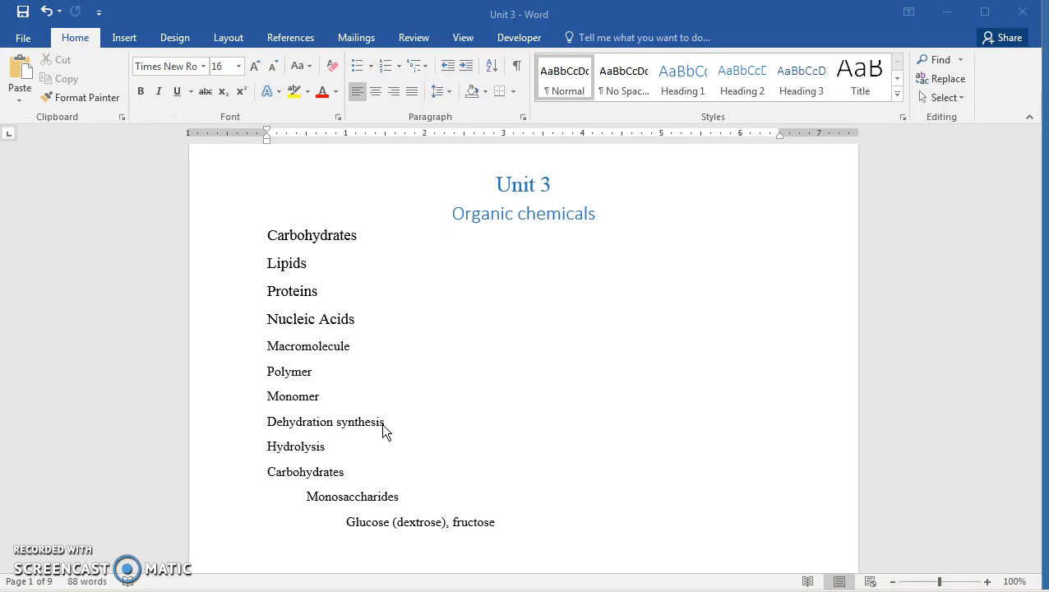
{"action": "mouse_move", "coordinate": [348, 456]}
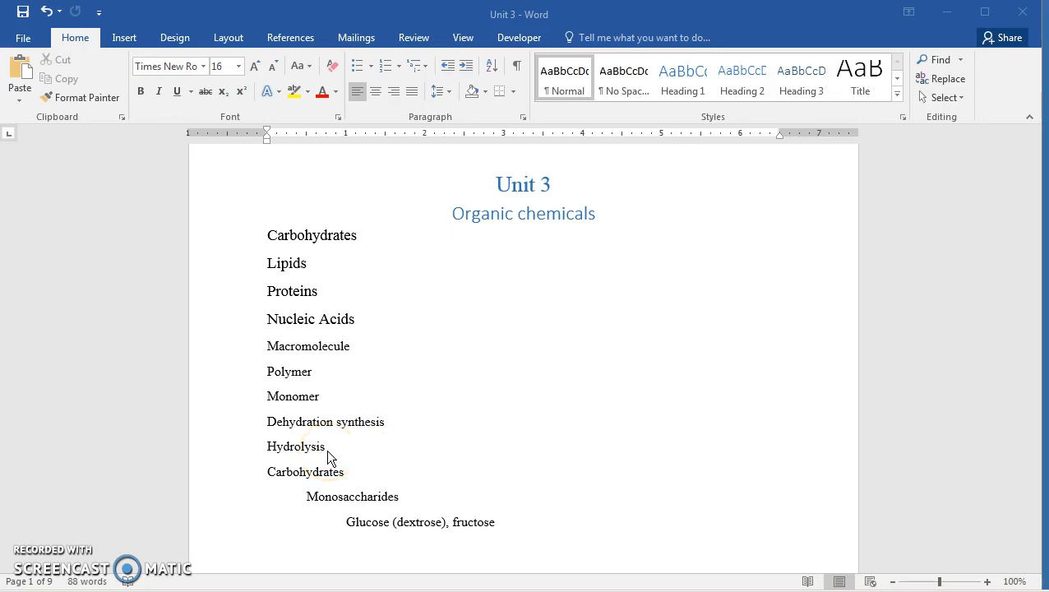
{"action": "mouse_move", "coordinate": [334, 458]}
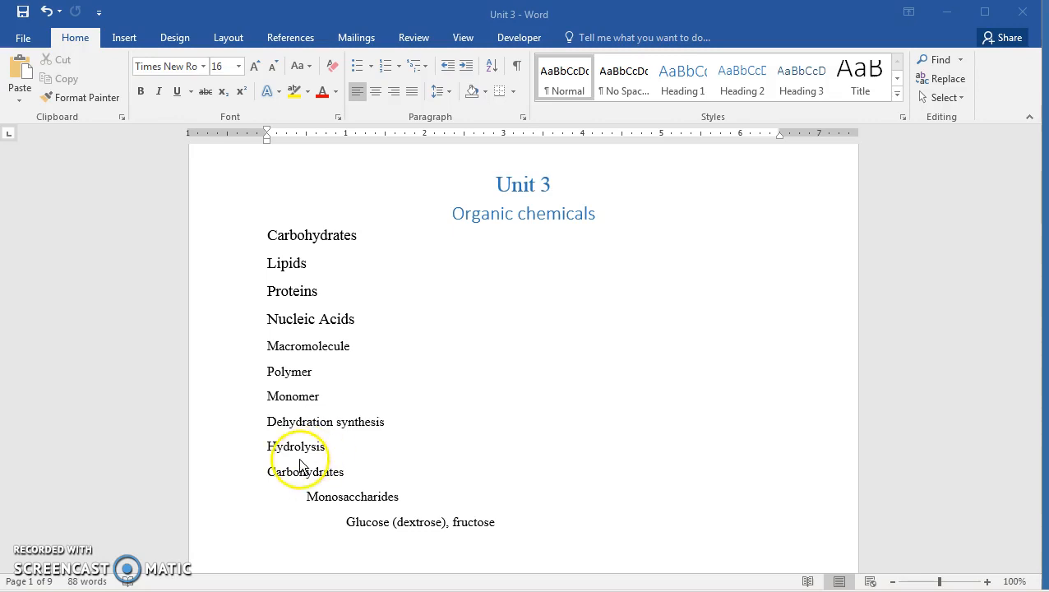
{"action": "mouse_move", "coordinate": [304, 448]}
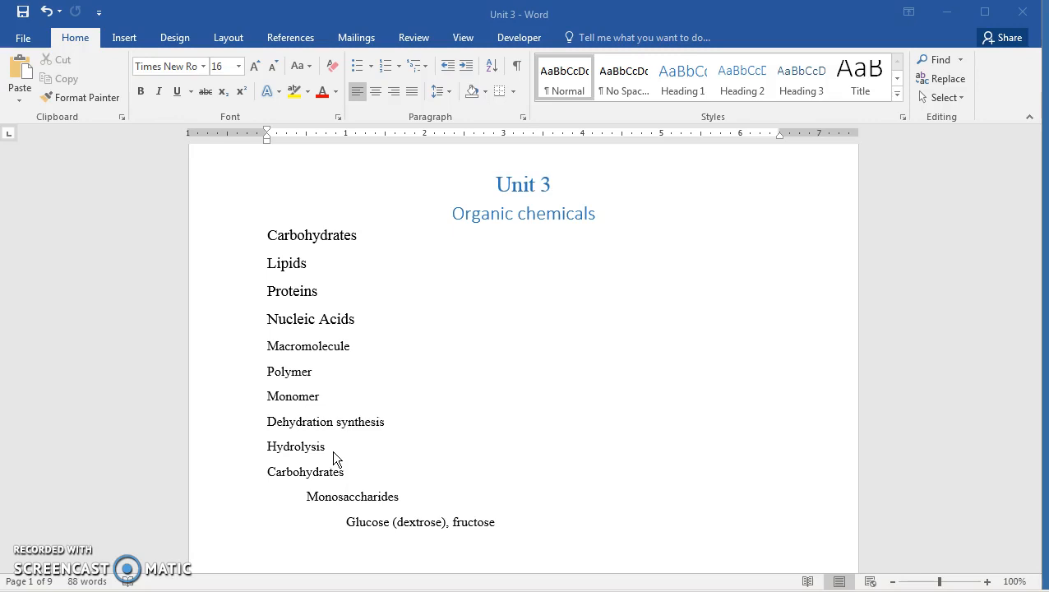
{"action": "mouse_move", "coordinate": [388, 433]}
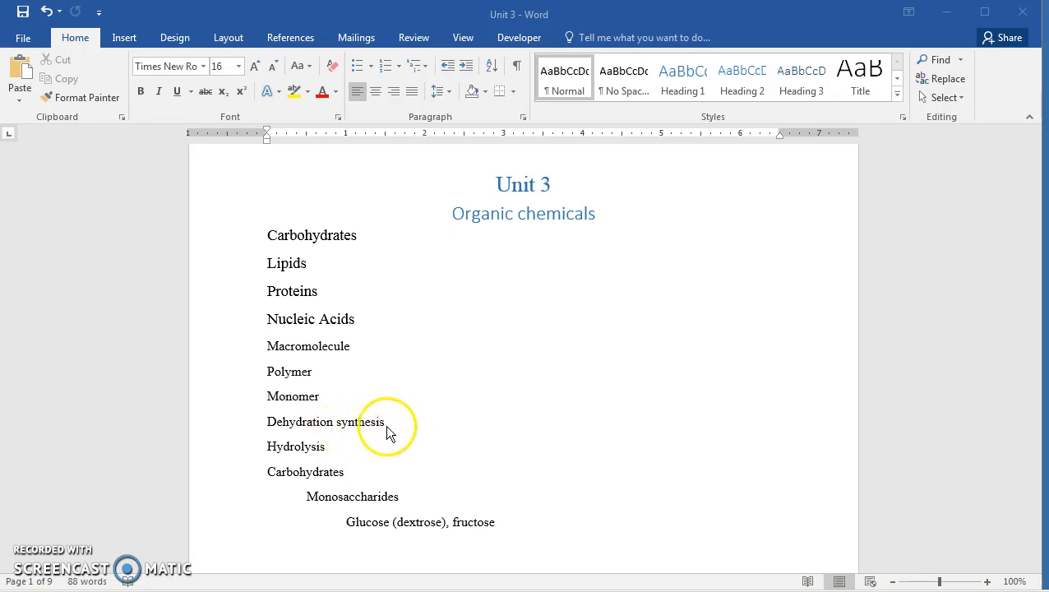
{"action": "mouse_move", "coordinate": [331, 460]}
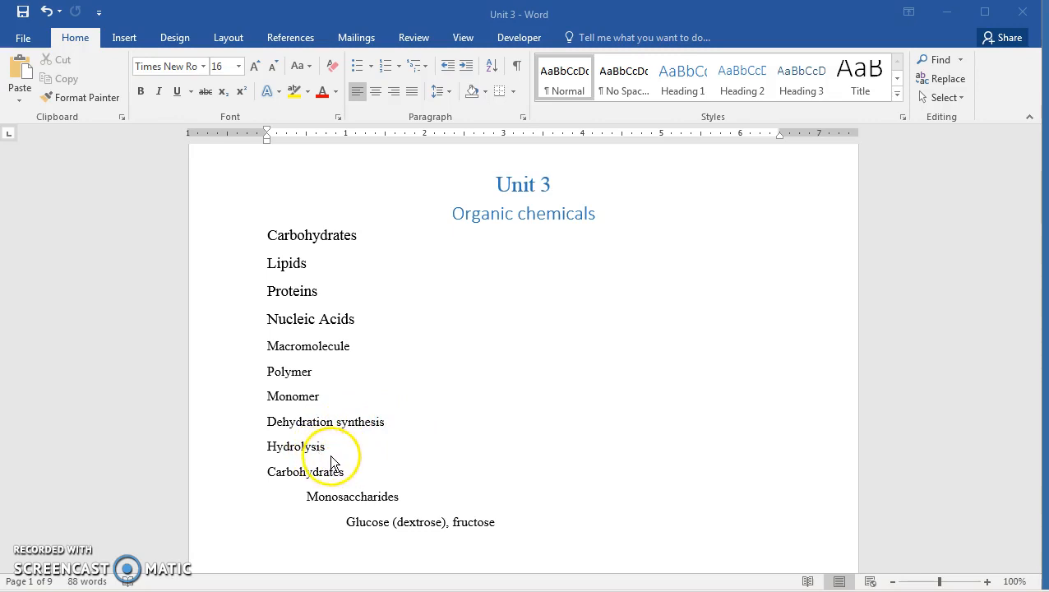
{"action": "mouse_move", "coordinate": [344, 434]}
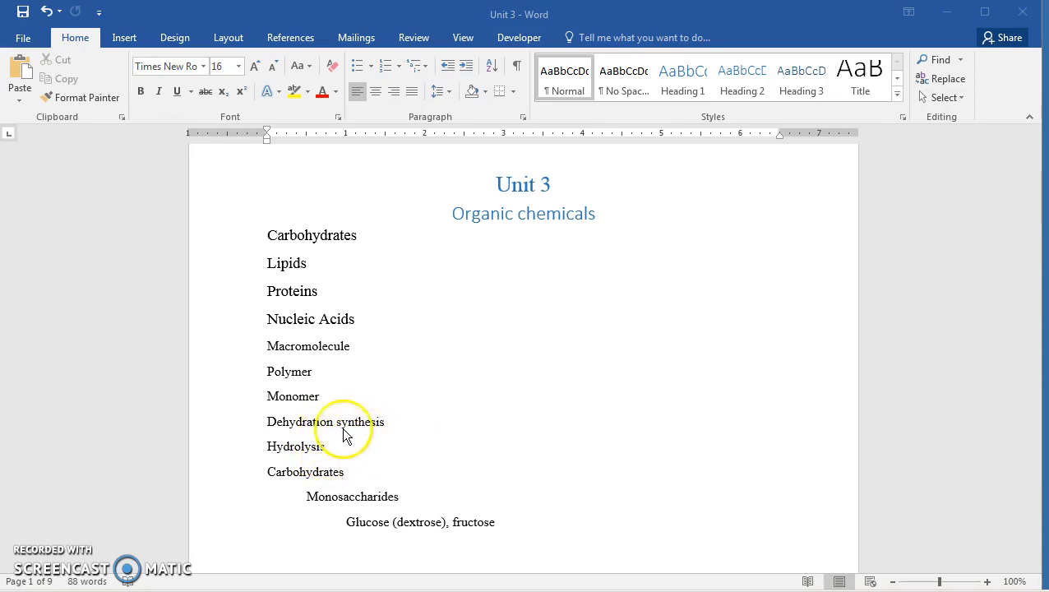
{"action": "mouse_move", "coordinate": [384, 449]}
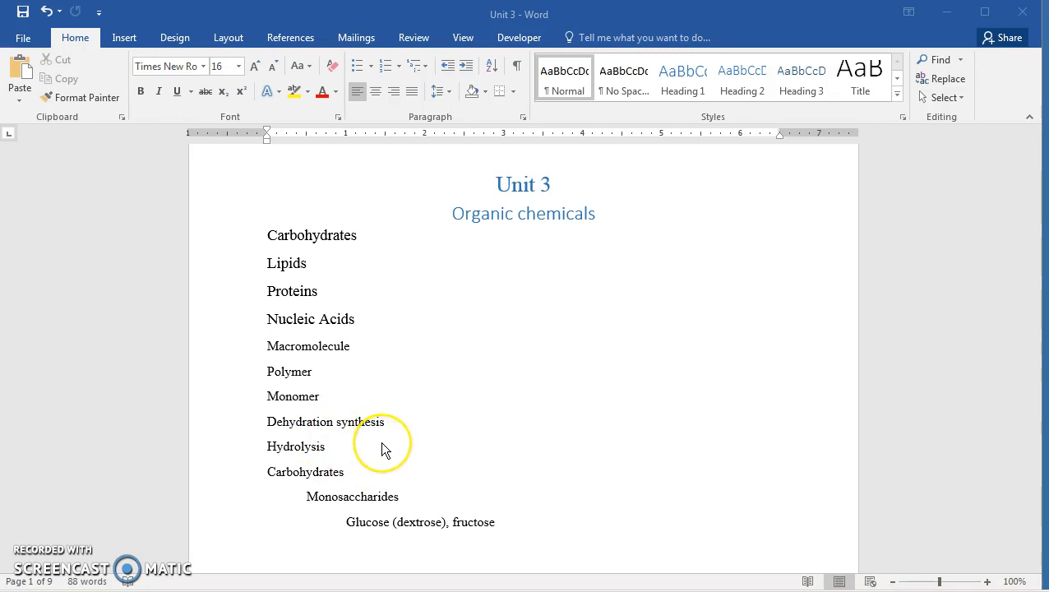
{"action": "mouse_move", "coordinate": [483, 453]}
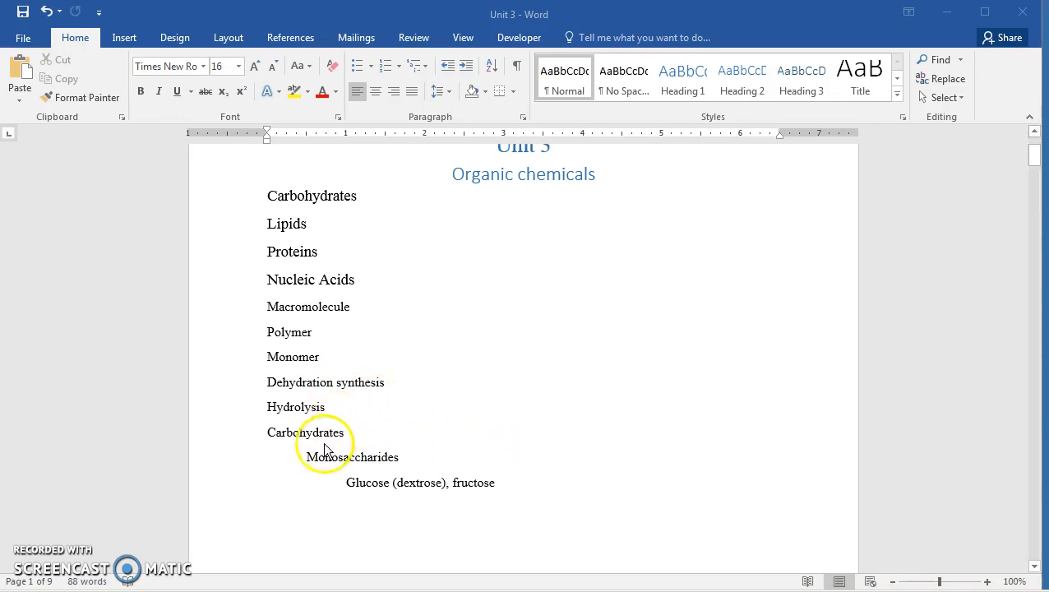
{"action": "mouse_move", "coordinate": [436, 434]}
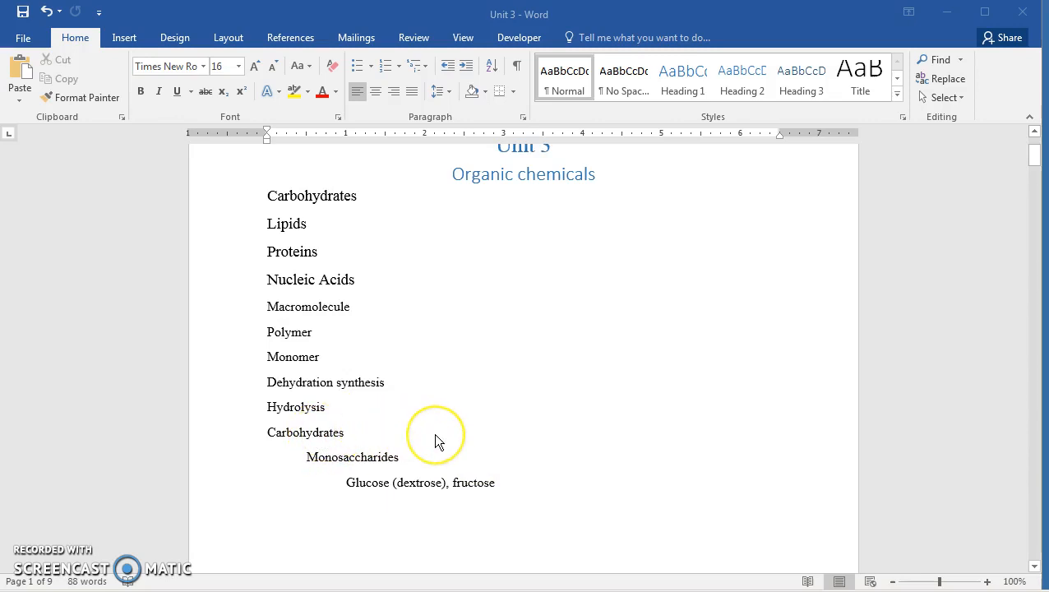
{"action": "mouse_move", "coordinate": [436, 441]}
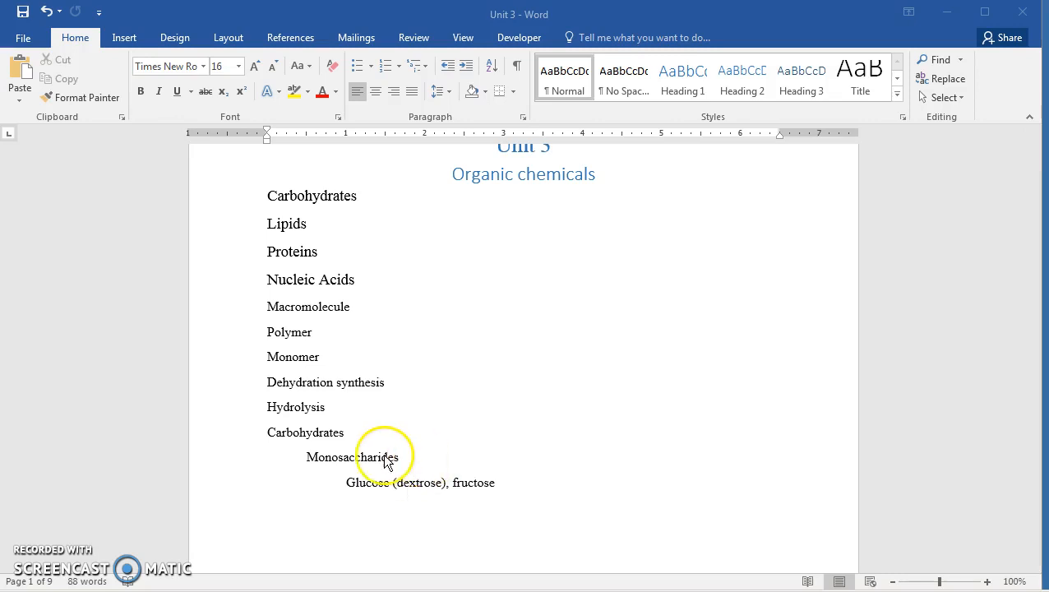
{"action": "mouse_move", "coordinate": [348, 483]}
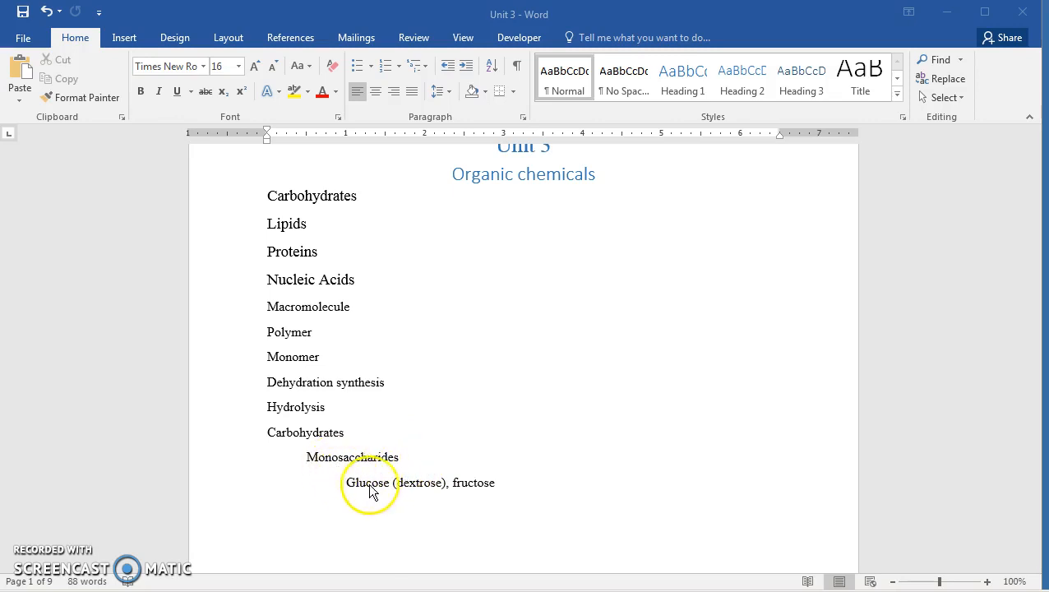
{"action": "mouse_move", "coordinate": [339, 468]}
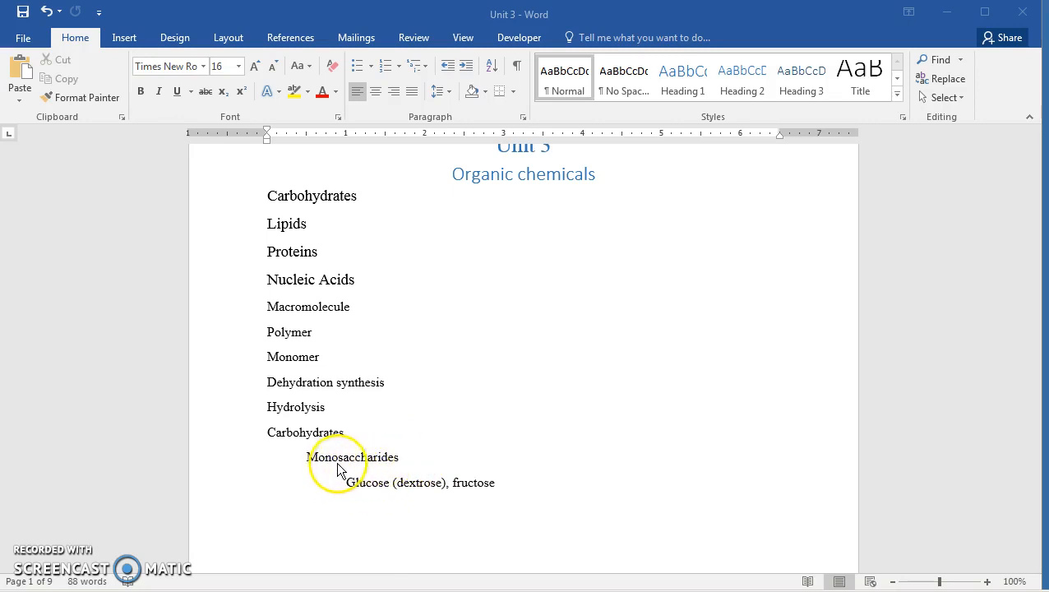
{"action": "mouse_move", "coordinate": [362, 467]}
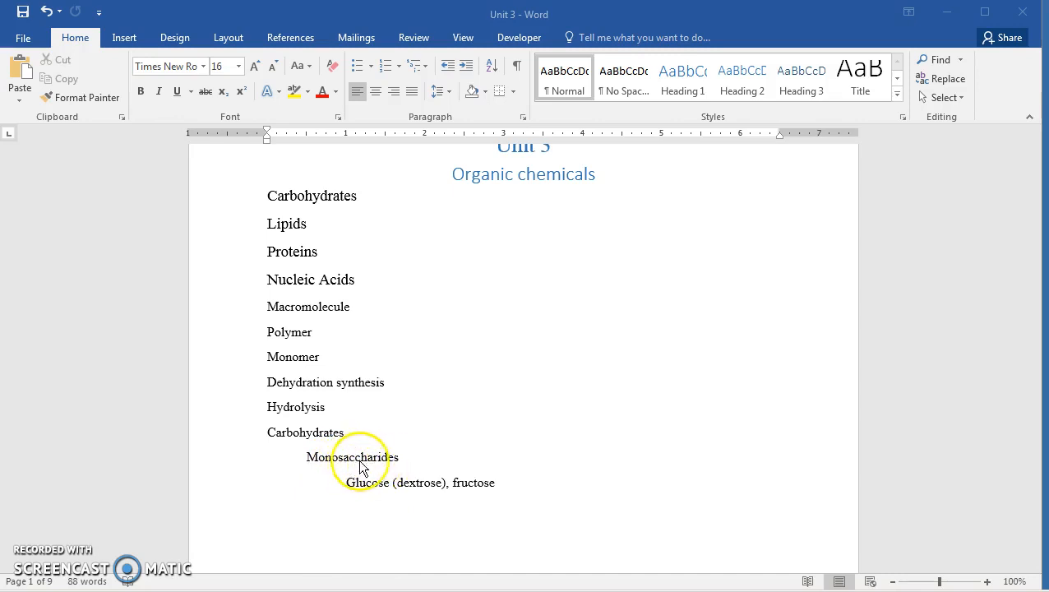
{"action": "mouse_move", "coordinate": [392, 483]}
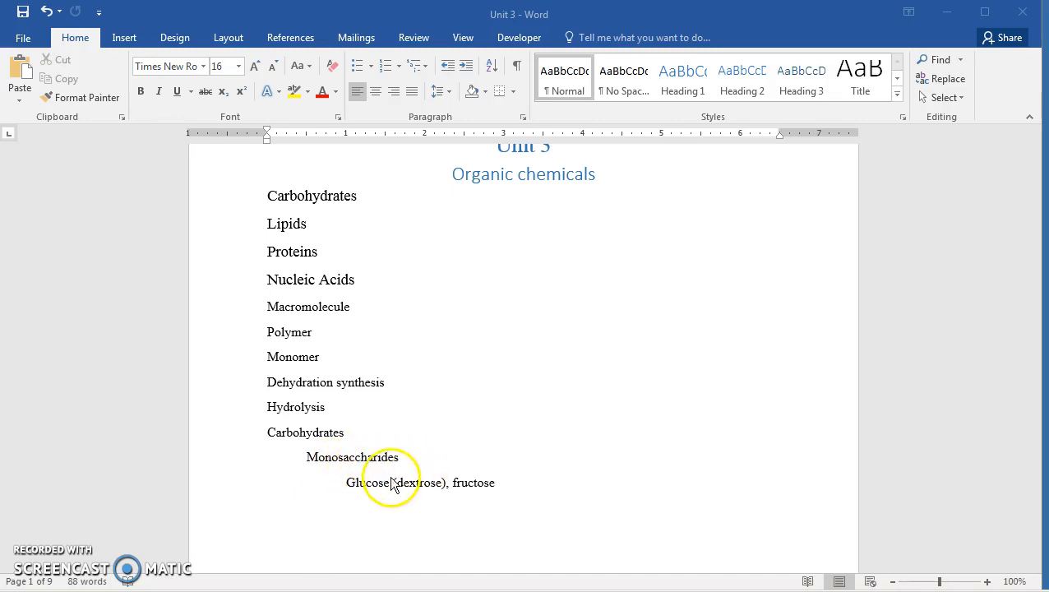
{"action": "mouse_move", "coordinate": [572, 493]}
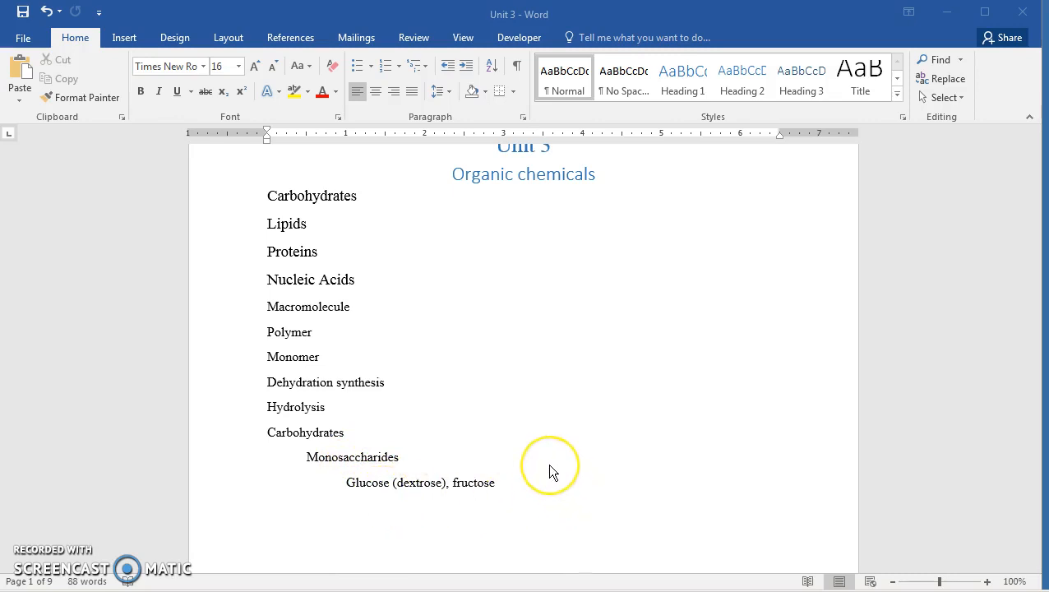
{"action": "mouse_move", "coordinate": [373, 488]}
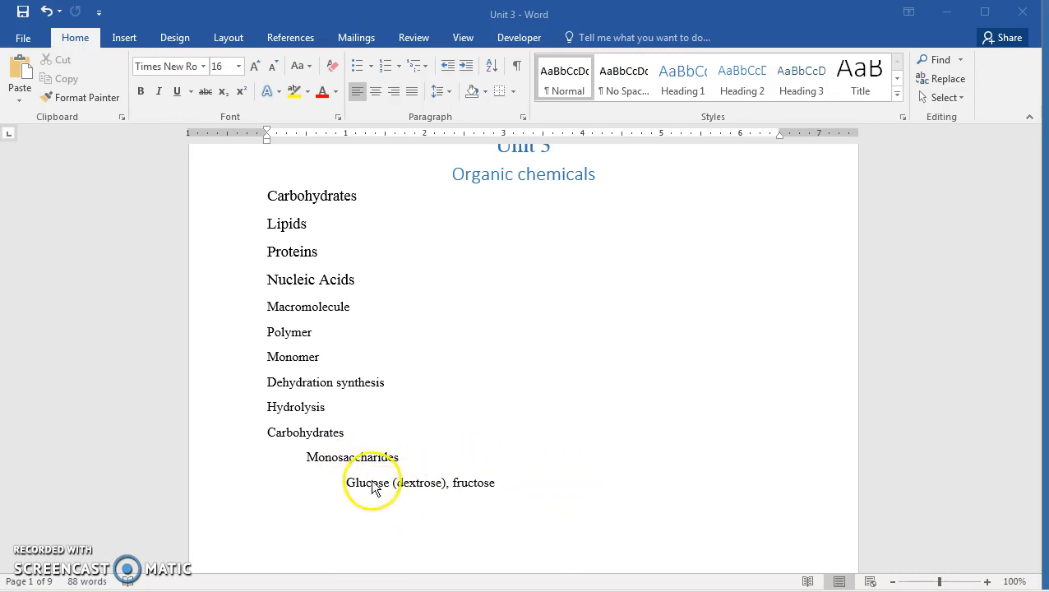
{"action": "mouse_move", "coordinate": [433, 498]}
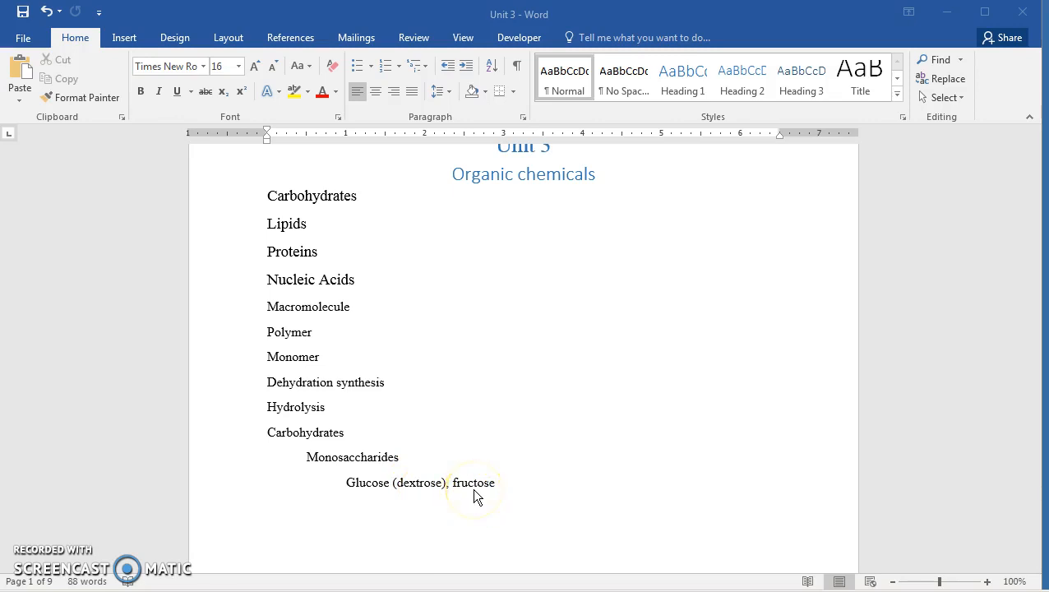
{"action": "mouse_move", "coordinate": [380, 508]}
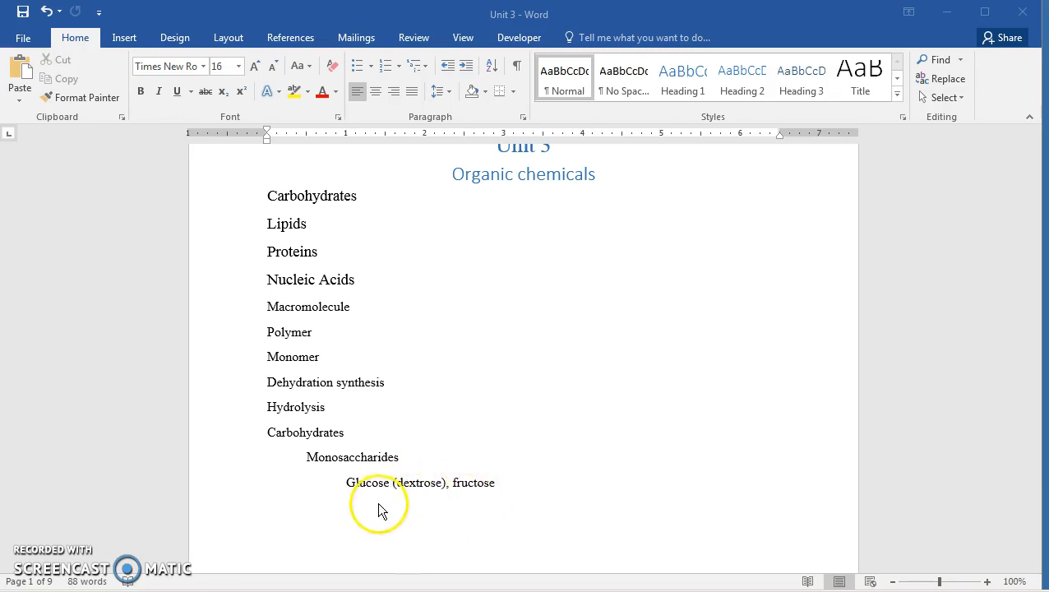
{"action": "mouse_move", "coordinate": [402, 499]}
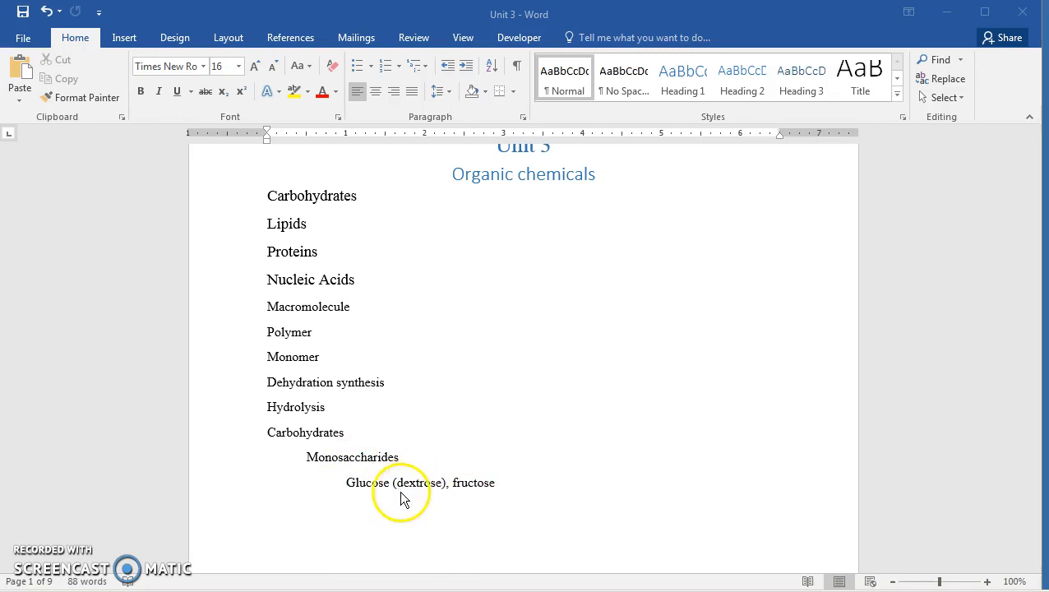
{"action": "scroll", "scroll_direction": "down", "scroll_amount": 3}
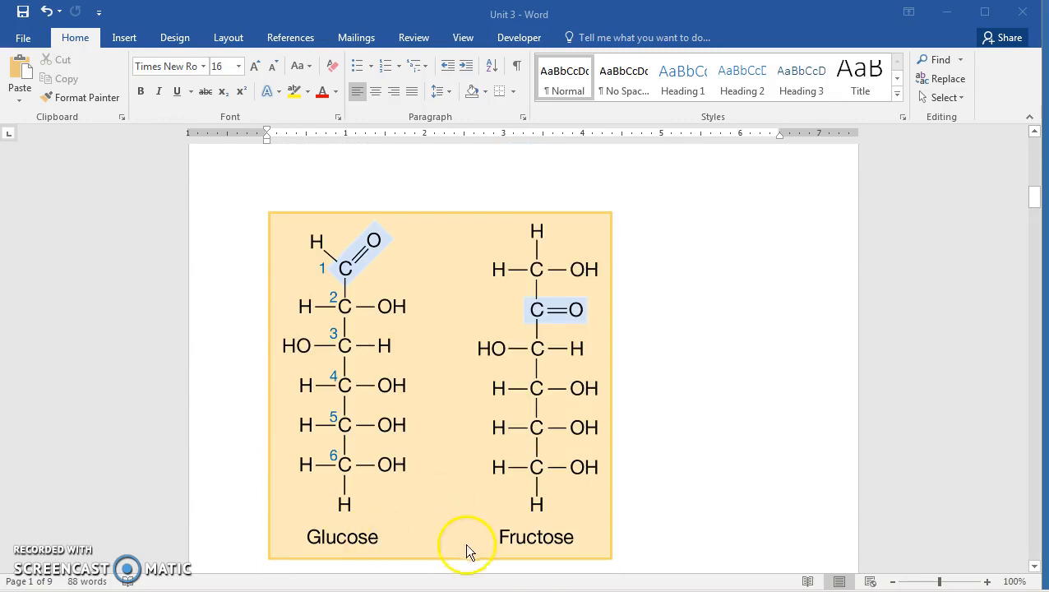
{"action": "mouse_move", "coordinate": [542, 518]}
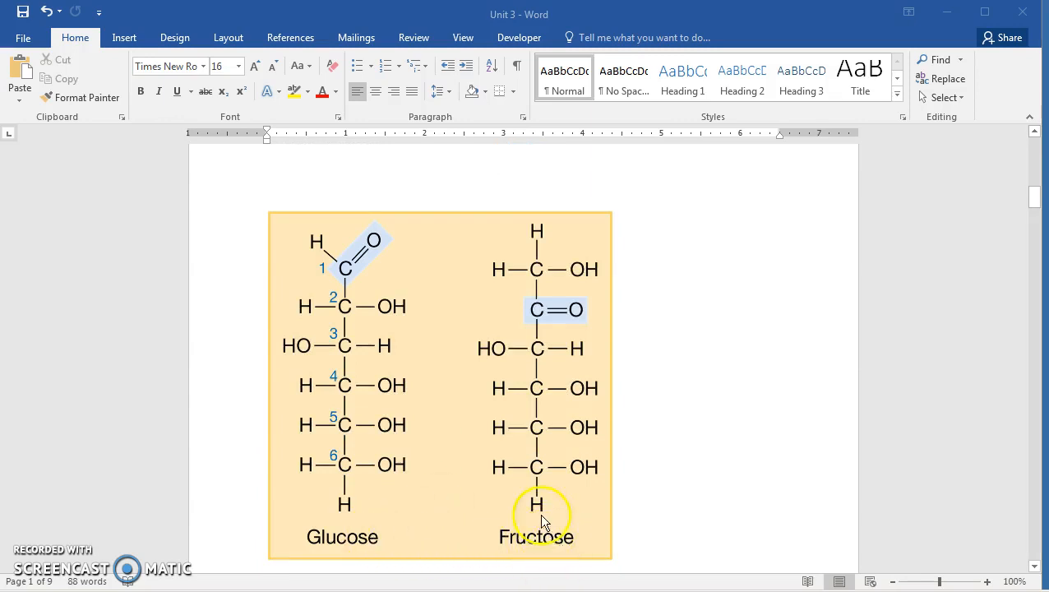
{"action": "mouse_move", "coordinate": [364, 551]}
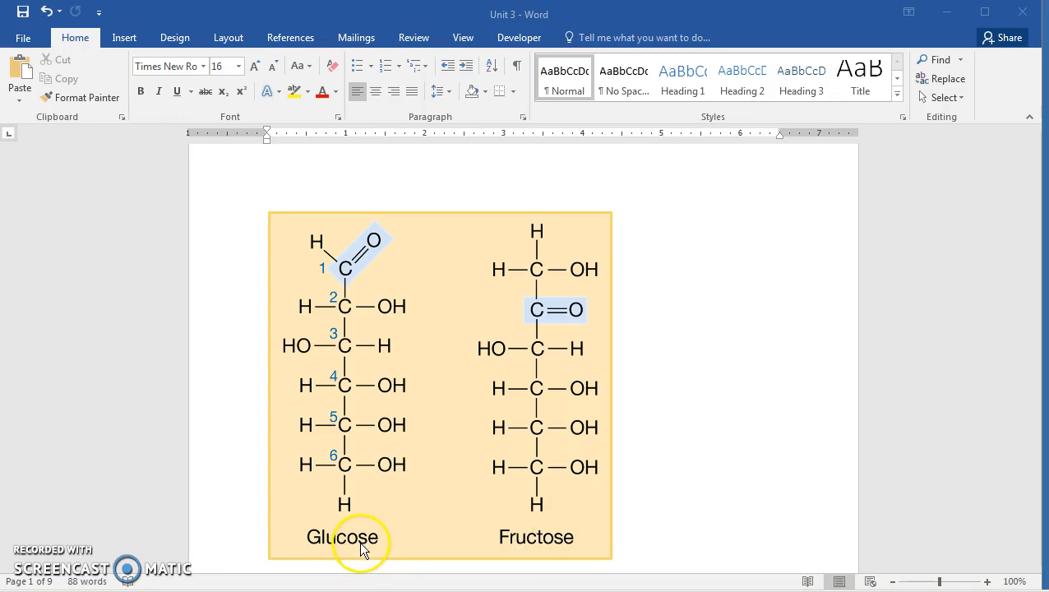
{"action": "mouse_move", "coordinate": [381, 561]}
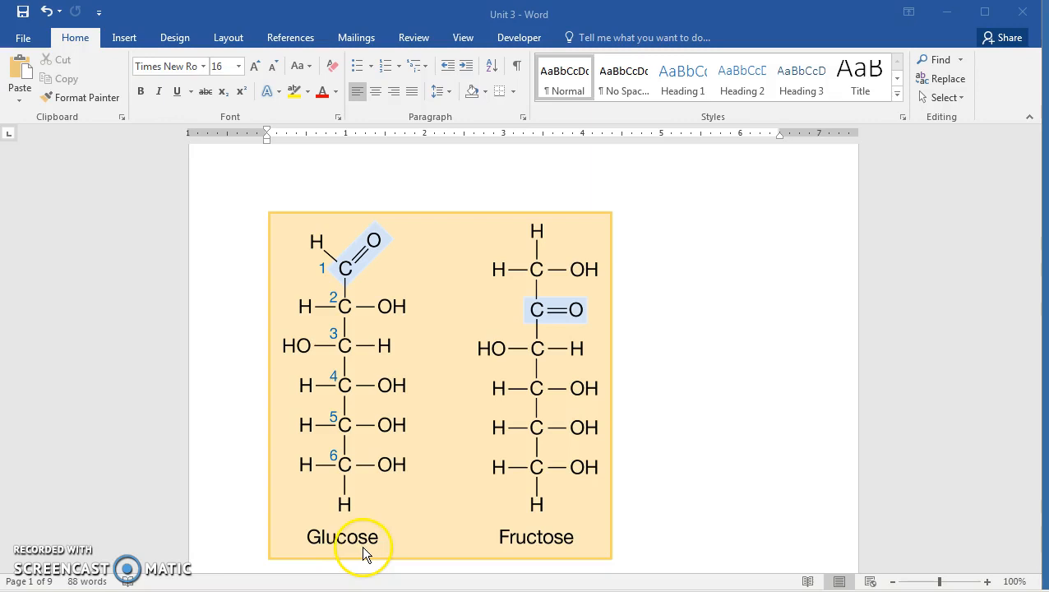
{"action": "mouse_move", "coordinate": [365, 284]}
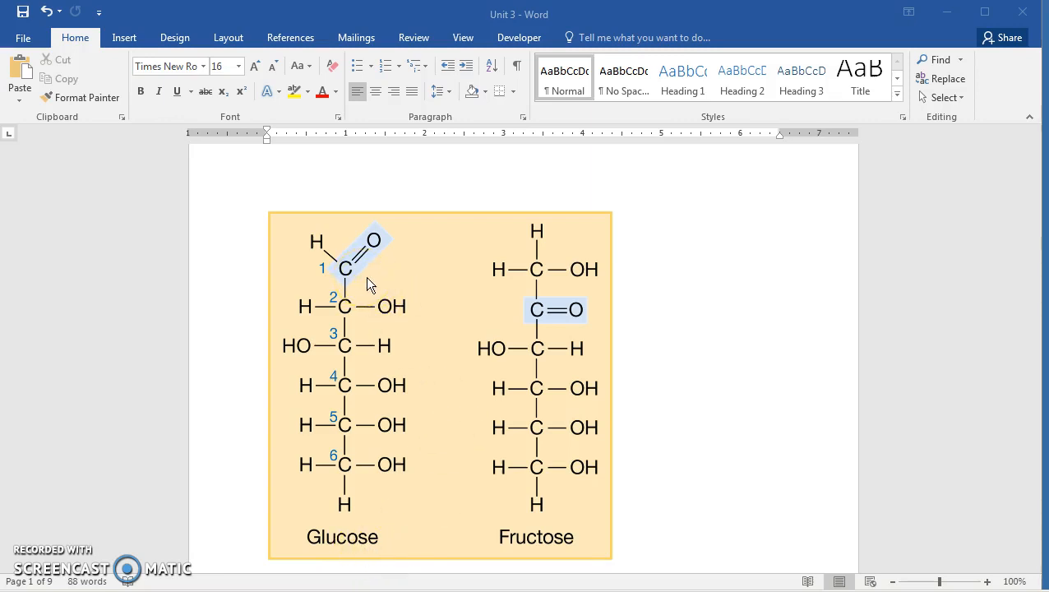
{"action": "mouse_move", "coordinate": [411, 390]}
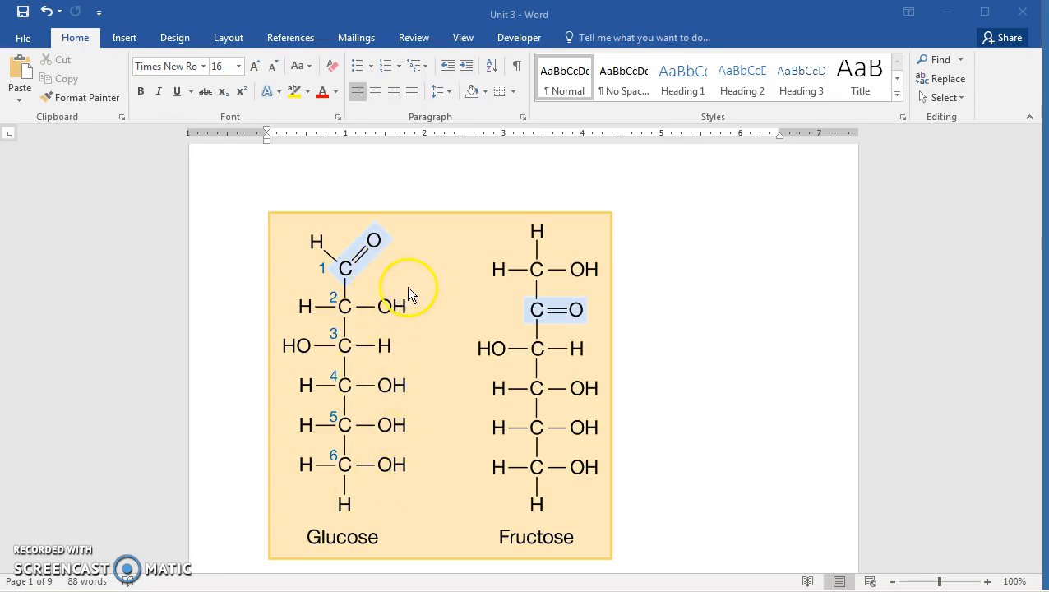
{"action": "mouse_move", "coordinate": [456, 403]}
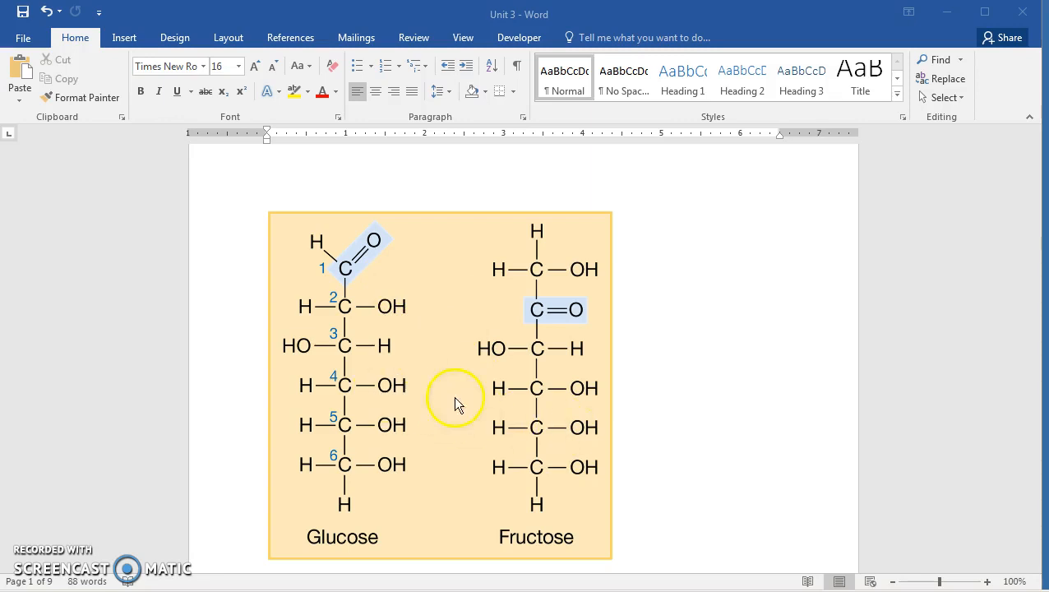
{"action": "mouse_move", "coordinate": [378, 259]}
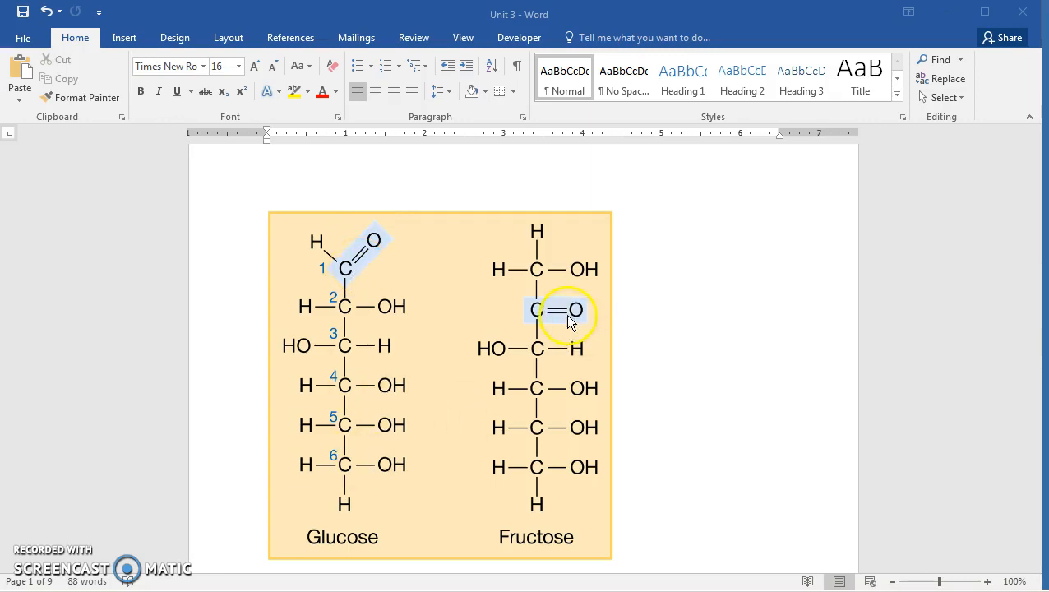
{"action": "mouse_move", "coordinate": [641, 427]}
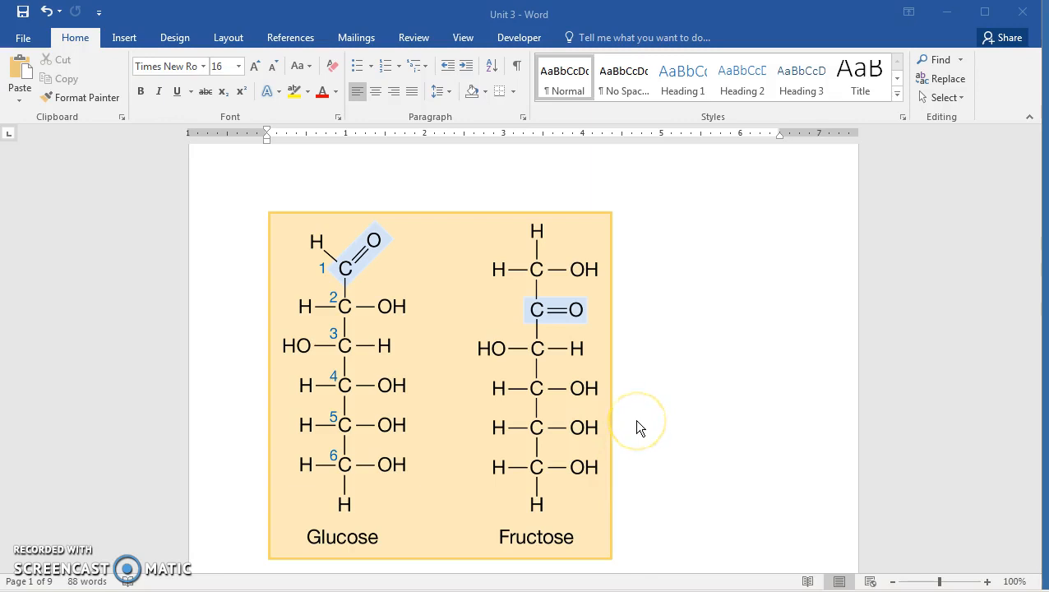
{"action": "scroll", "scroll_direction": "down", "scroll_amount": 3}
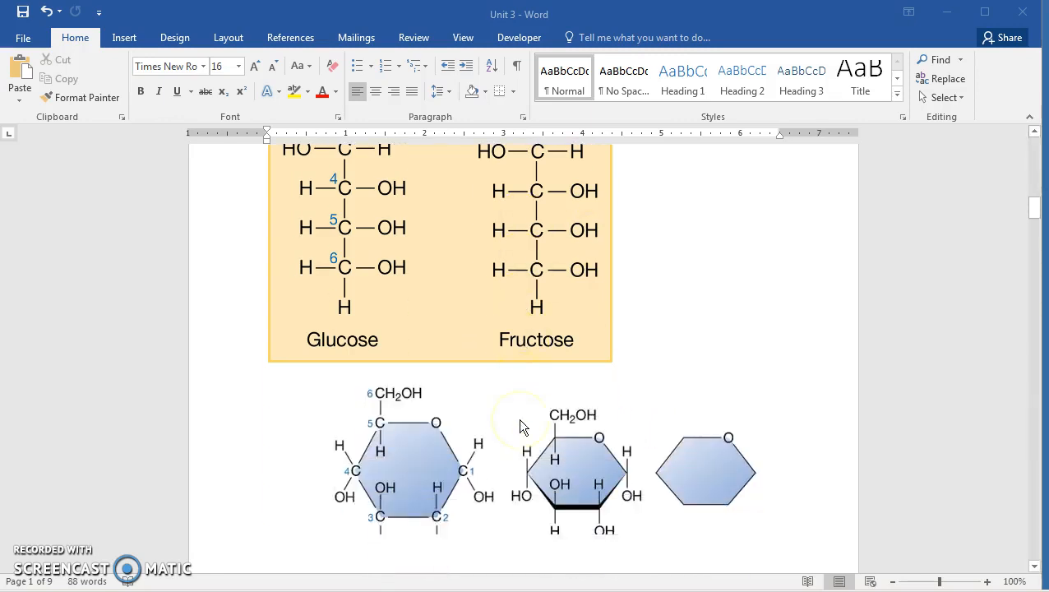
{"action": "scroll", "scroll_direction": "down", "scroll_amount": 3}
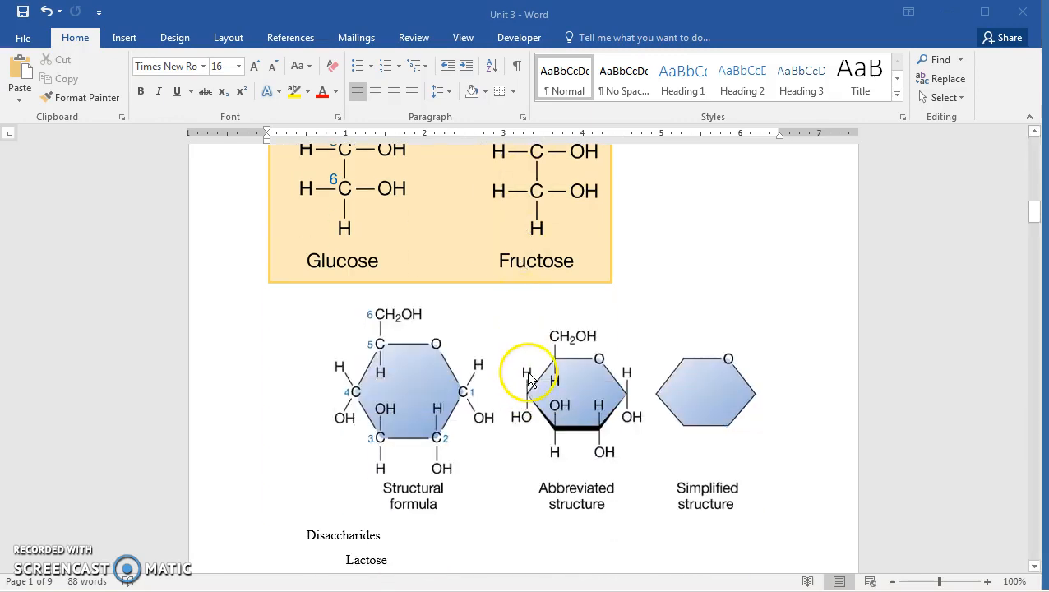
{"action": "mouse_move", "coordinate": [460, 397]}
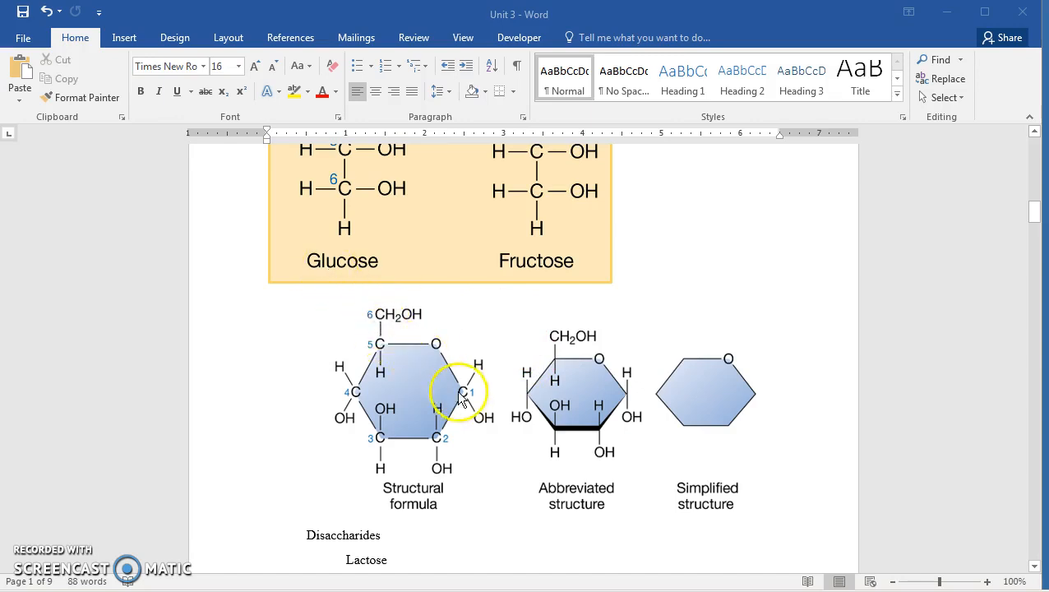
{"action": "mouse_move", "coordinate": [415, 374]}
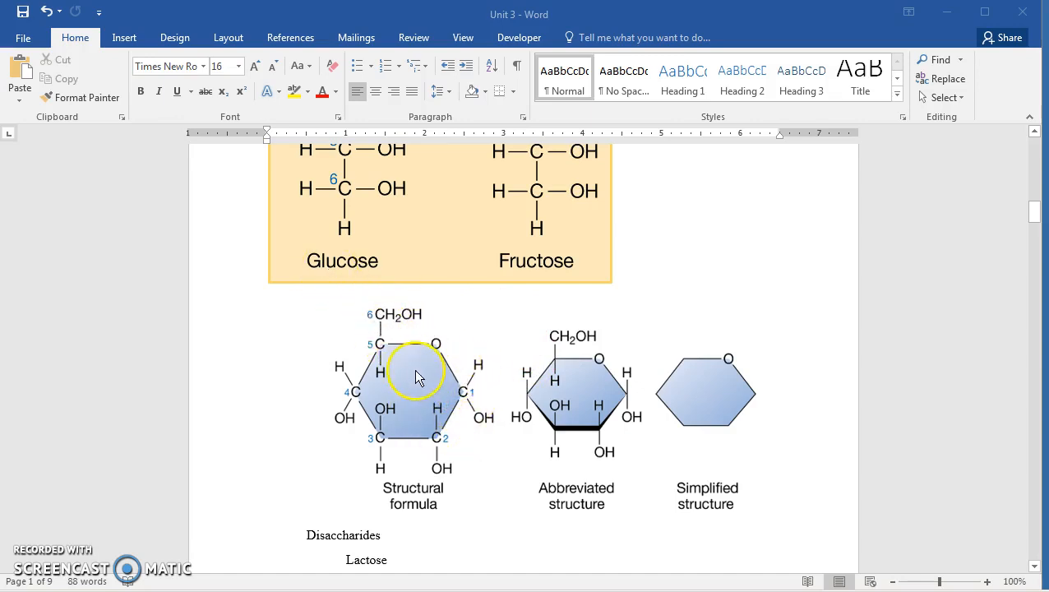
{"action": "mouse_move", "coordinate": [467, 512]}
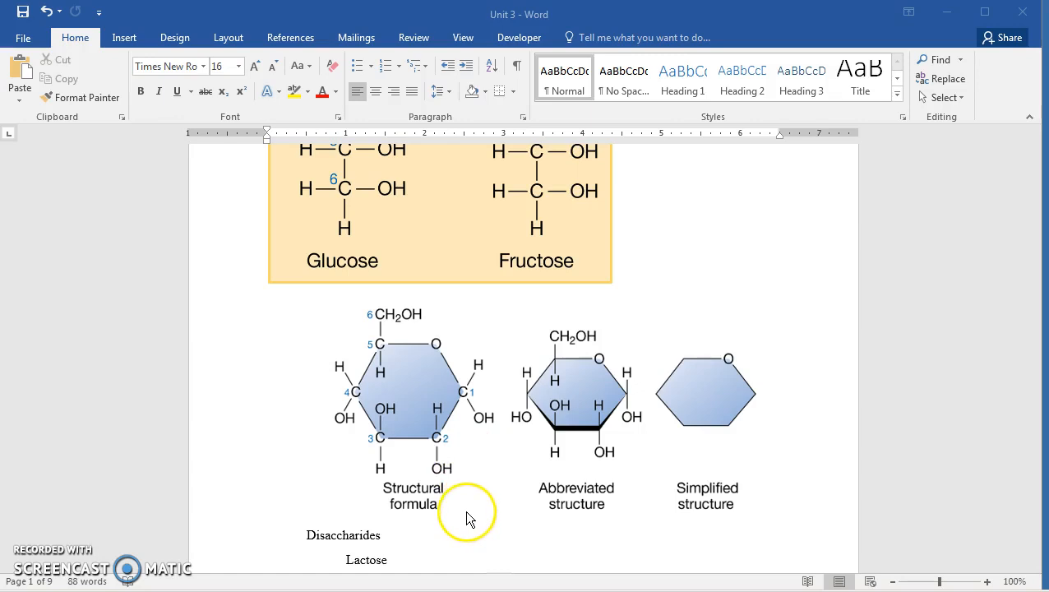
{"action": "mouse_move", "coordinate": [522, 393]}
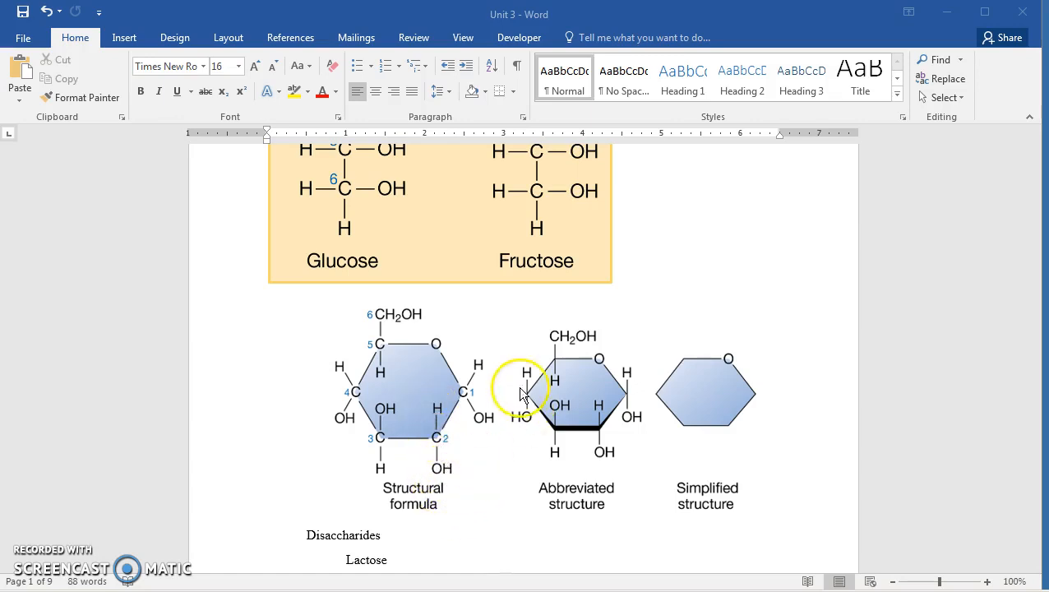
{"action": "mouse_move", "coordinate": [714, 427]}
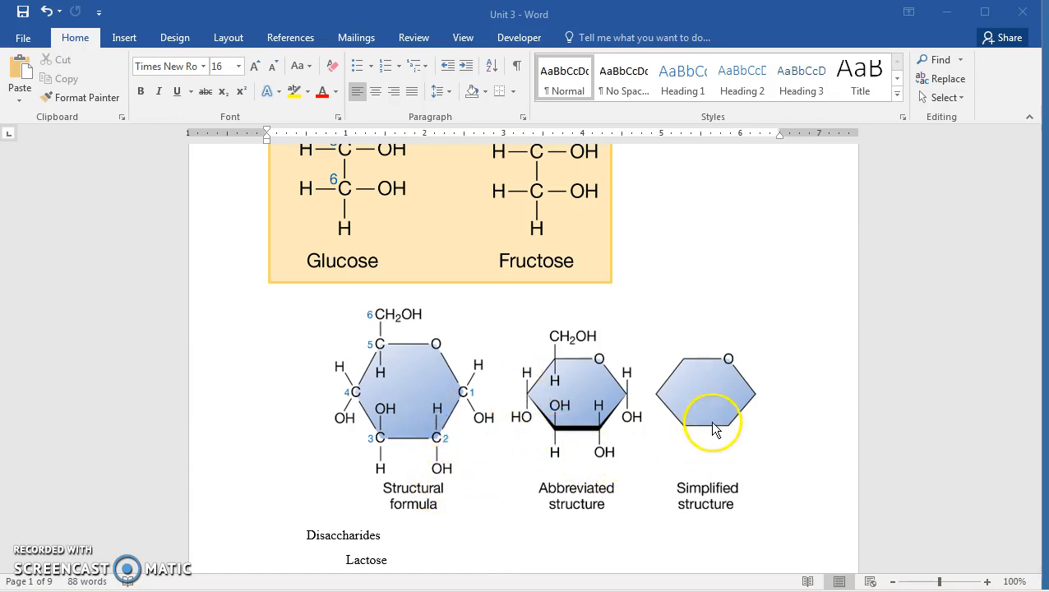
{"action": "mouse_move", "coordinate": [686, 372]}
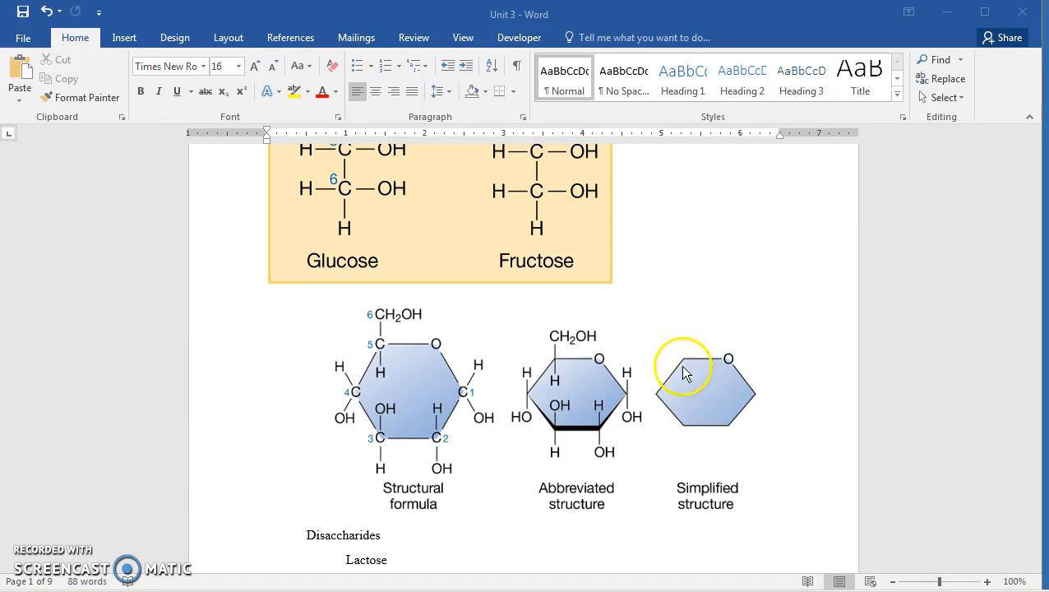
{"action": "mouse_move", "coordinate": [731, 377]}
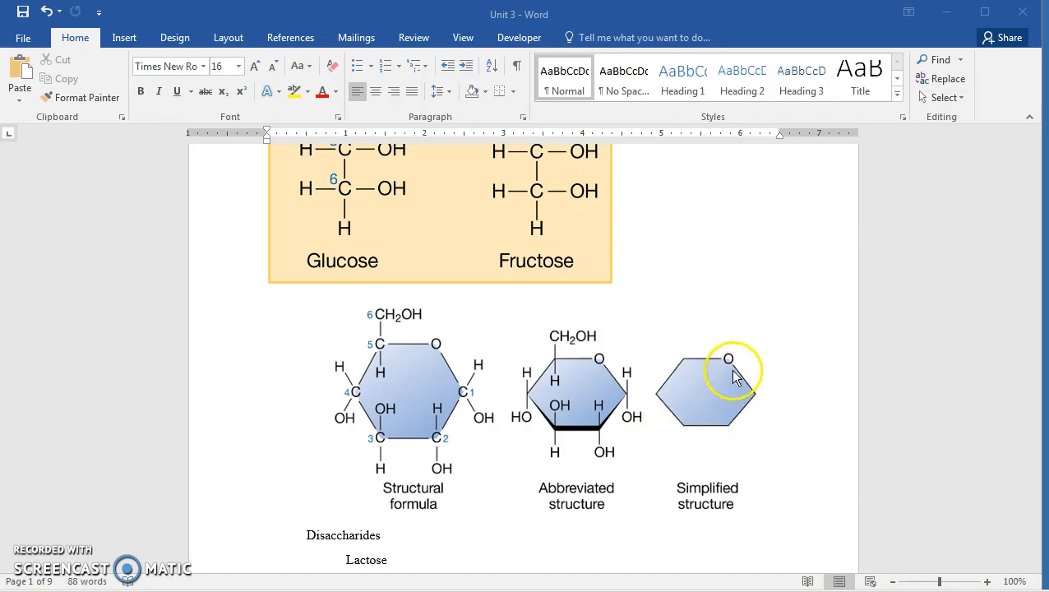
{"action": "mouse_move", "coordinate": [483, 411]}
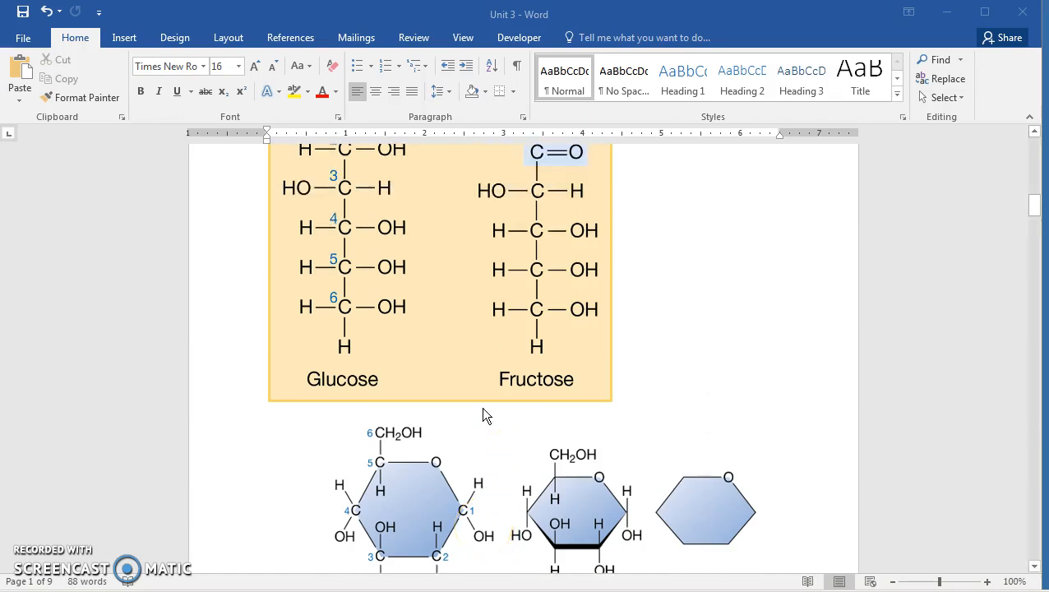
{"action": "scroll", "scroll_direction": "up", "scroll_amount": 3}
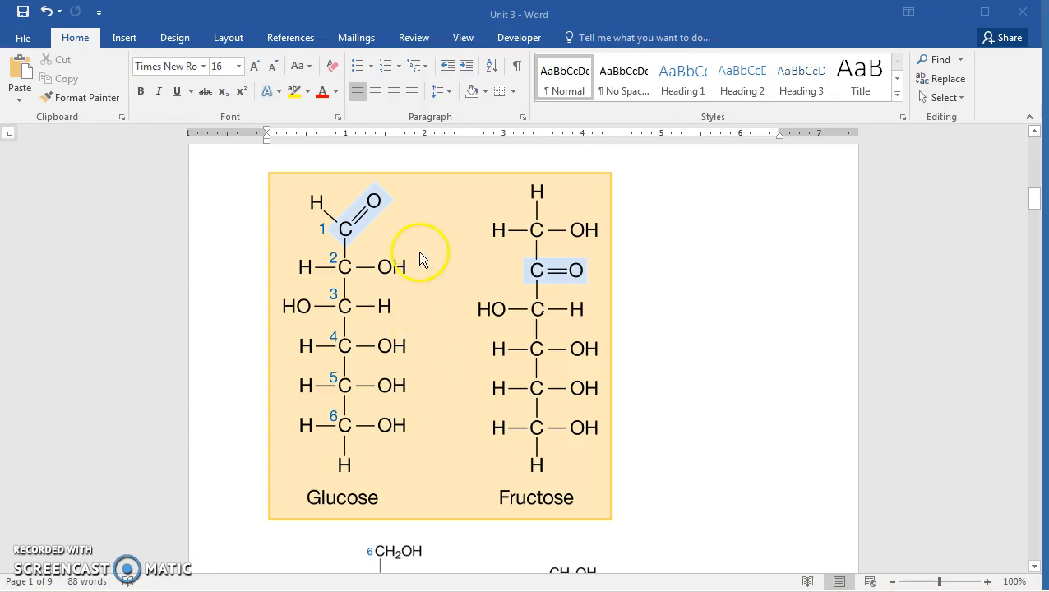
{"action": "scroll", "scroll_direction": "down", "scroll_amount": 3}
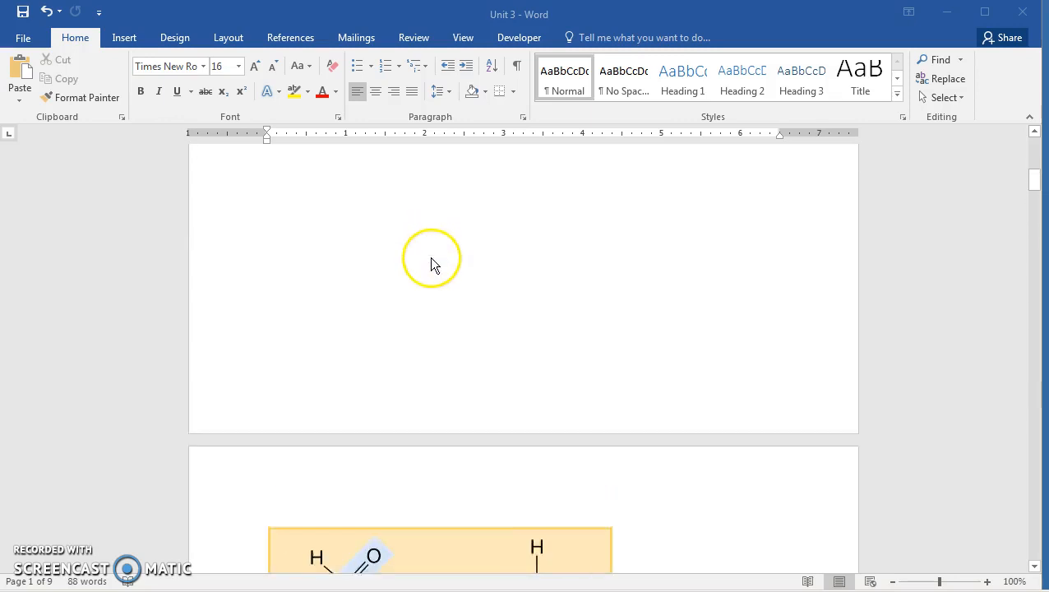
{"action": "scroll", "scroll_direction": "up", "scroll_amount": 3}
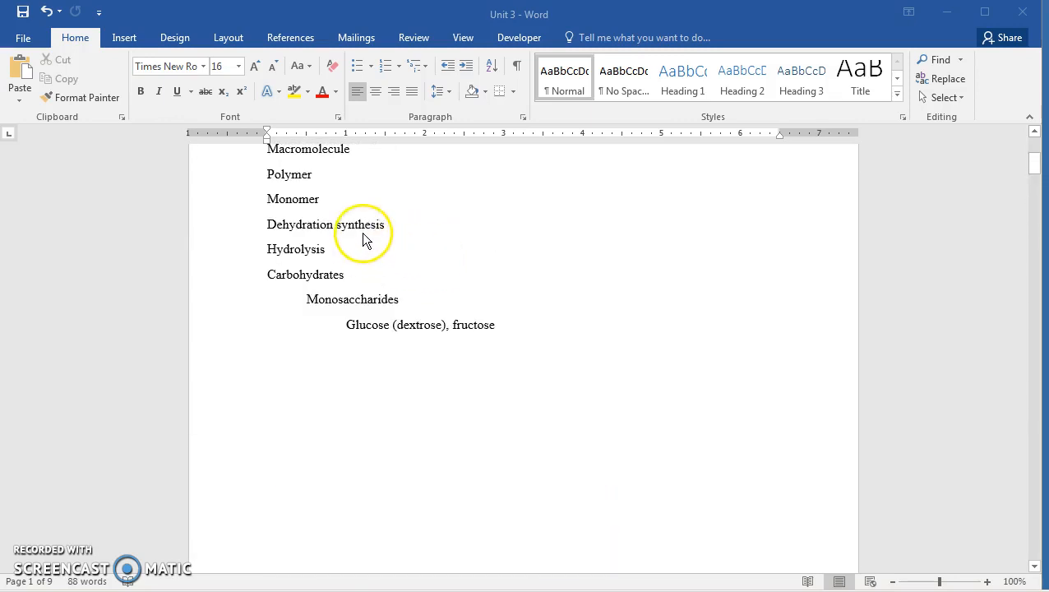
{"action": "mouse_move", "coordinate": [538, 398]}
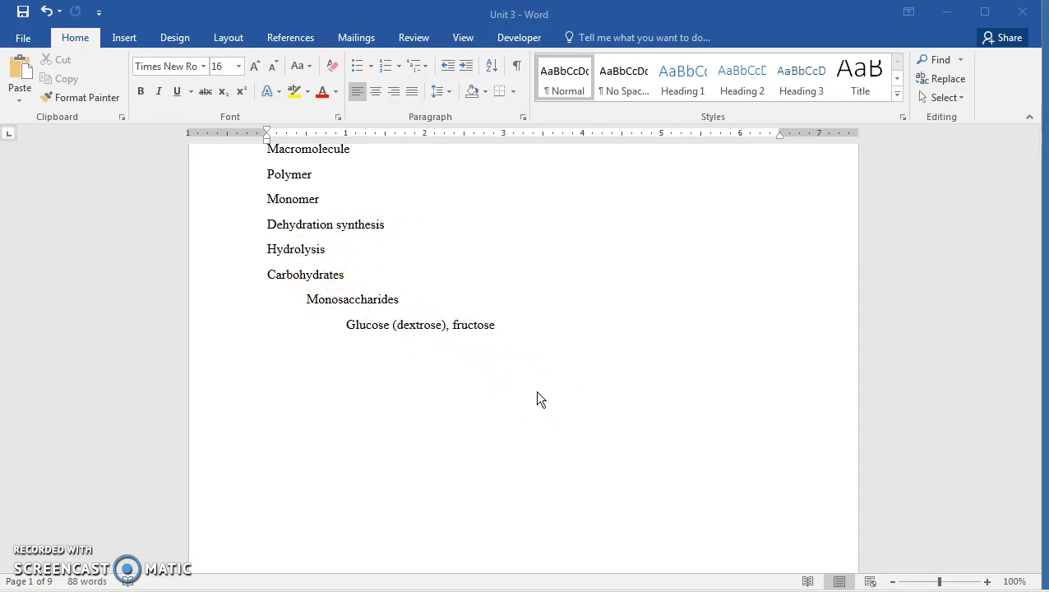
{"action": "scroll", "scroll_direction": "down", "scroll_amount": 3}
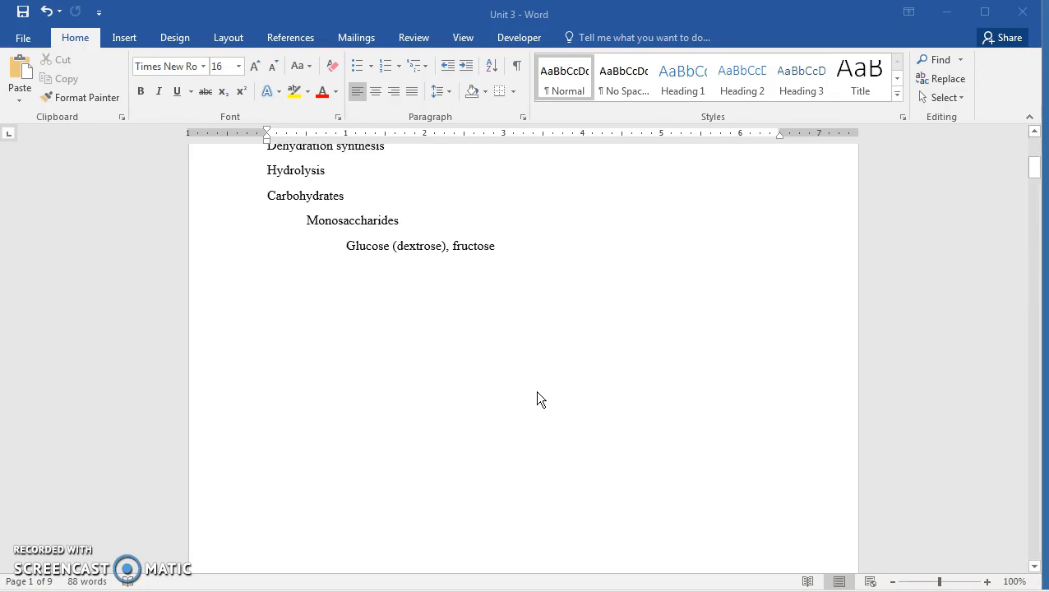
{"action": "scroll", "scroll_direction": "down", "scroll_amount": 3}
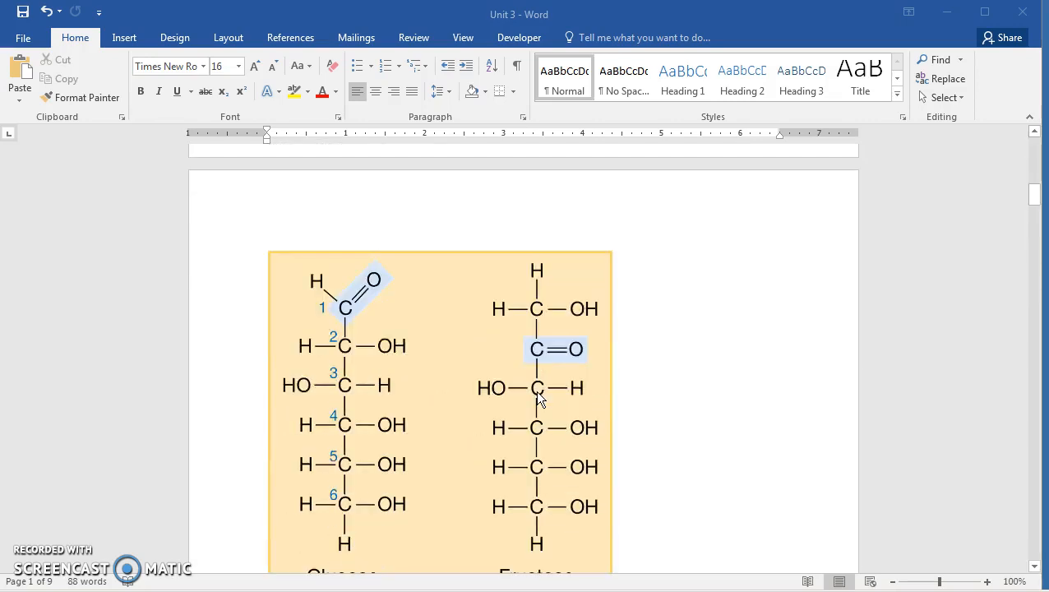
{"action": "mouse_move", "coordinate": [426, 429]}
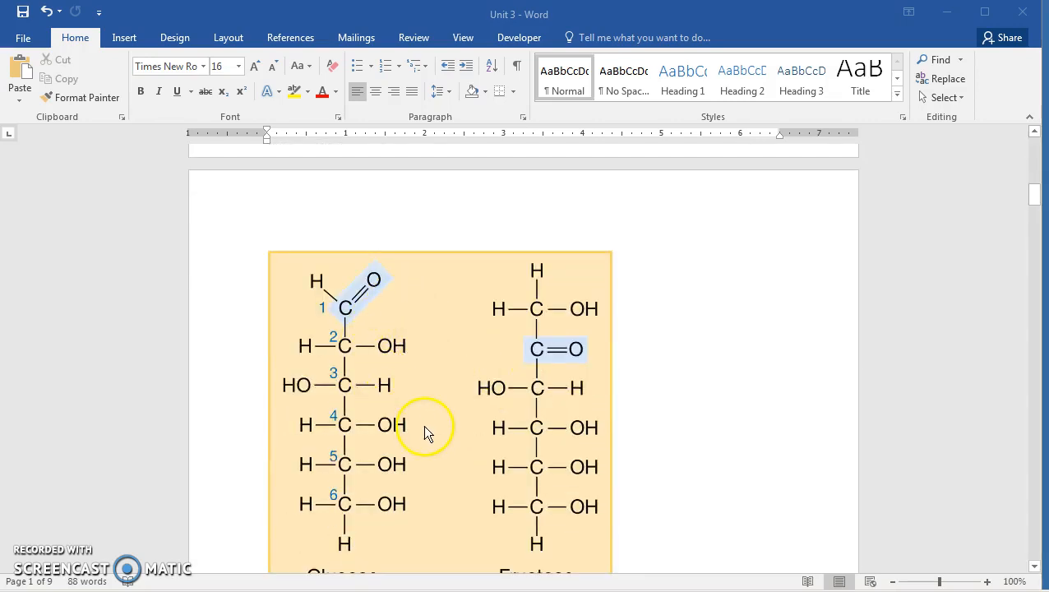
{"action": "scroll", "scroll_direction": "up", "scroll_amount": 3}
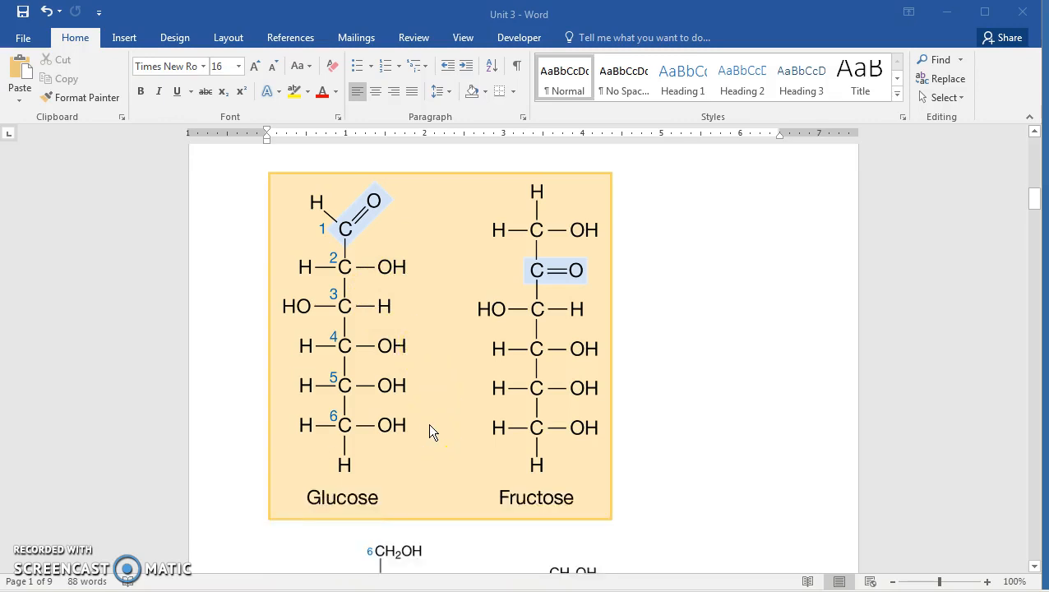
{"action": "scroll", "scroll_direction": "down", "scroll_amount": 3}
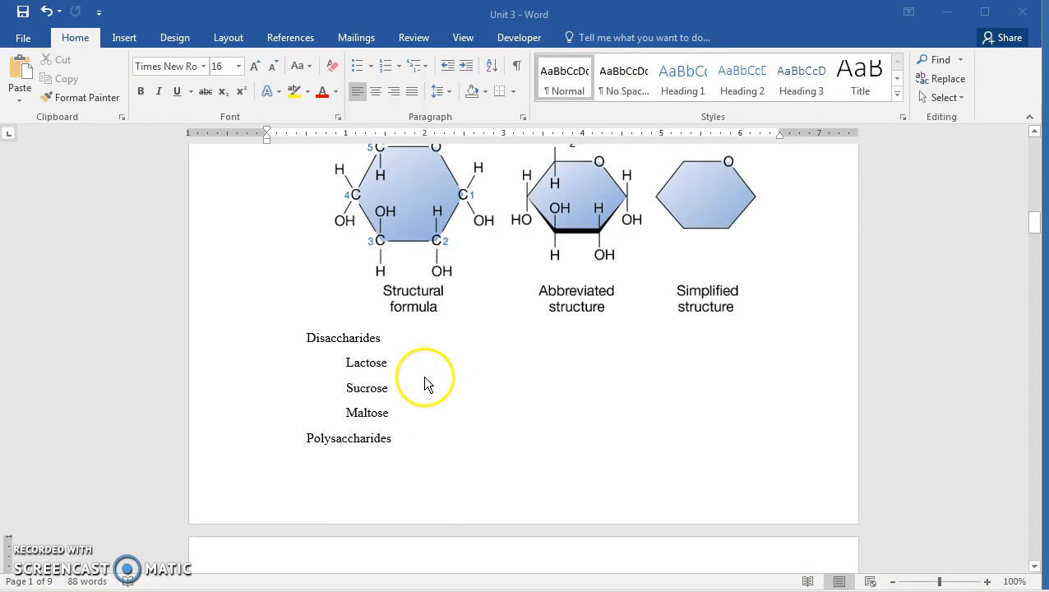
{"action": "mouse_move", "coordinate": [403, 368]}
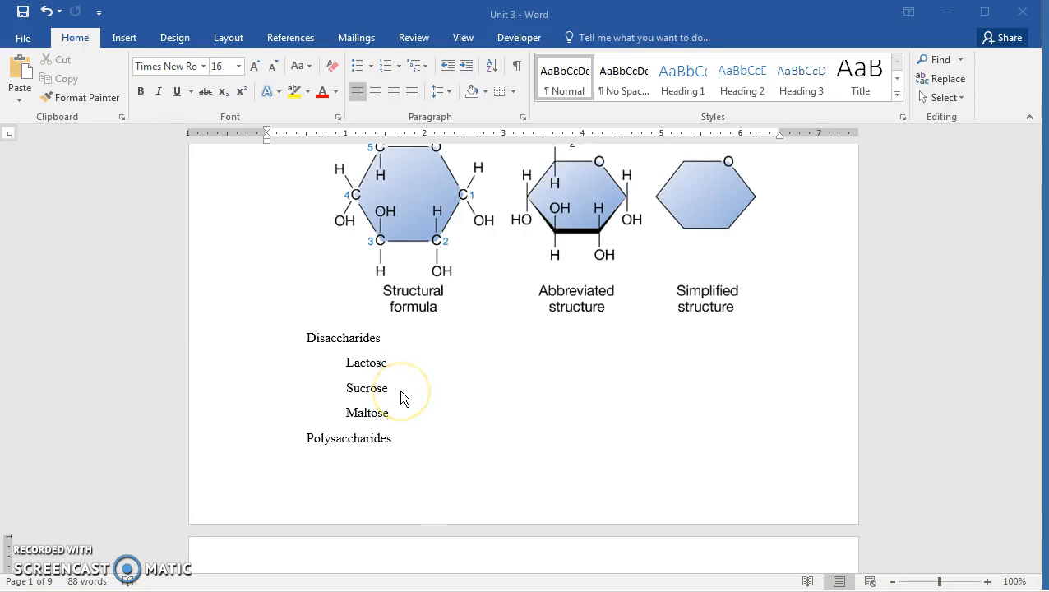
{"action": "mouse_move", "coordinate": [397, 422]}
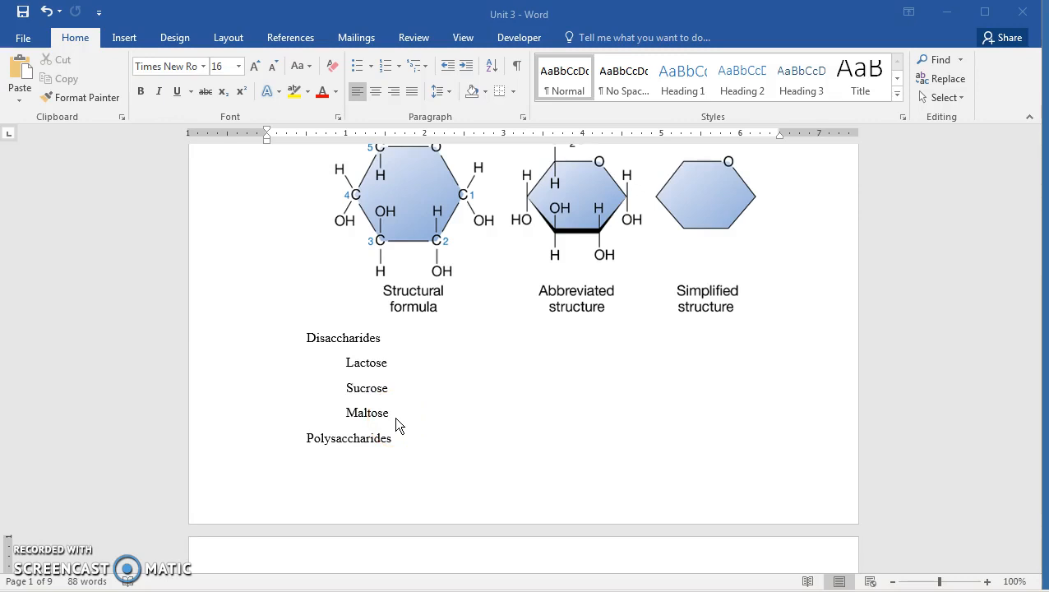
{"action": "mouse_move", "coordinate": [397, 388]}
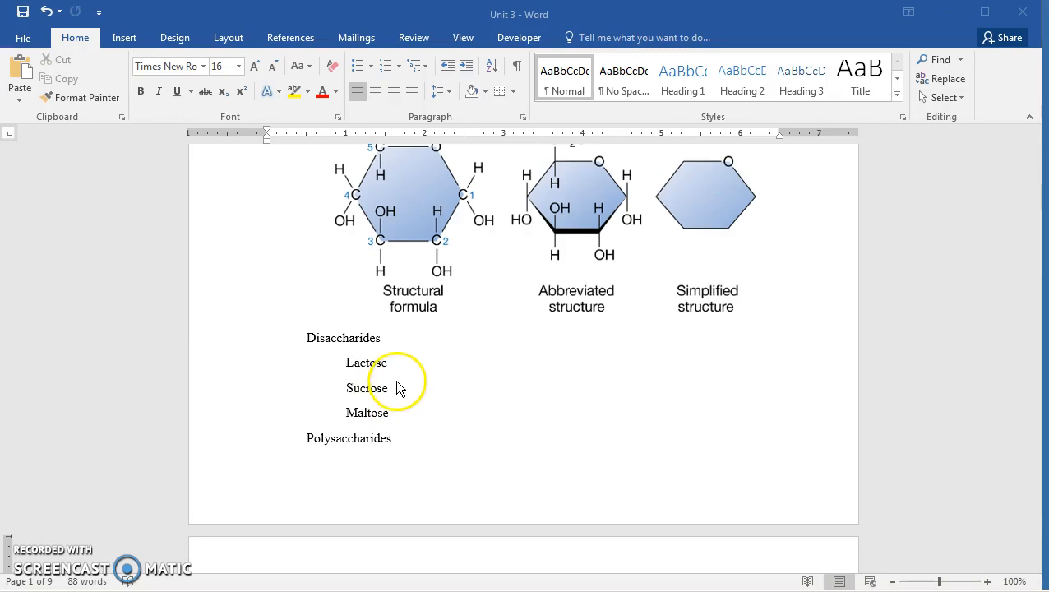
{"action": "mouse_move", "coordinate": [399, 398]}
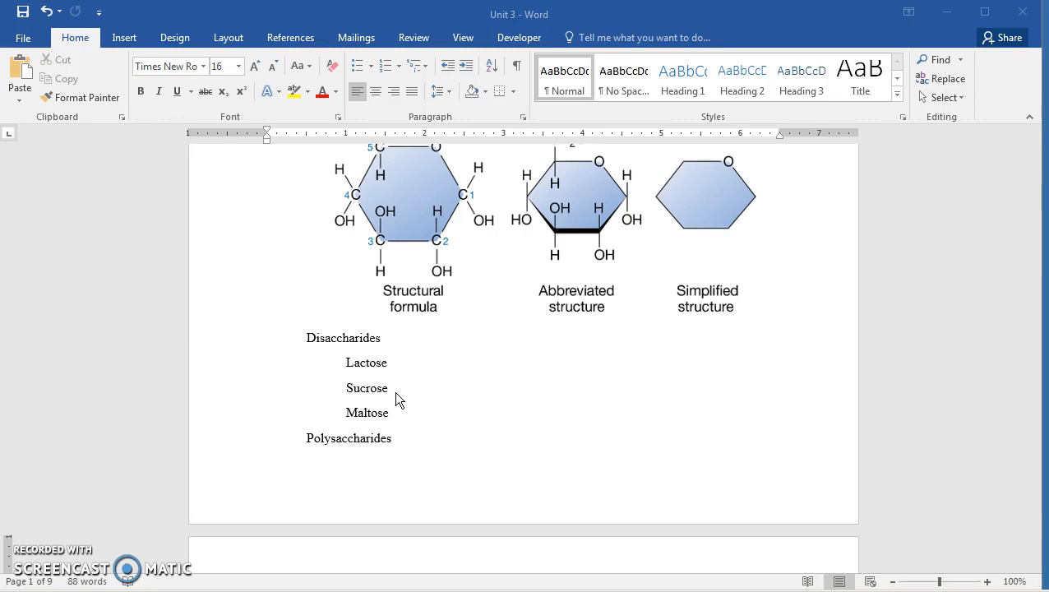
{"action": "mouse_move", "coordinate": [345, 359]}
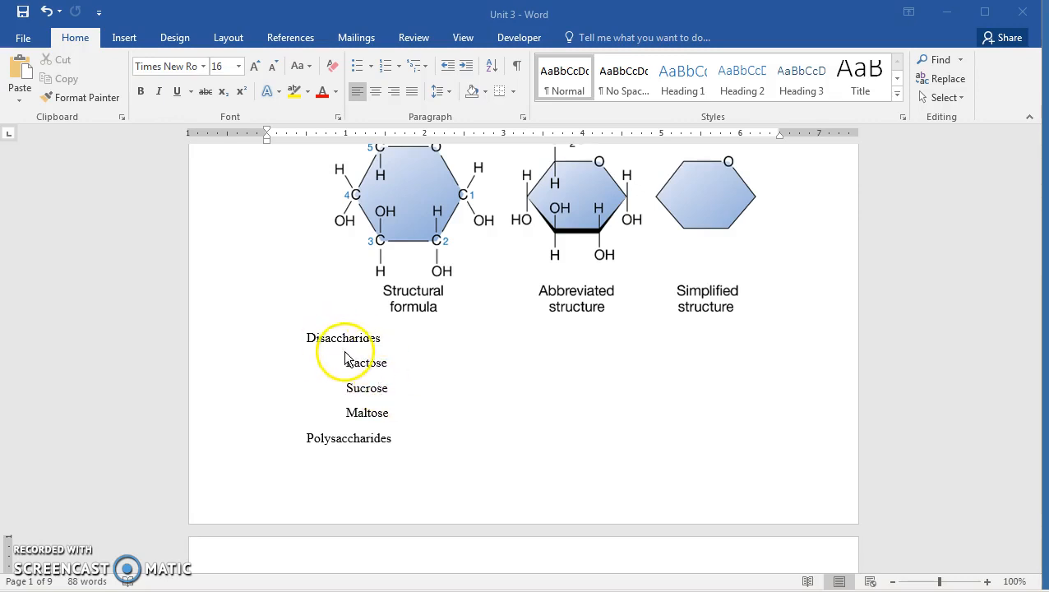
{"action": "mouse_move", "coordinate": [382, 423]}
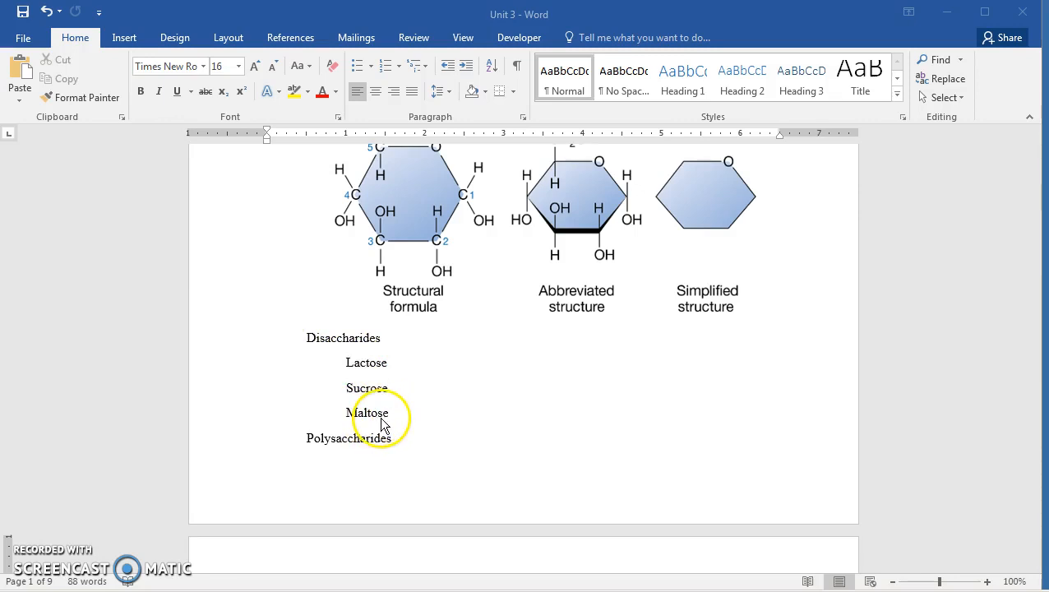
{"action": "mouse_move", "coordinate": [399, 419]}
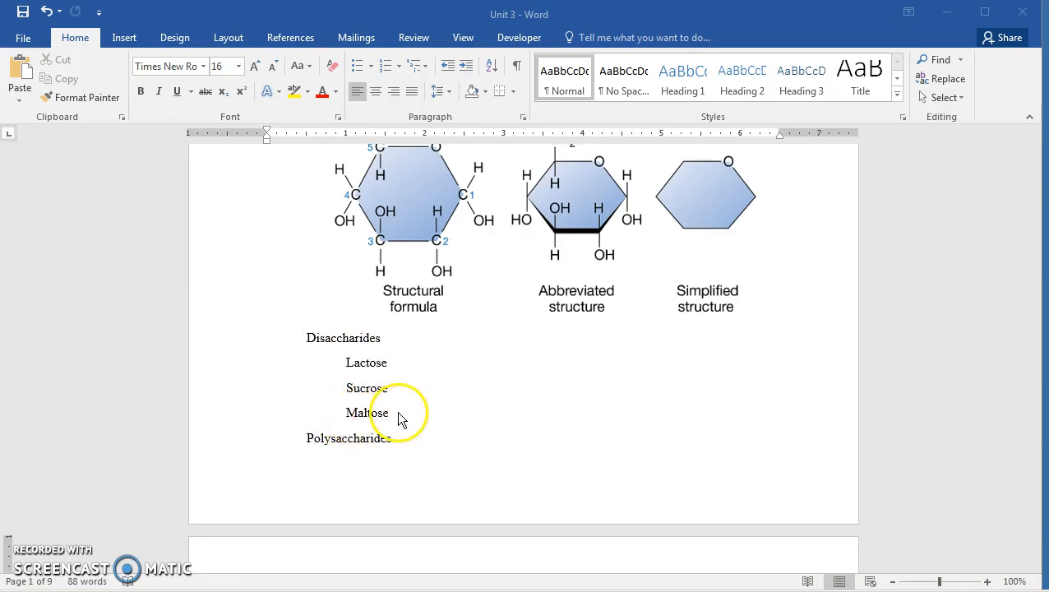
{"action": "mouse_move", "coordinate": [402, 377]}
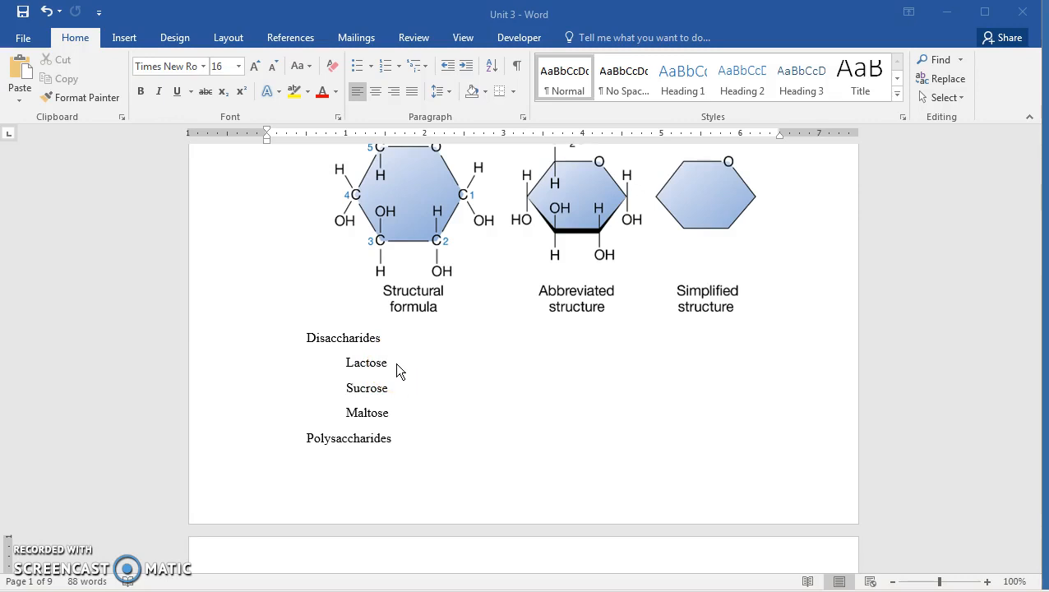
{"action": "mouse_move", "coordinate": [427, 395]}
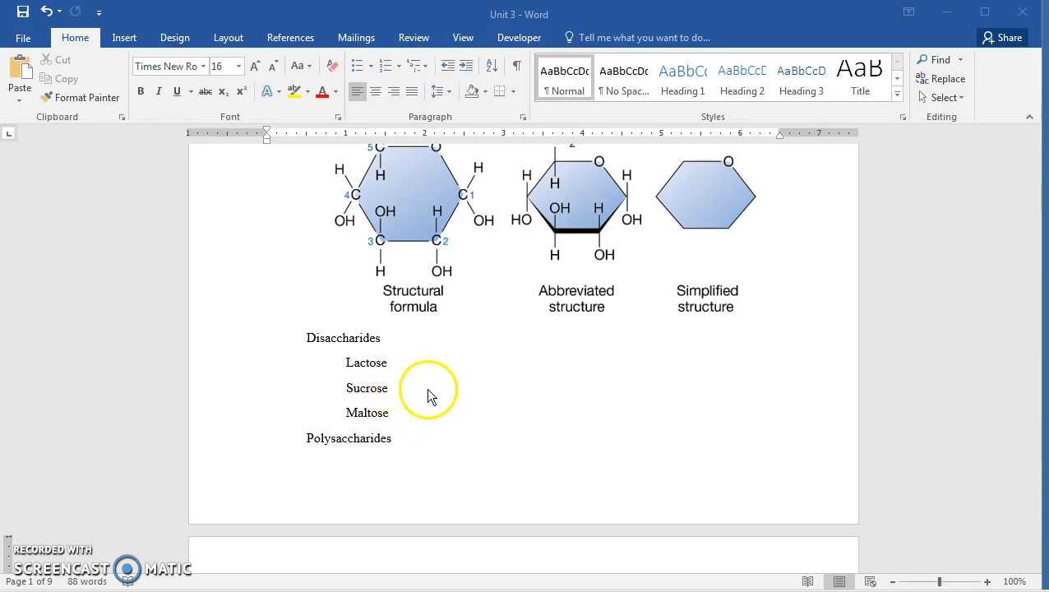
{"action": "mouse_move", "coordinate": [415, 415]}
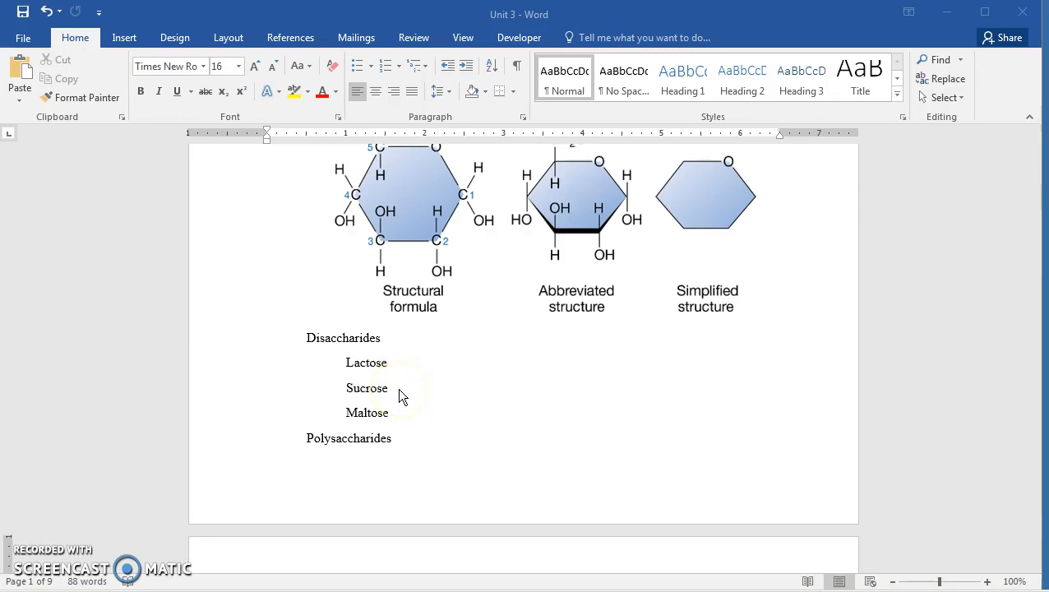
{"action": "mouse_move", "coordinate": [403, 427]}
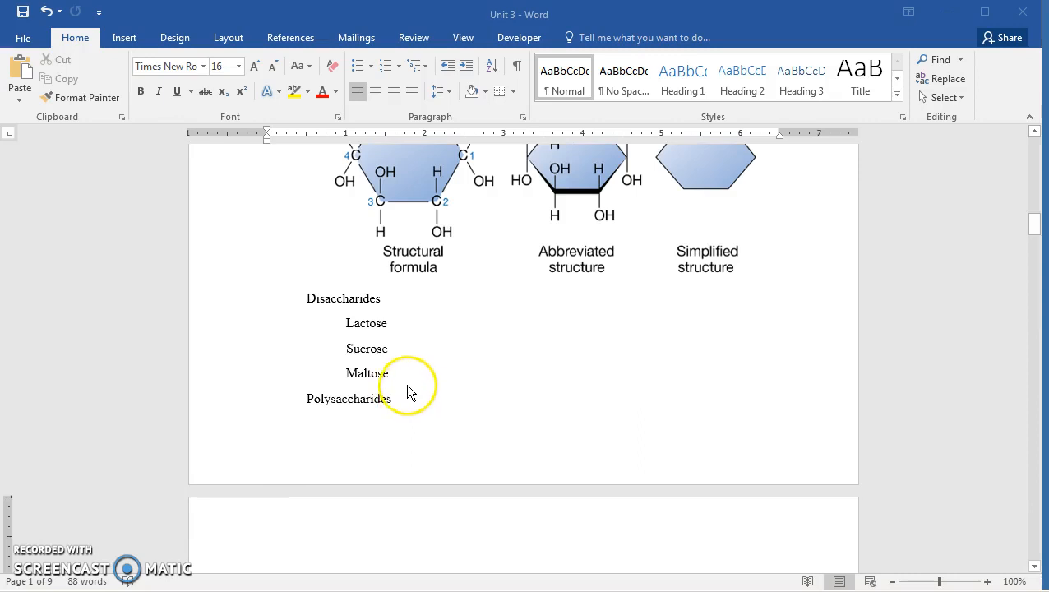
{"action": "mouse_move", "coordinate": [349, 417]}
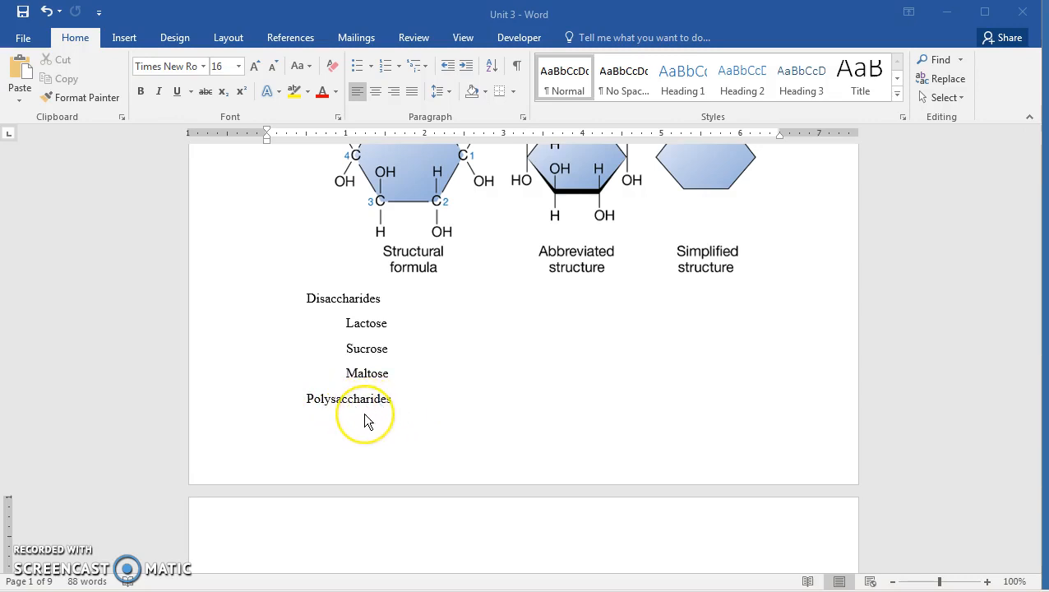
{"action": "scroll", "scroll_direction": "down", "scroll_amount": 3}
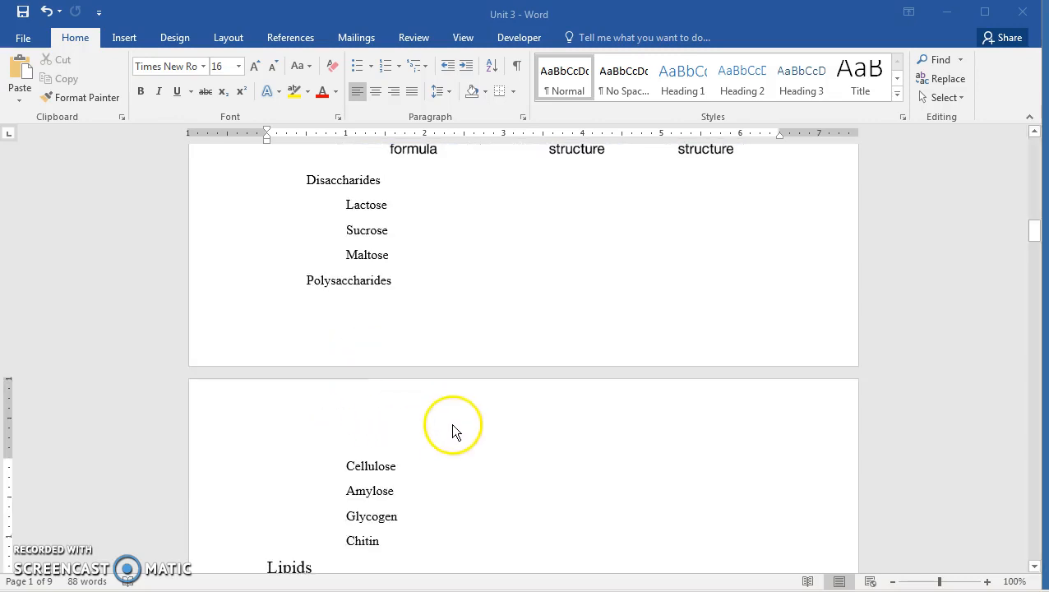
{"action": "scroll", "scroll_direction": "down", "scroll_amount": 3}
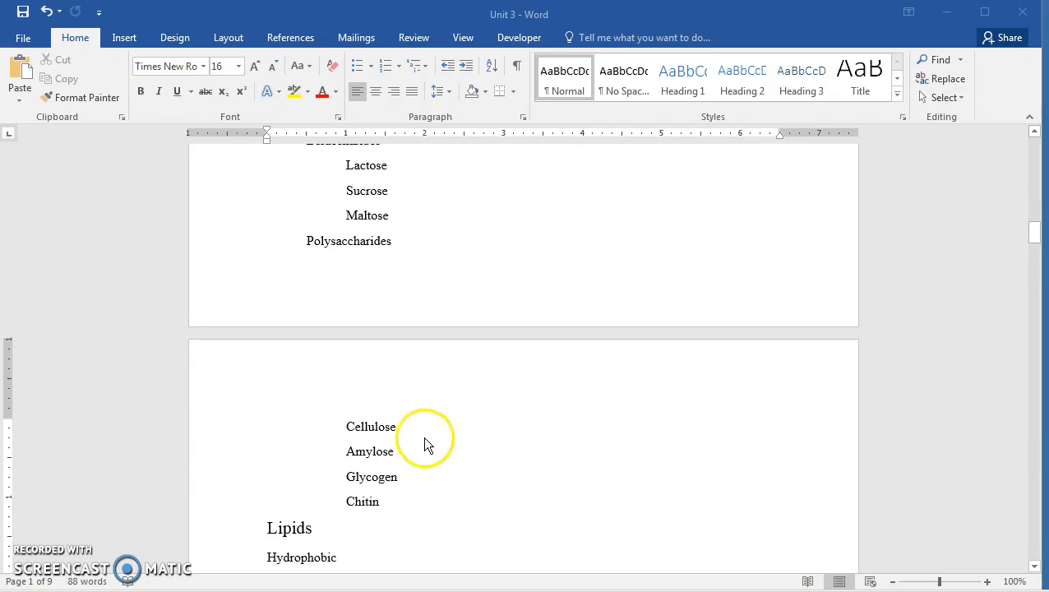
{"action": "mouse_move", "coordinate": [401, 440]}
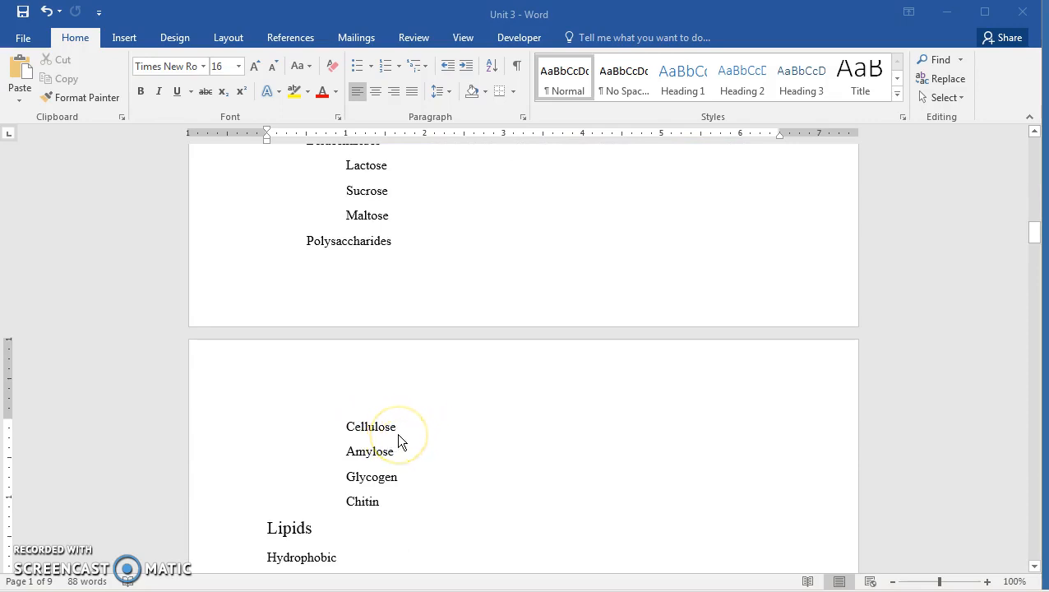
{"action": "mouse_move", "coordinate": [399, 440]}
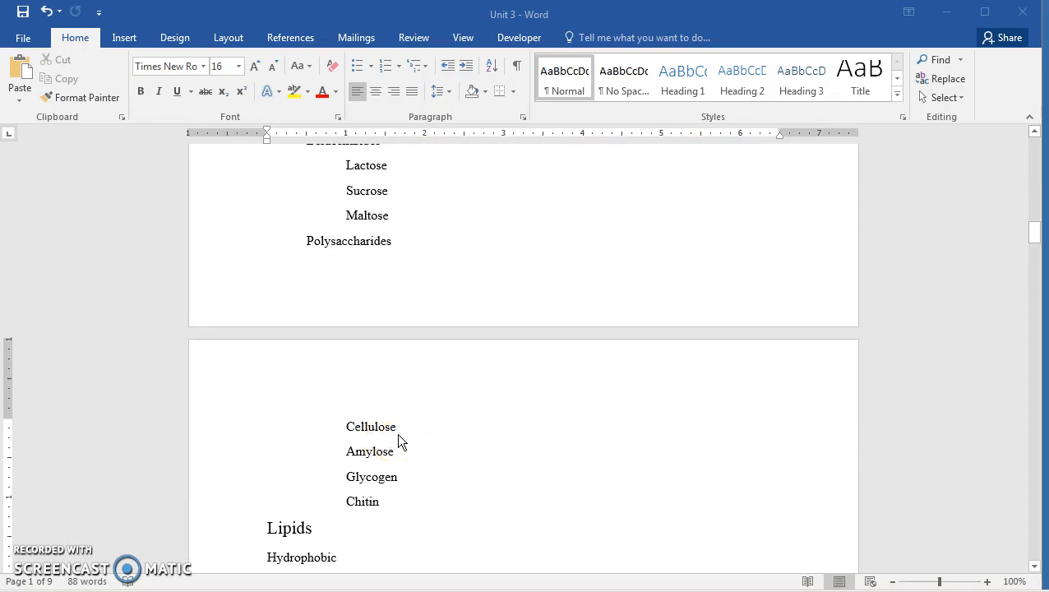
{"action": "mouse_move", "coordinate": [400, 437]}
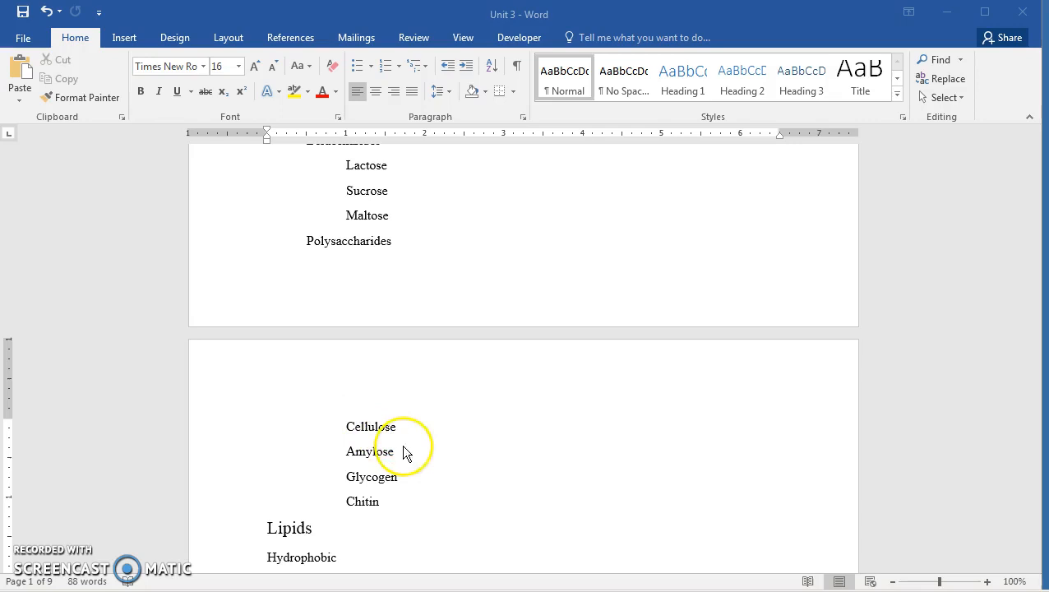
{"action": "mouse_move", "coordinate": [375, 434]}
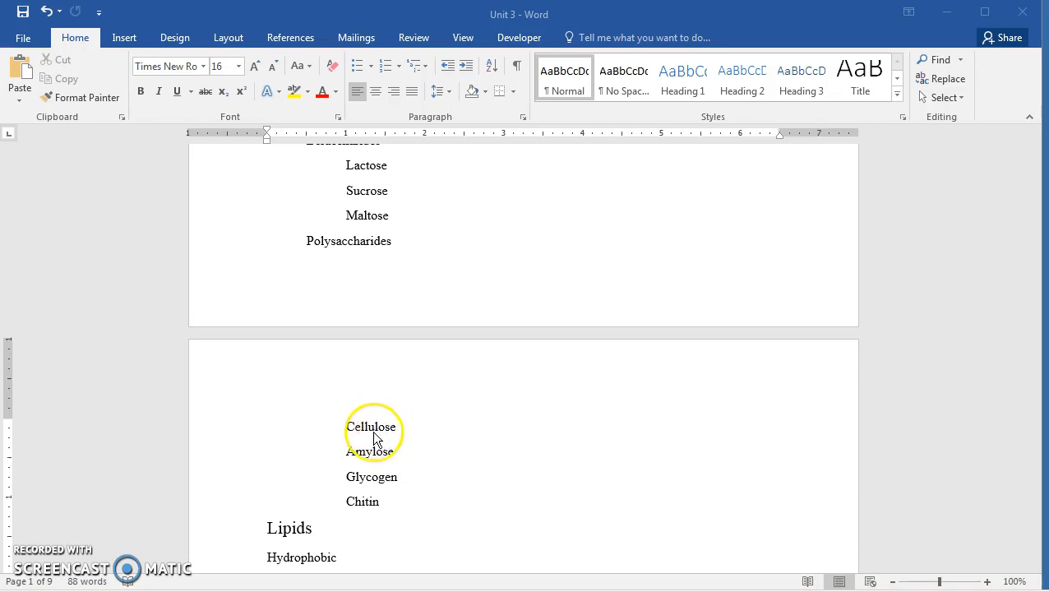
{"action": "mouse_move", "coordinate": [391, 471]}
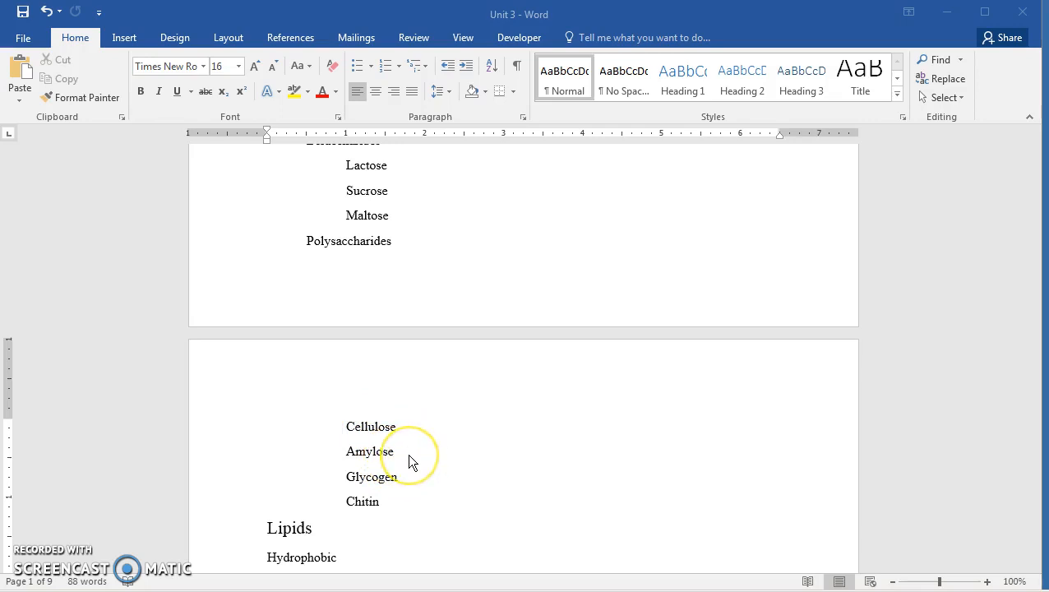
{"action": "mouse_move", "coordinate": [380, 466]}
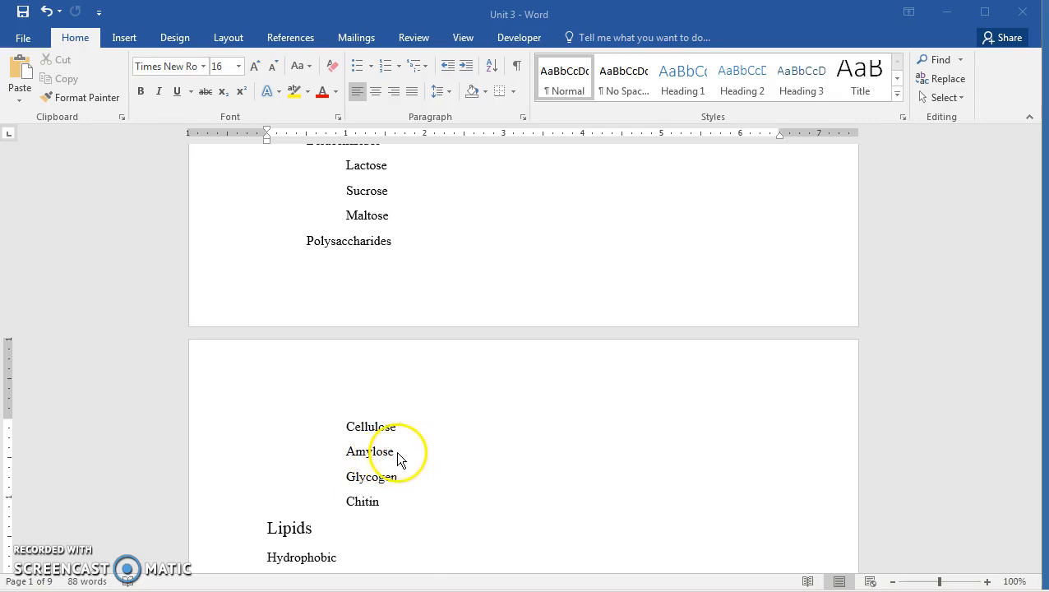
{"action": "mouse_move", "coordinate": [388, 462]}
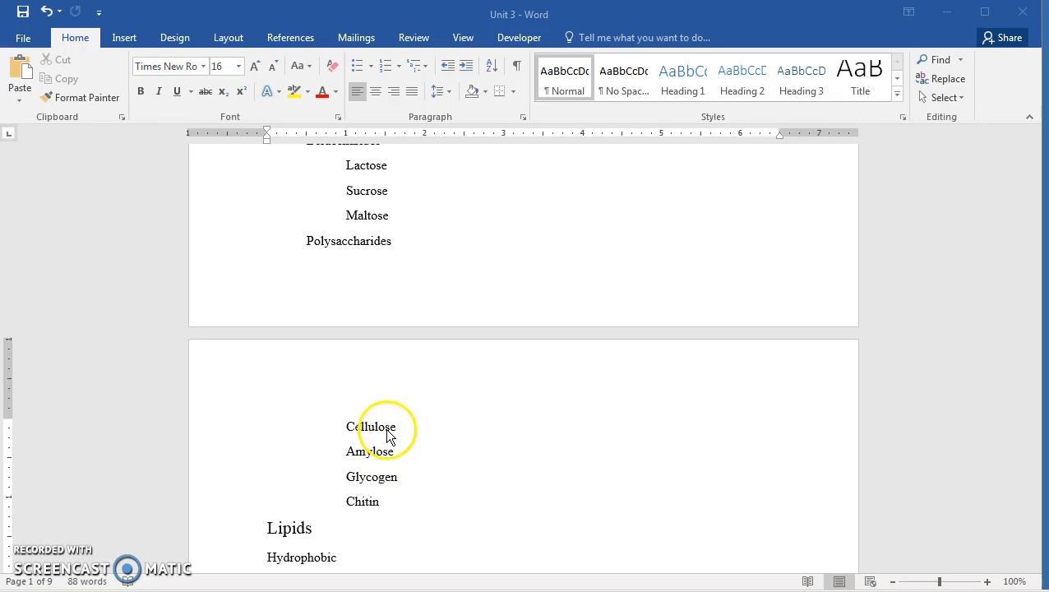
{"action": "mouse_move", "coordinate": [402, 480]}
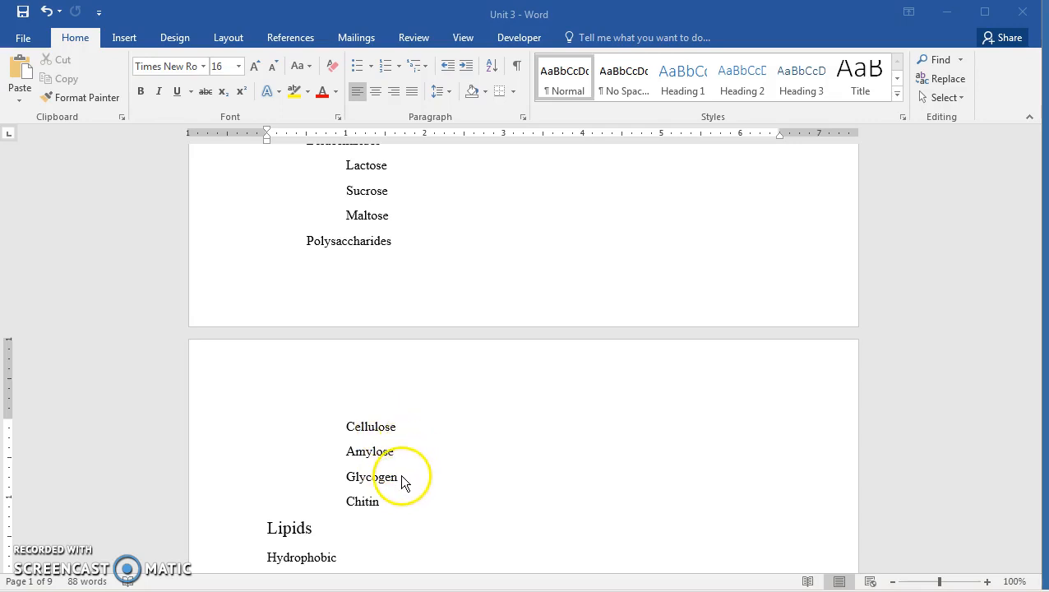
{"action": "mouse_move", "coordinate": [403, 485]}
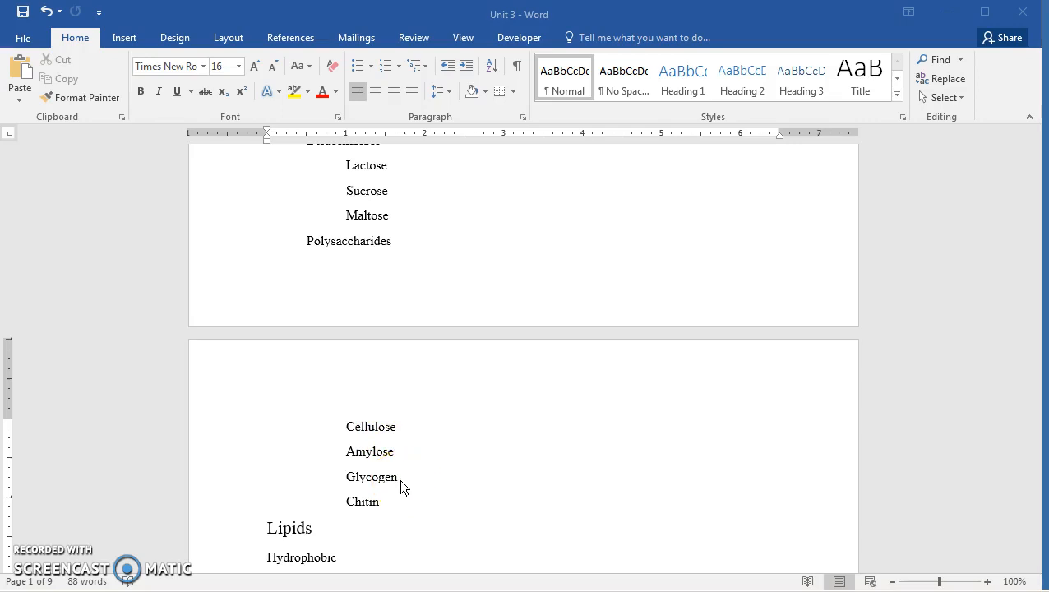
{"action": "mouse_move", "coordinate": [399, 483]}
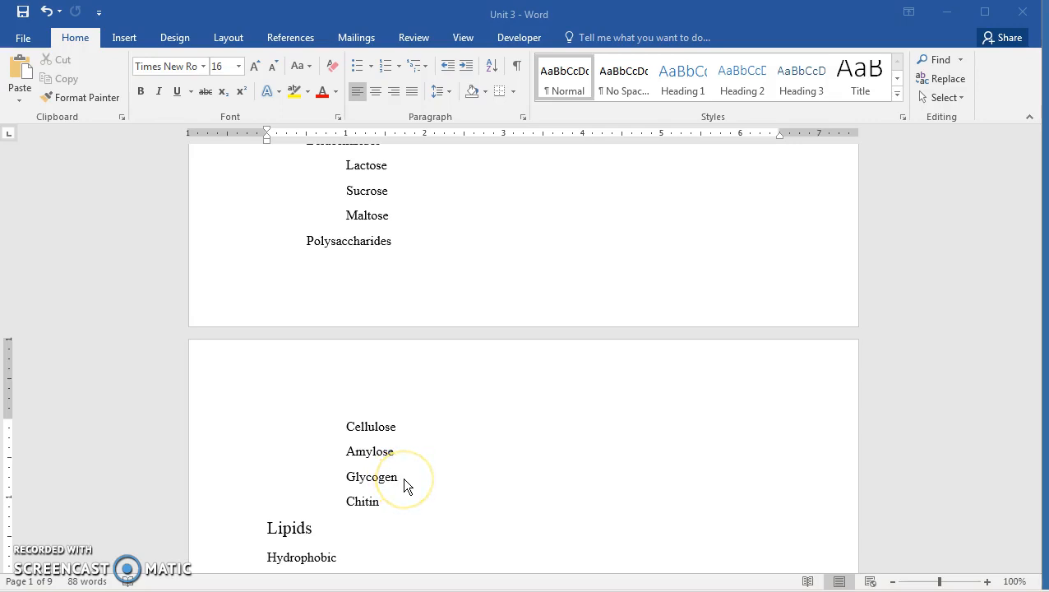
{"action": "mouse_move", "coordinate": [399, 483]}
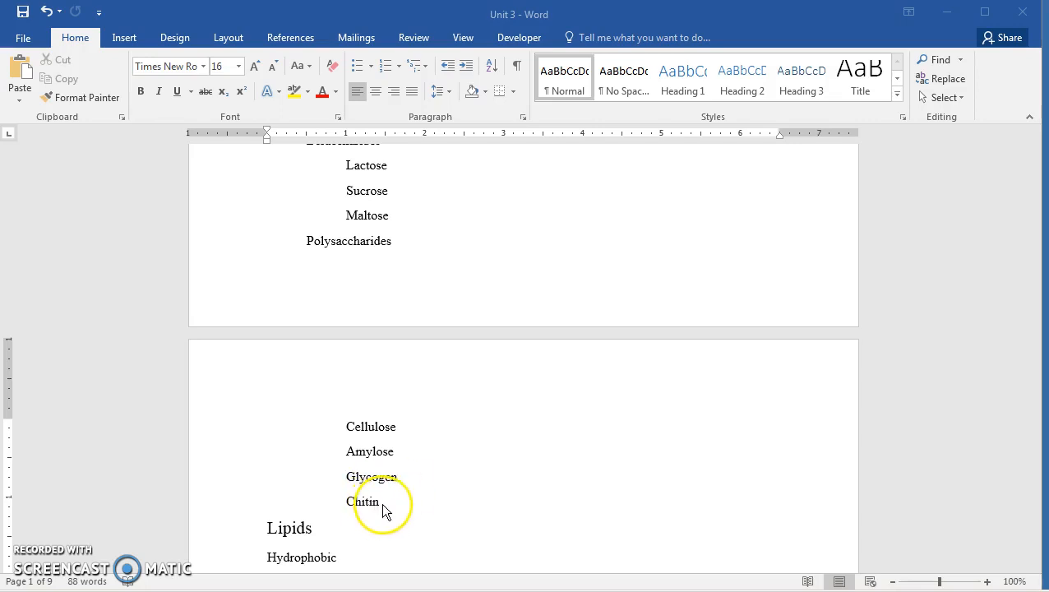
{"action": "mouse_move", "coordinate": [390, 511]}
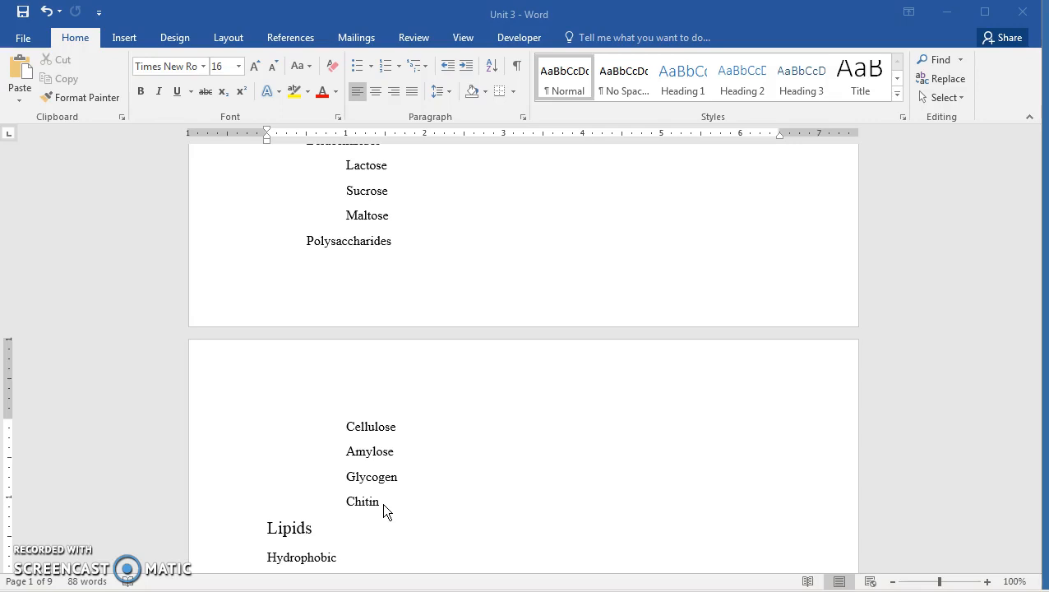
{"action": "mouse_move", "coordinate": [389, 509]}
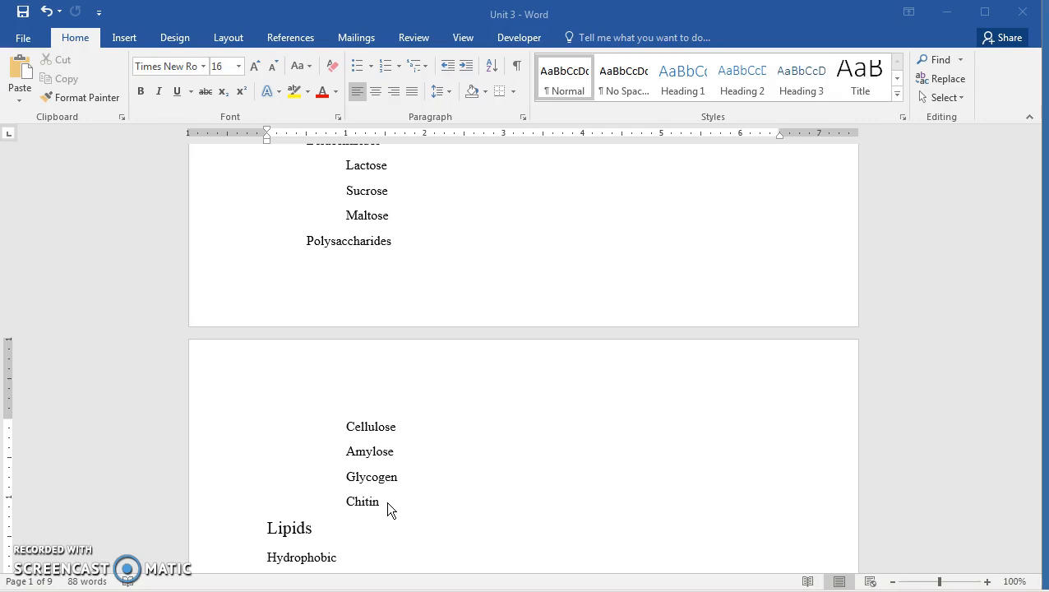
{"action": "scroll", "scroll_direction": "down", "scroll_amount": 3}
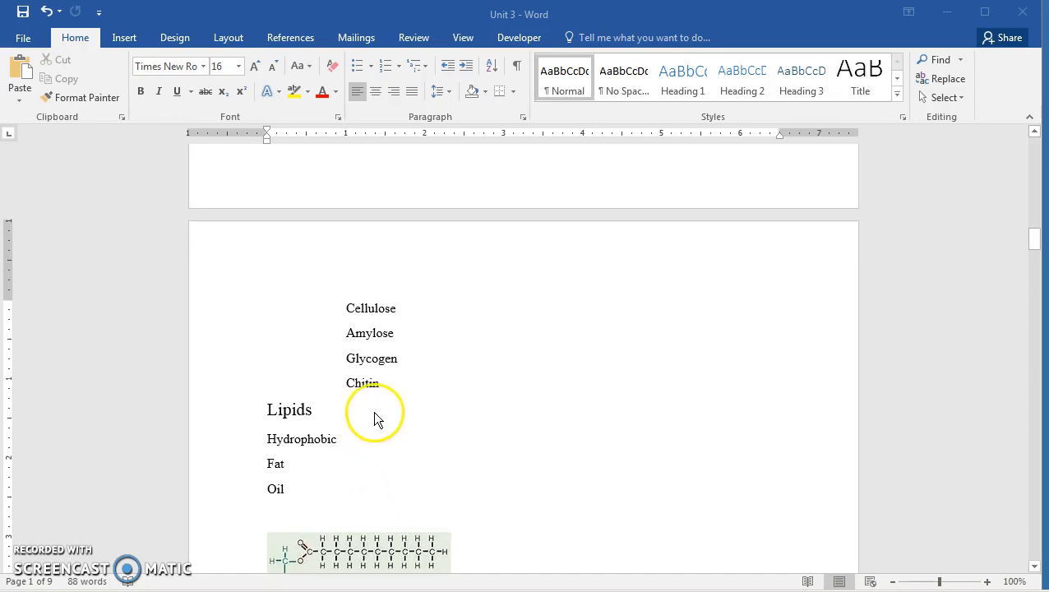
{"action": "mouse_move", "coordinate": [333, 415]}
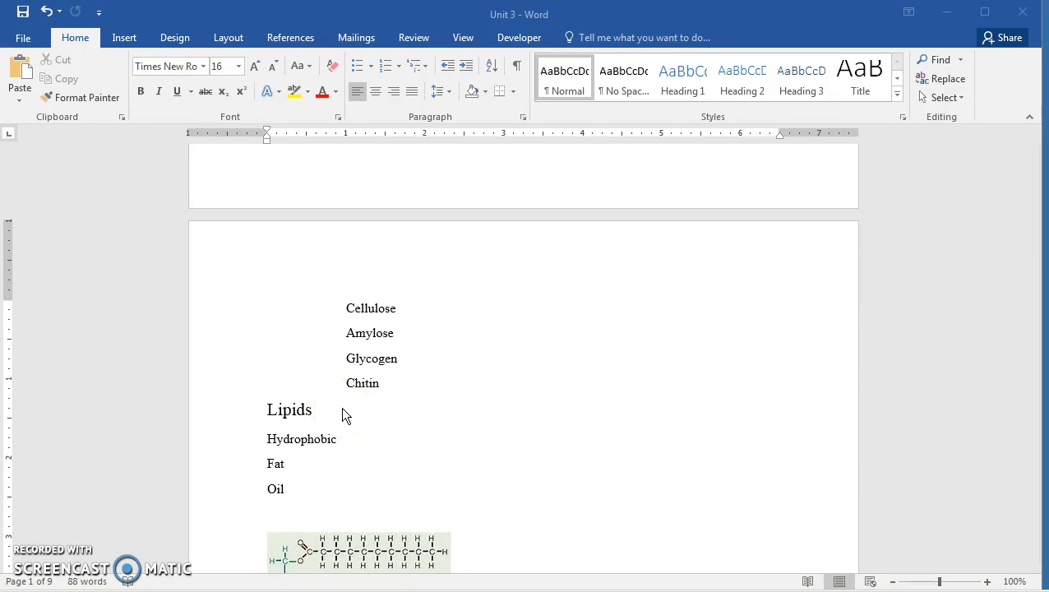
{"action": "mouse_move", "coordinate": [367, 469]}
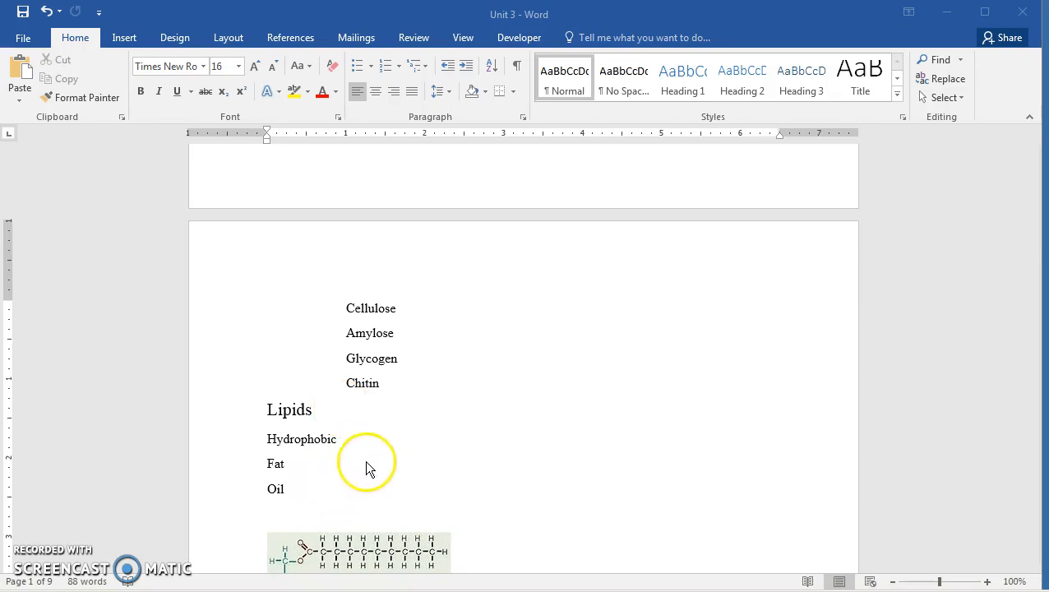
{"action": "mouse_move", "coordinate": [319, 450]}
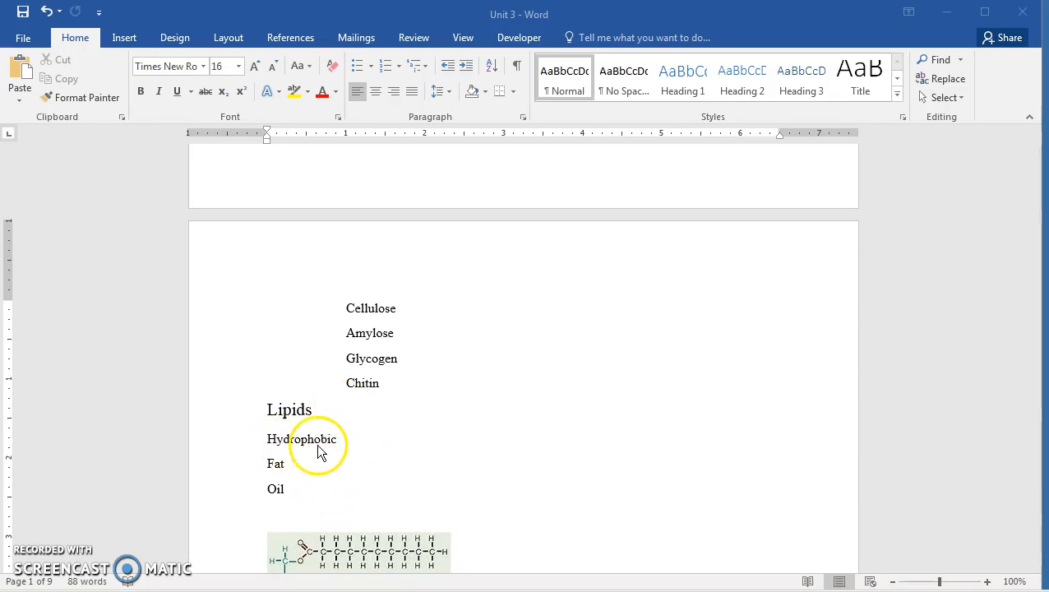
{"action": "mouse_move", "coordinate": [351, 455]}
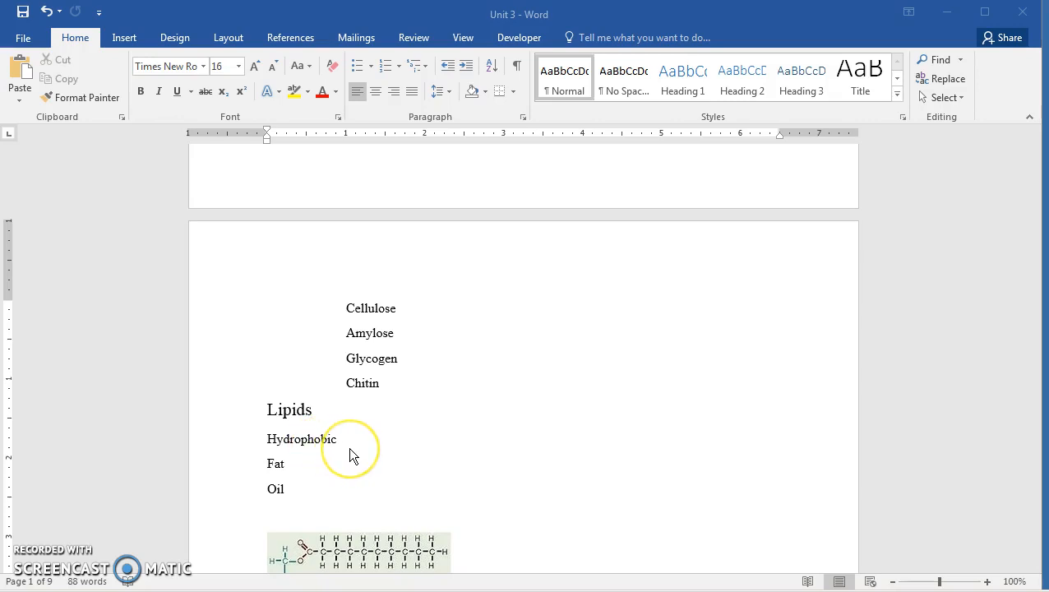
{"action": "mouse_move", "coordinate": [352, 456]}
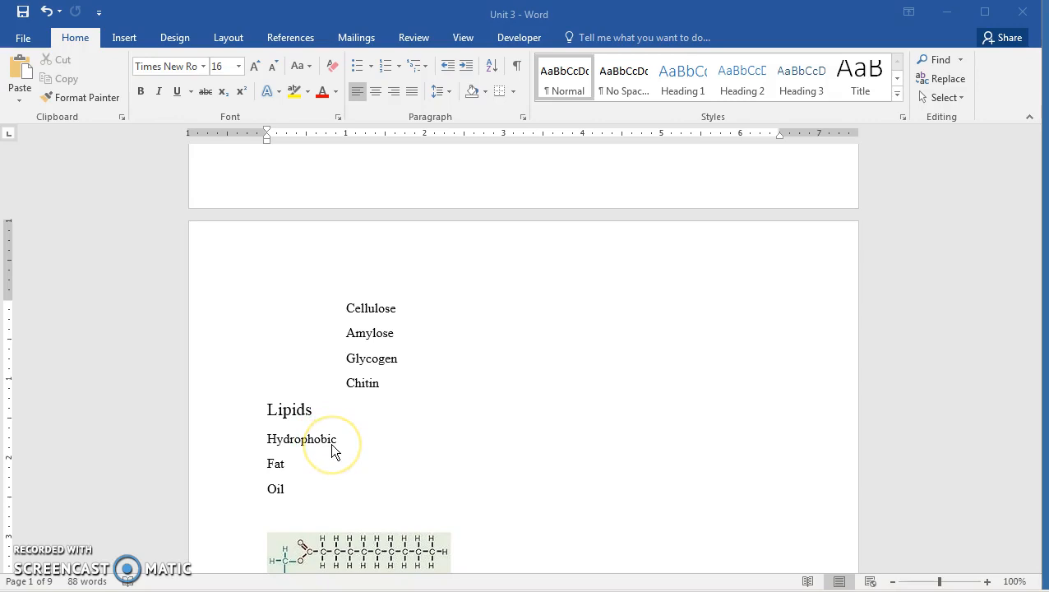
{"action": "mouse_move", "coordinate": [308, 457]}
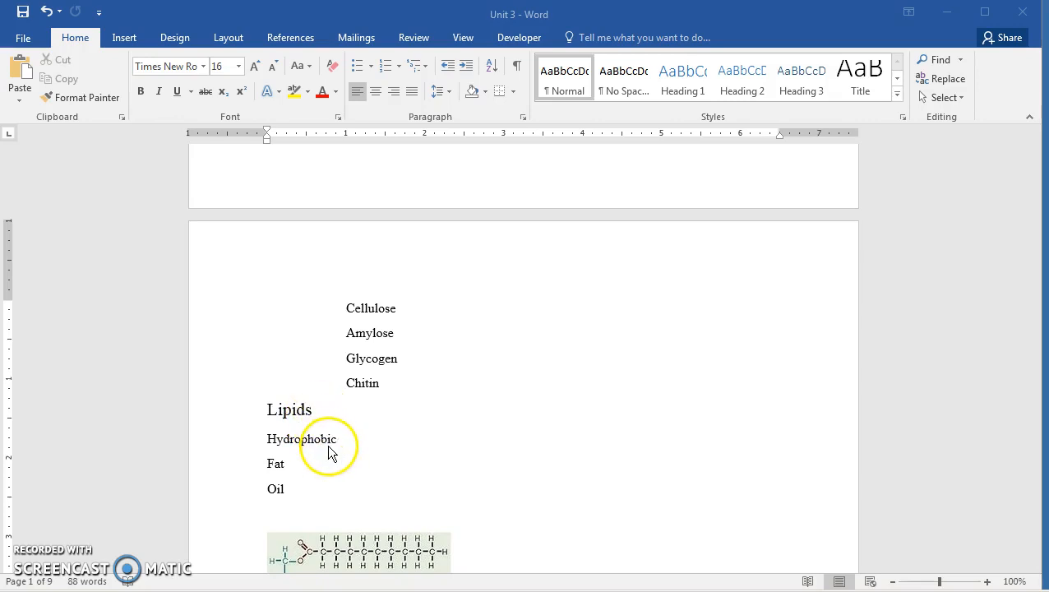
{"action": "mouse_move", "coordinate": [337, 448]}
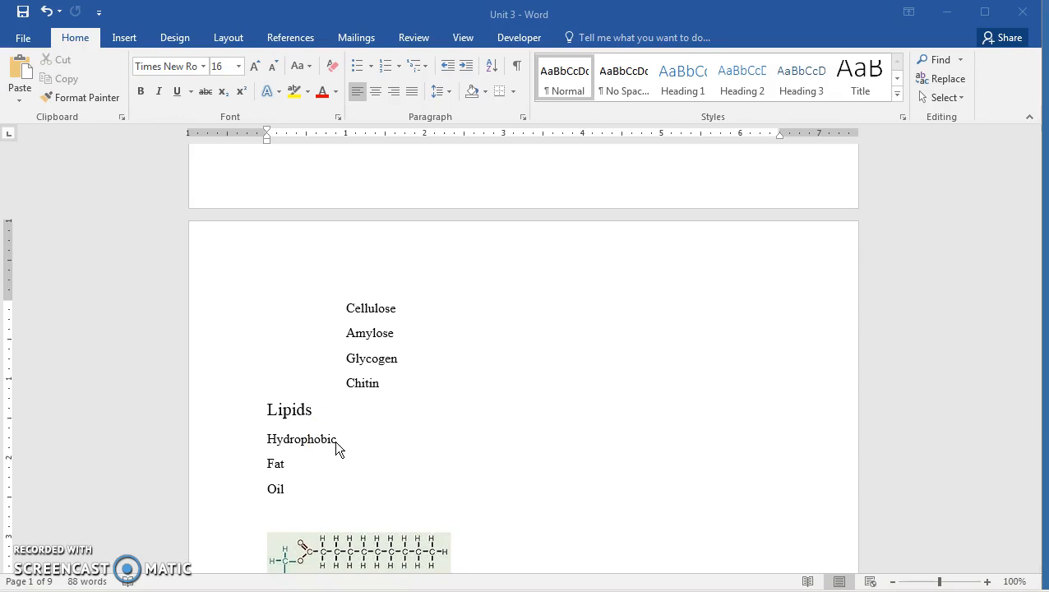
{"action": "mouse_move", "coordinate": [342, 454]}
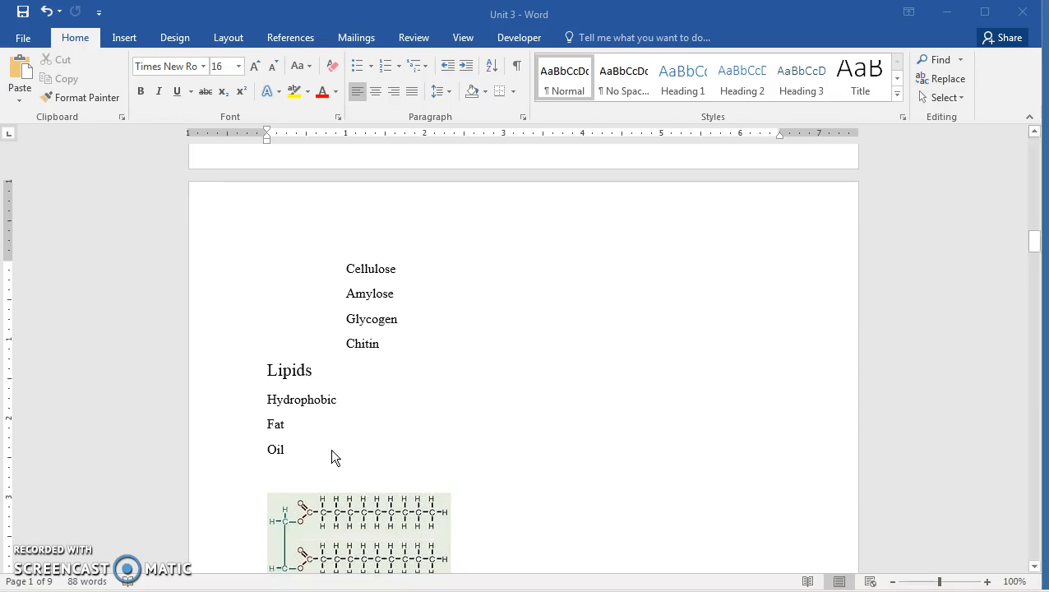
{"action": "scroll", "scroll_direction": "down", "scroll_amount": 3}
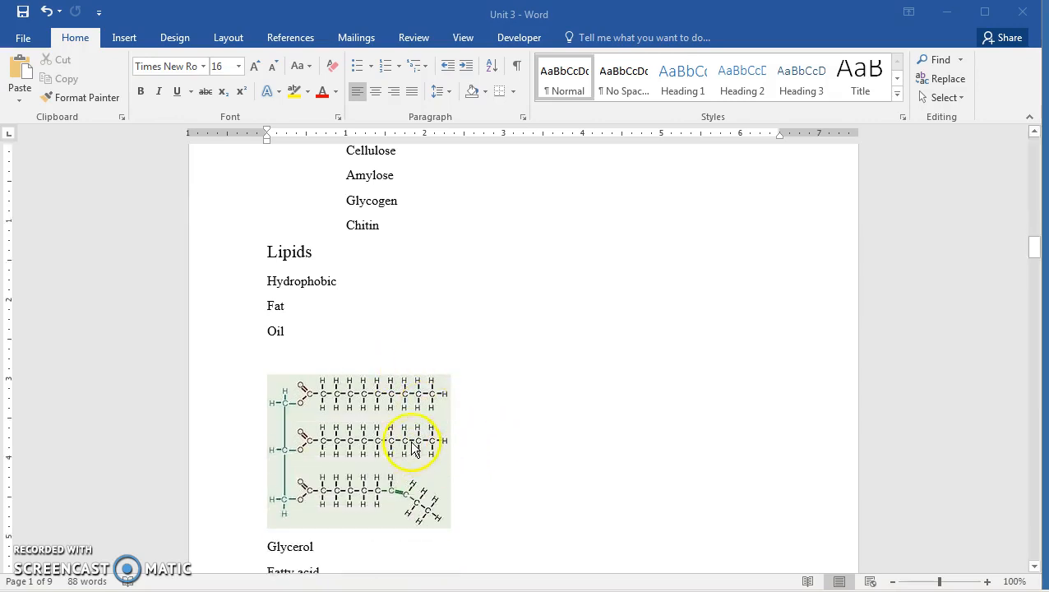
{"action": "mouse_move", "coordinate": [329, 438]}
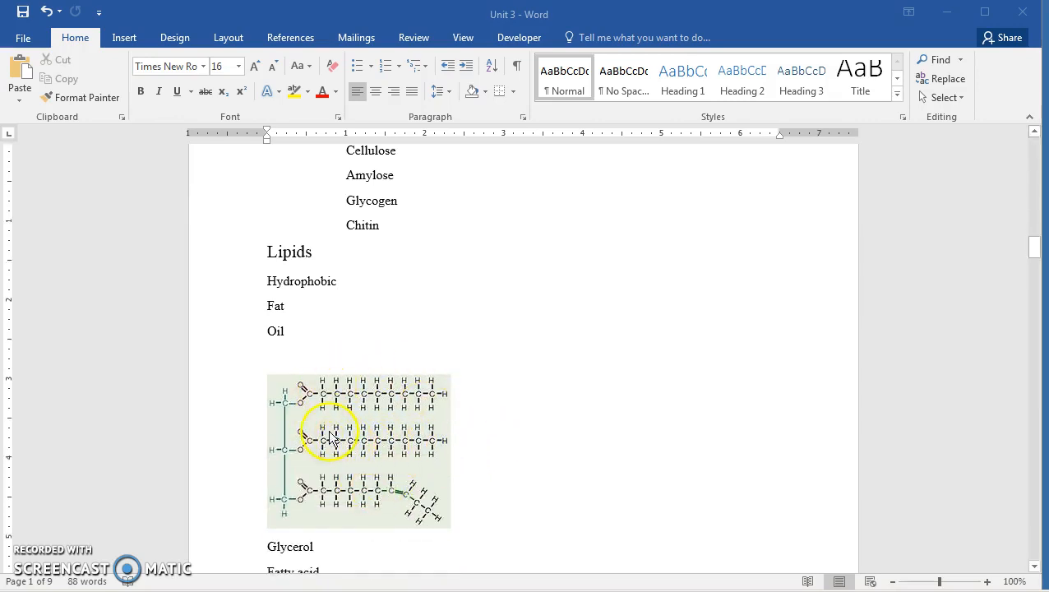
{"action": "mouse_move", "coordinate": [327, 415]}
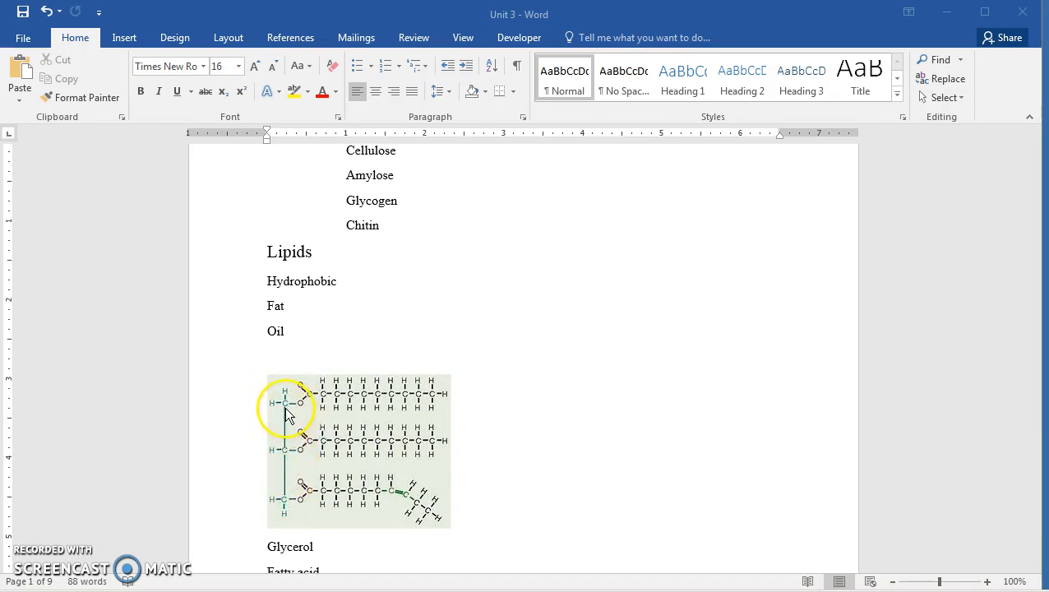
{"action": "mouse_move", "coordinate": [300, 520]}
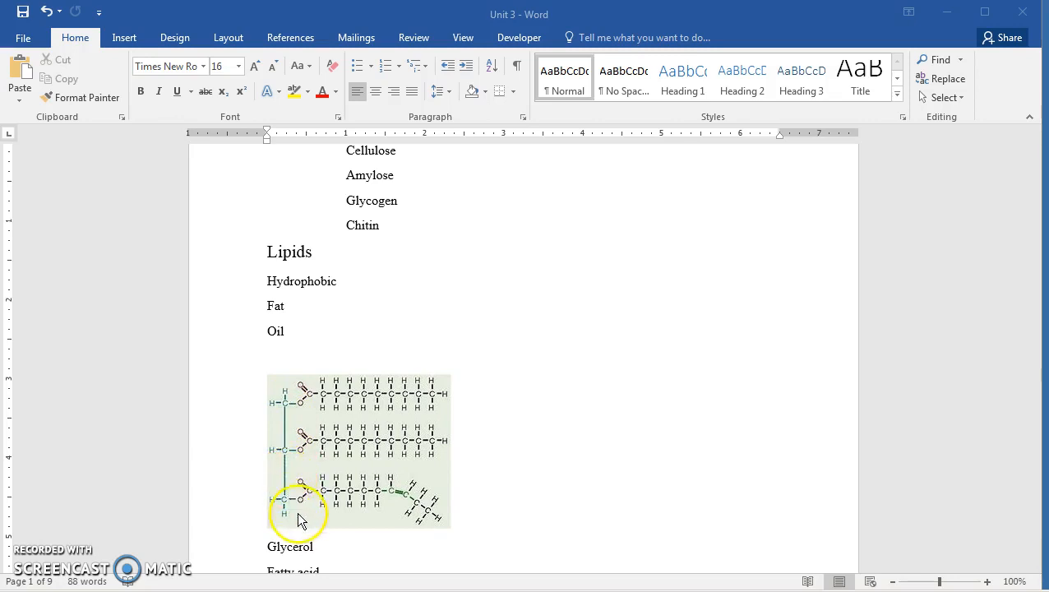
{"action": "mouse_move", "coordinate": [320, 436]}
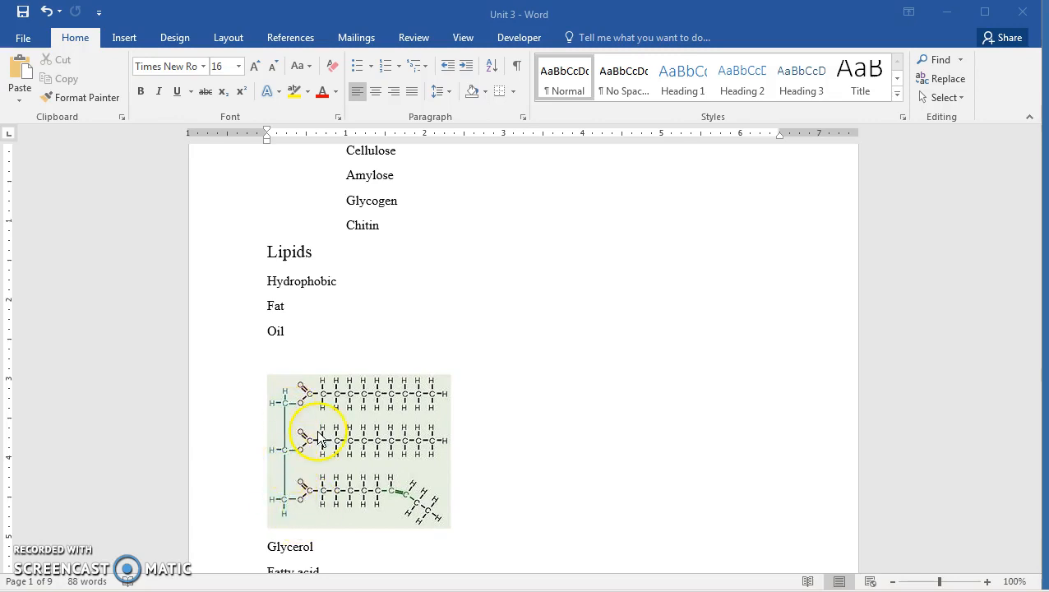
{"action": "mouse_move", "coordinate": [469, 477]}
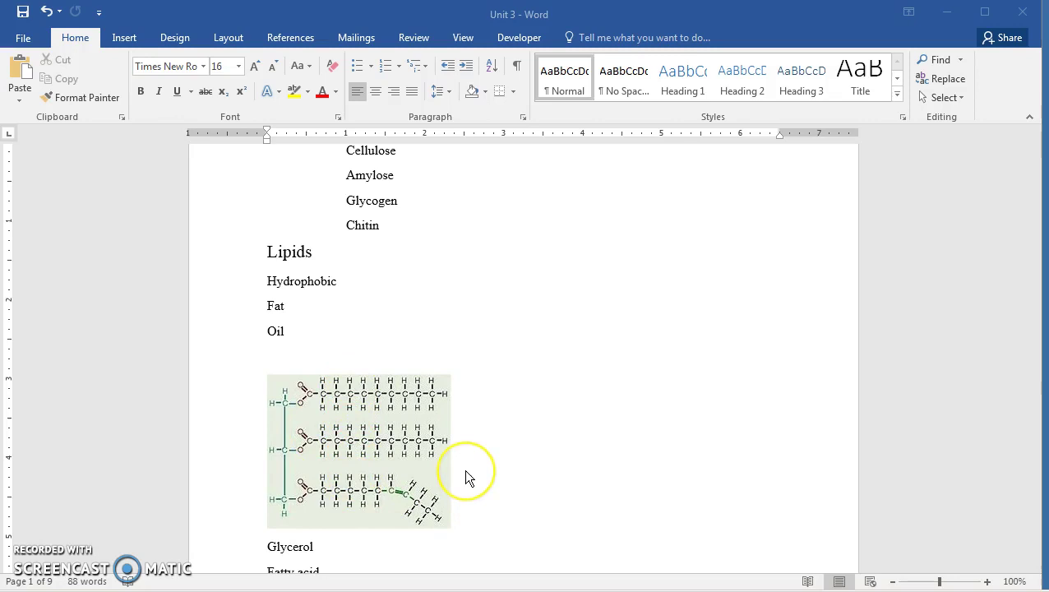
{"action": "mouse_move", "coordinate": [468, 476]}
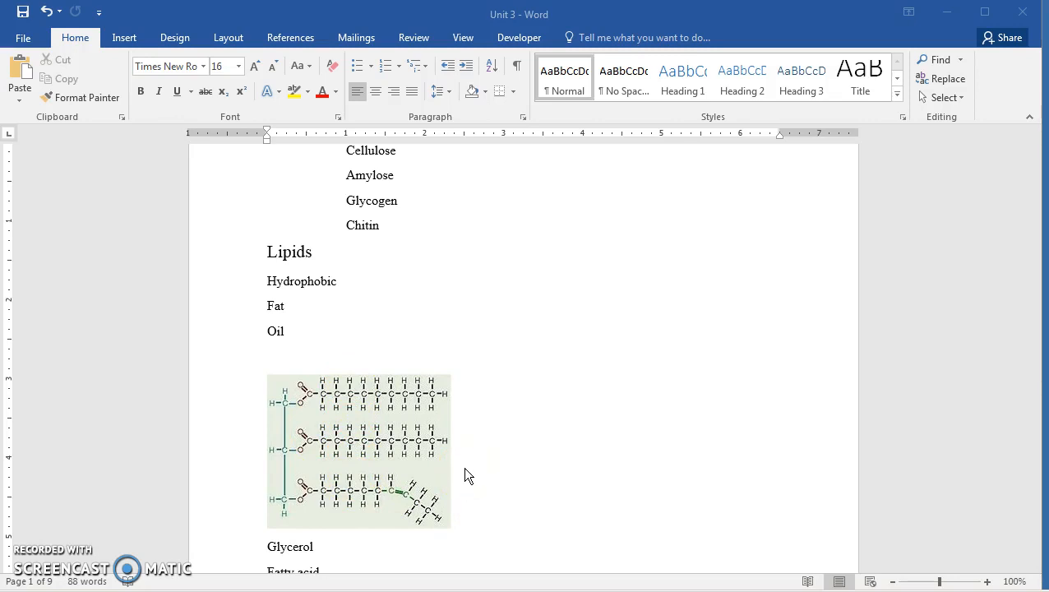
{"action": "mouse_move", "coordinate": [378, 502]}
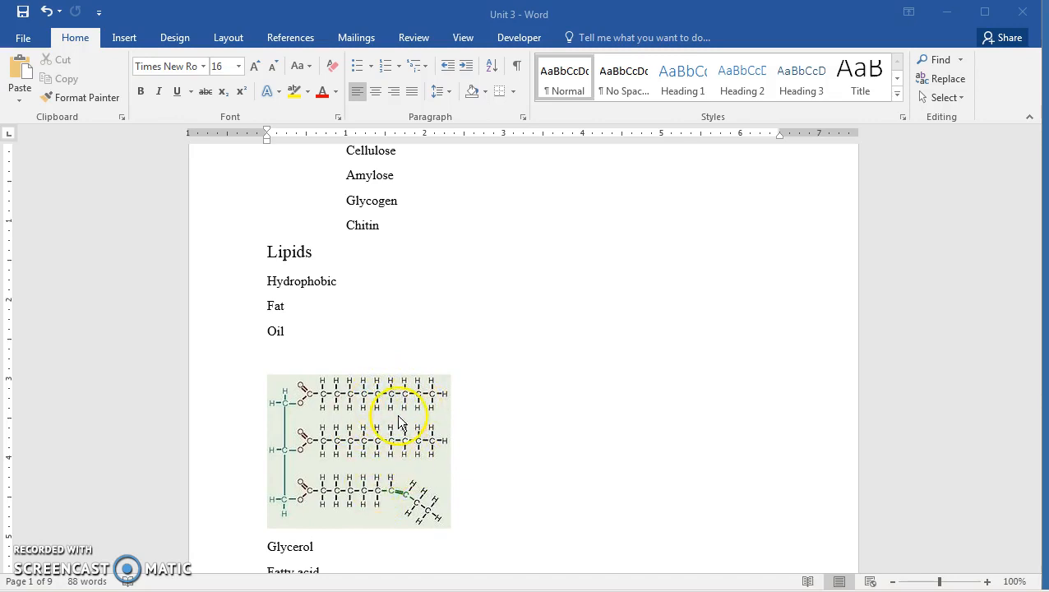
{"action": "mouse_move", "coordinate": [382, 403]}
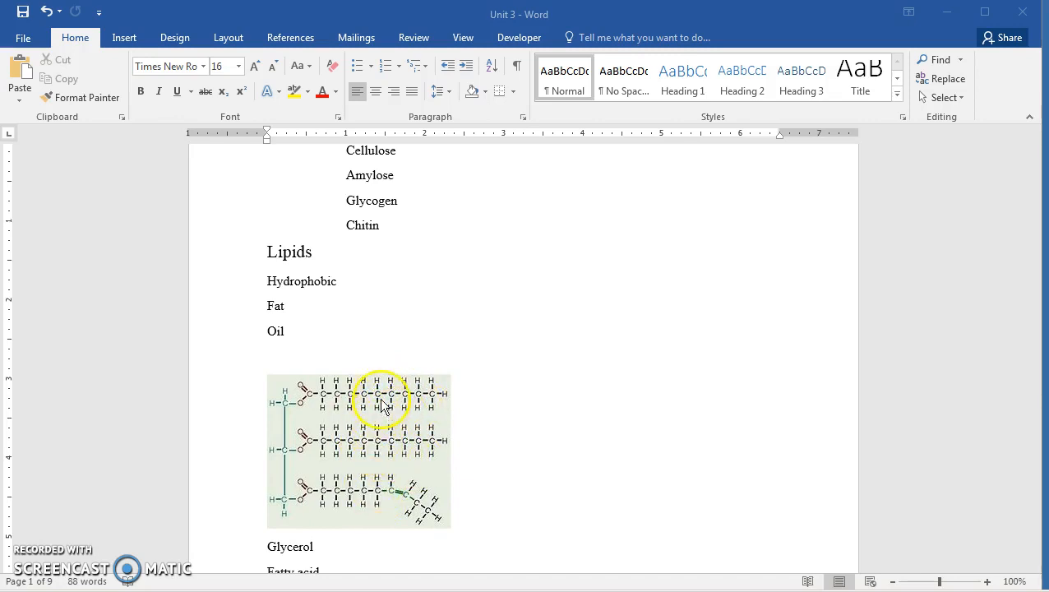
{"action": "mouse_move", "coordinate": [395, 387]}
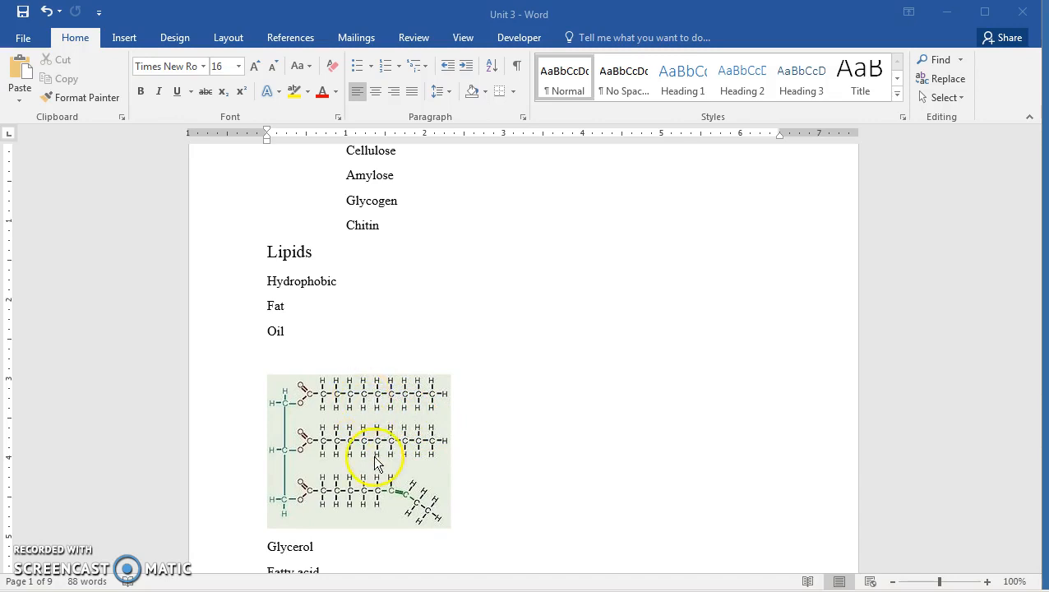
{"action": "mouse_move", "coordinate": [345, 403]}
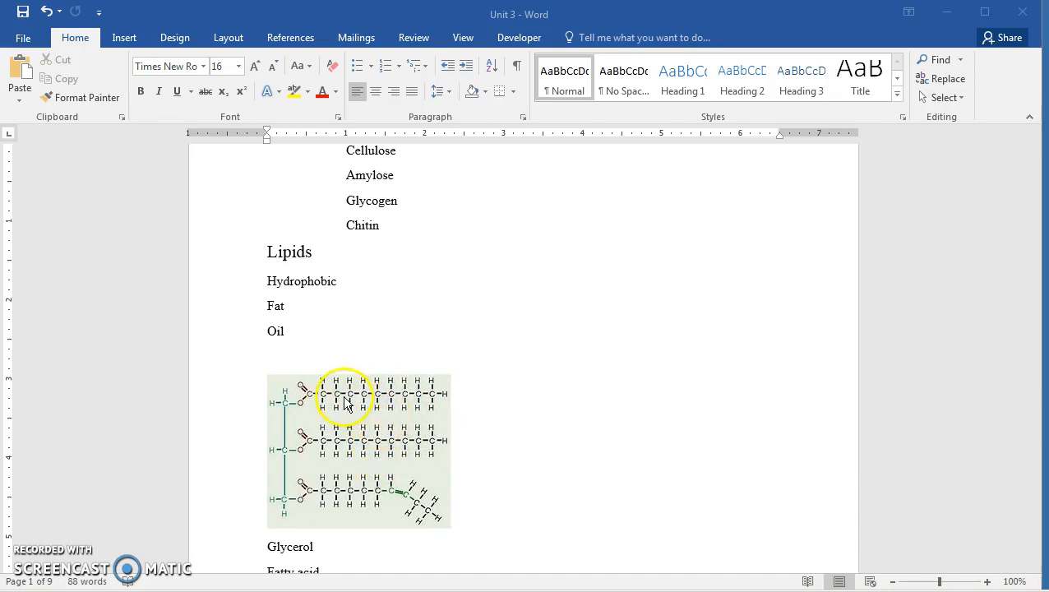
{"action": "mouse_move", "coordinate": [352, 380]}
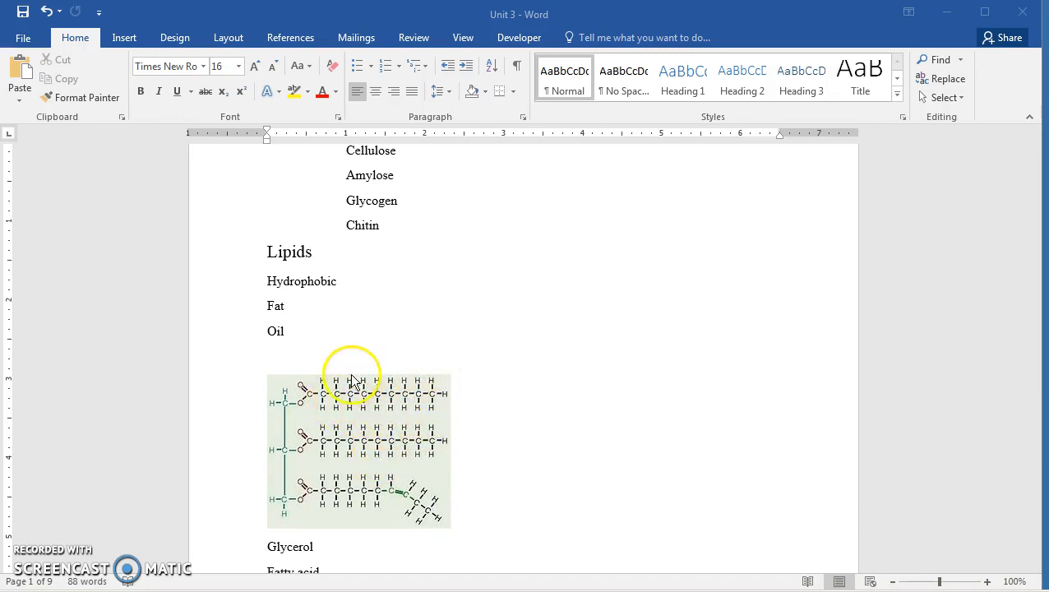
{"action": "mouse_move", "coordinate": [383, 400]}
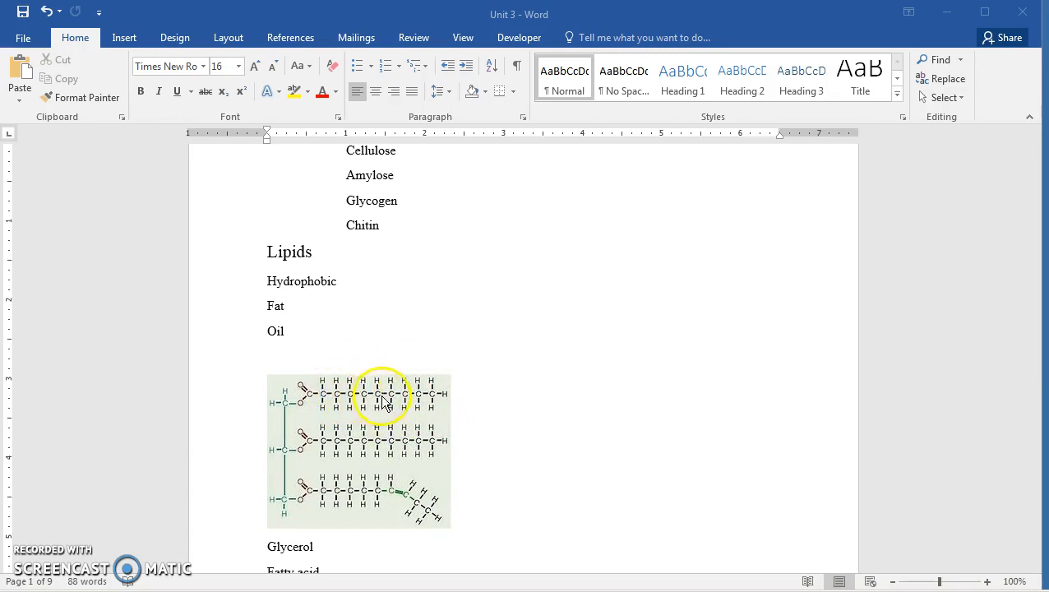
{"action": "mouse_move", "coordinate": [408, 484]}
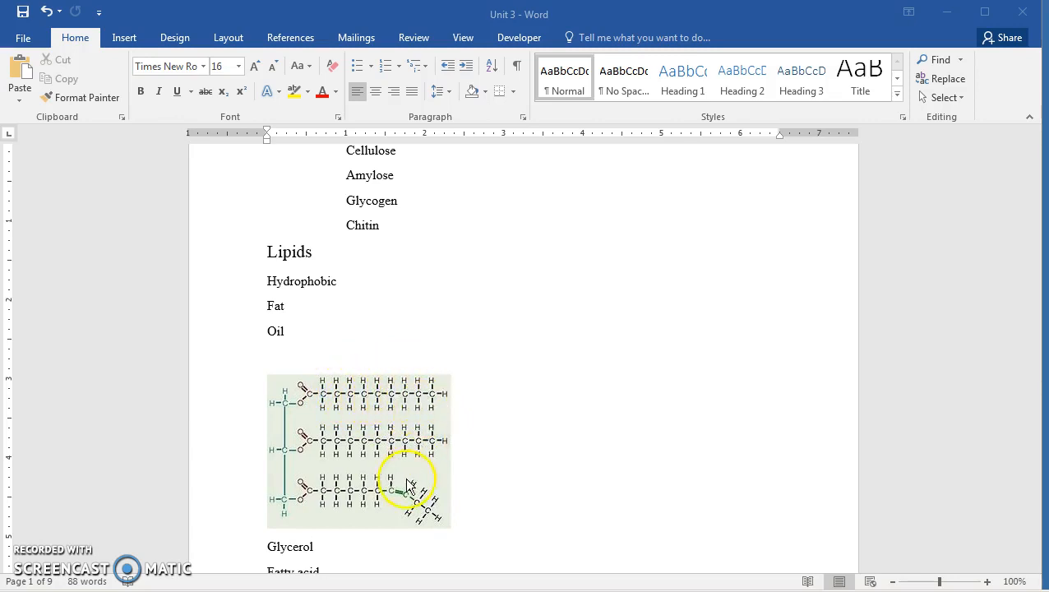
{"action": "mouse_move", "coordinate": [382, 494]}
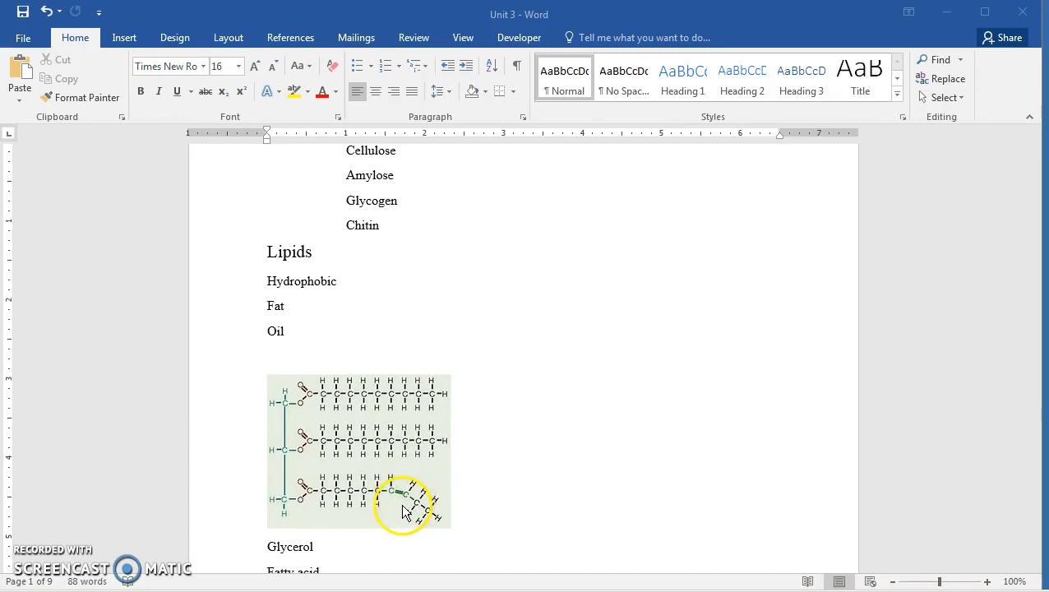
{"action": "mouse_move", "coordinate": [374, 502]}
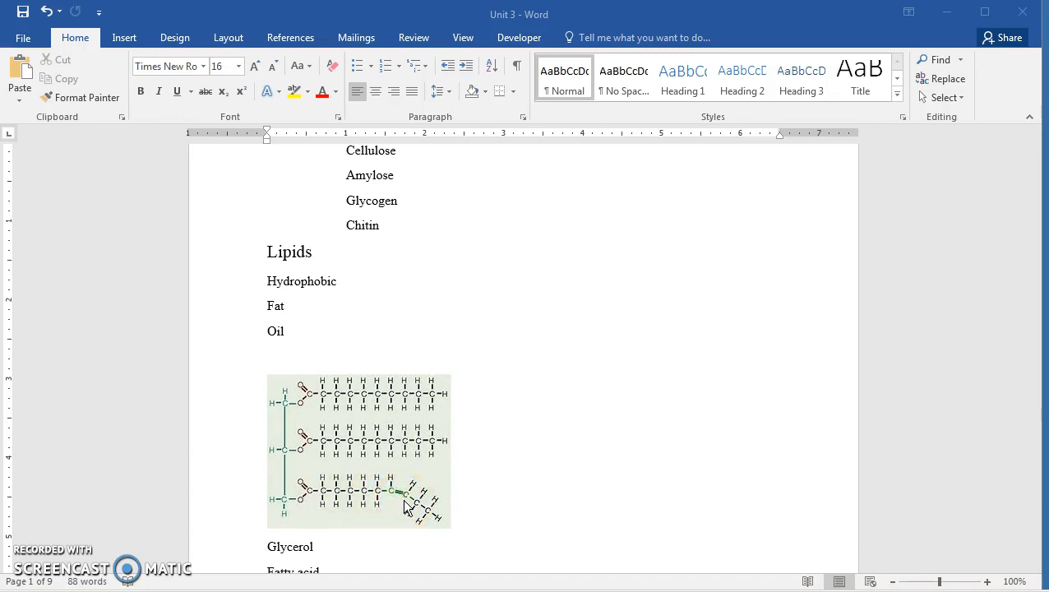
{"action": "scroll", "scroll_direction": "down", "scroll_amount": 3}
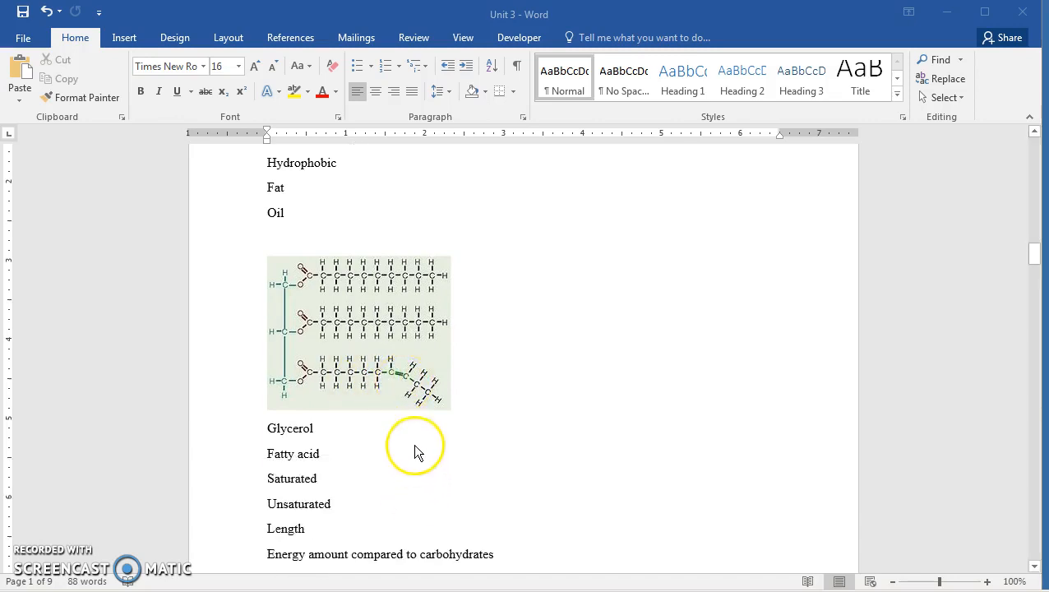
{"action": "mouse_move", "coordinate": [381, 408]}
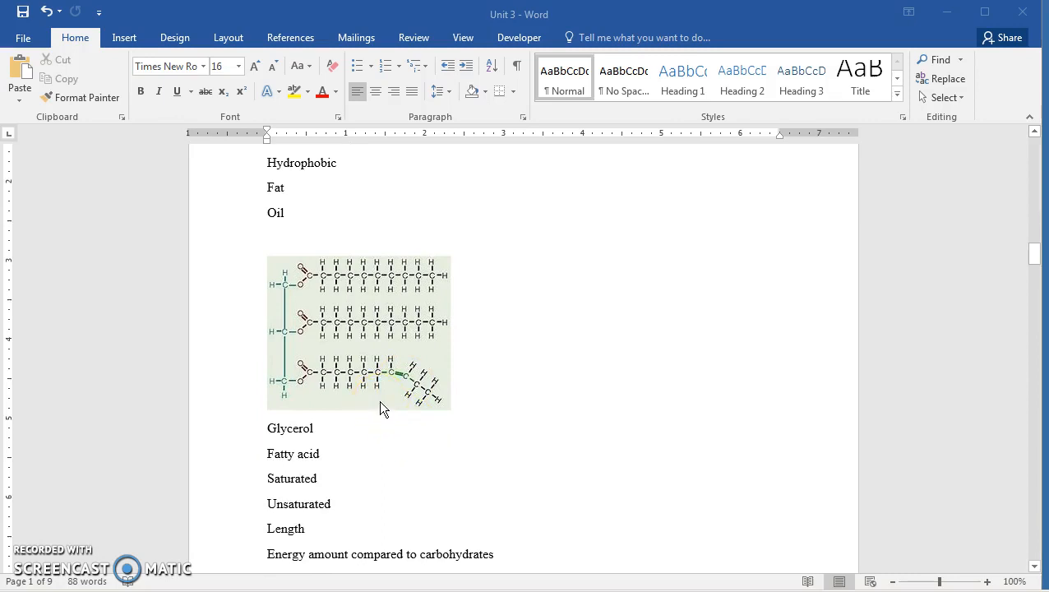
{"action": "mouse_move", "coordinate": [385, 331]}
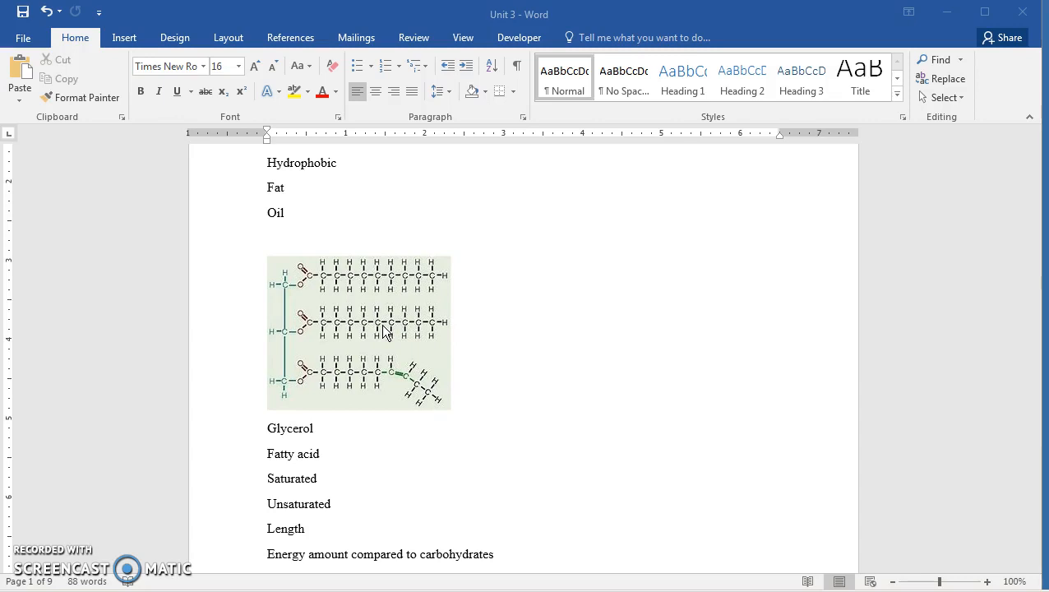
{"action": "mouse_move", "coordinate": [393, 415]}
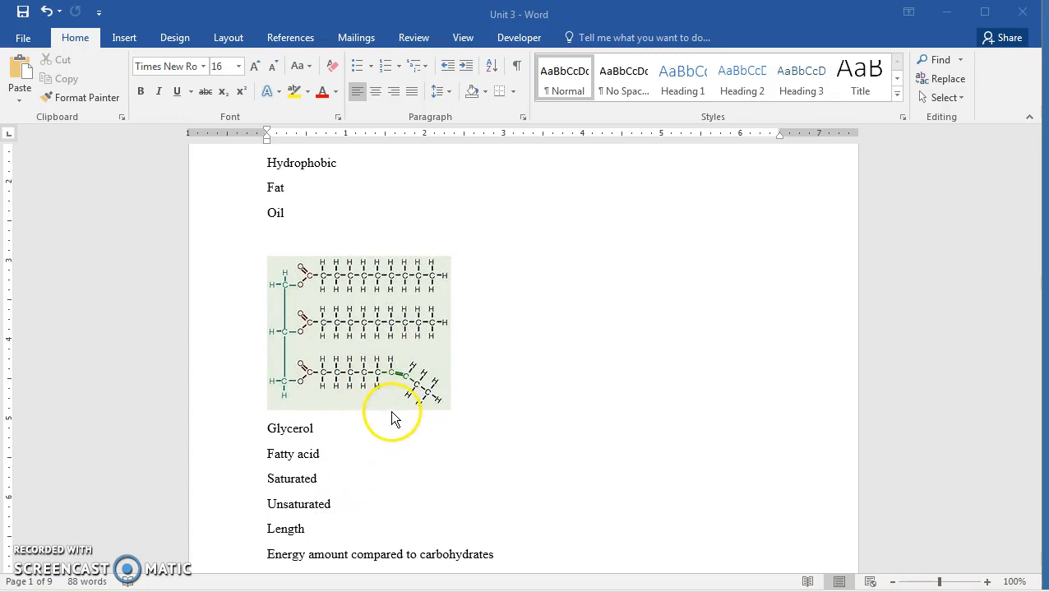
{"action": "mouse_move", "coordinate": [401, 403]}
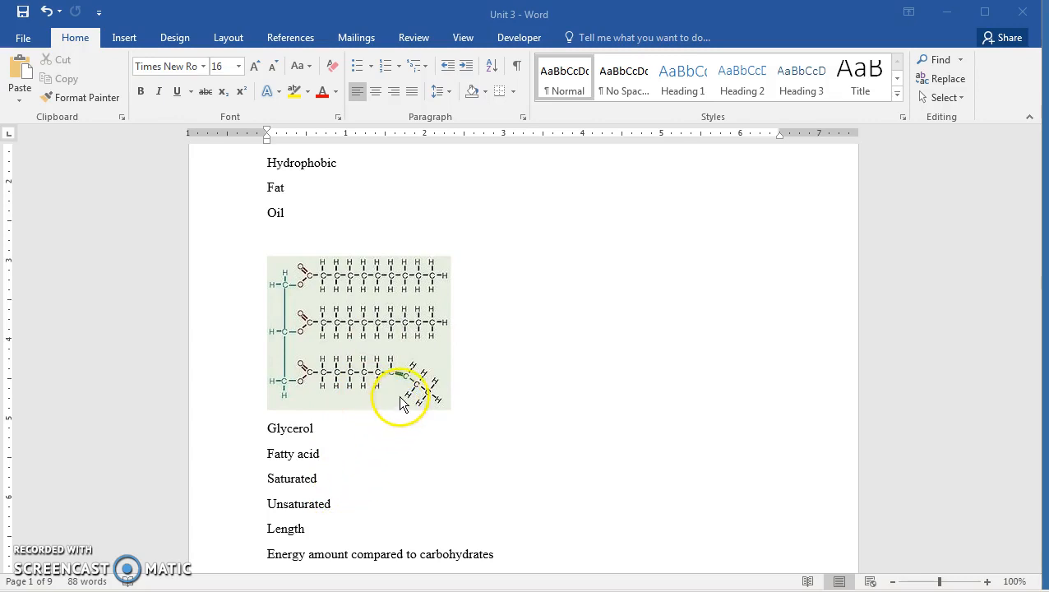
{"action": "mouse_move", "coordinate": [395, 380]}
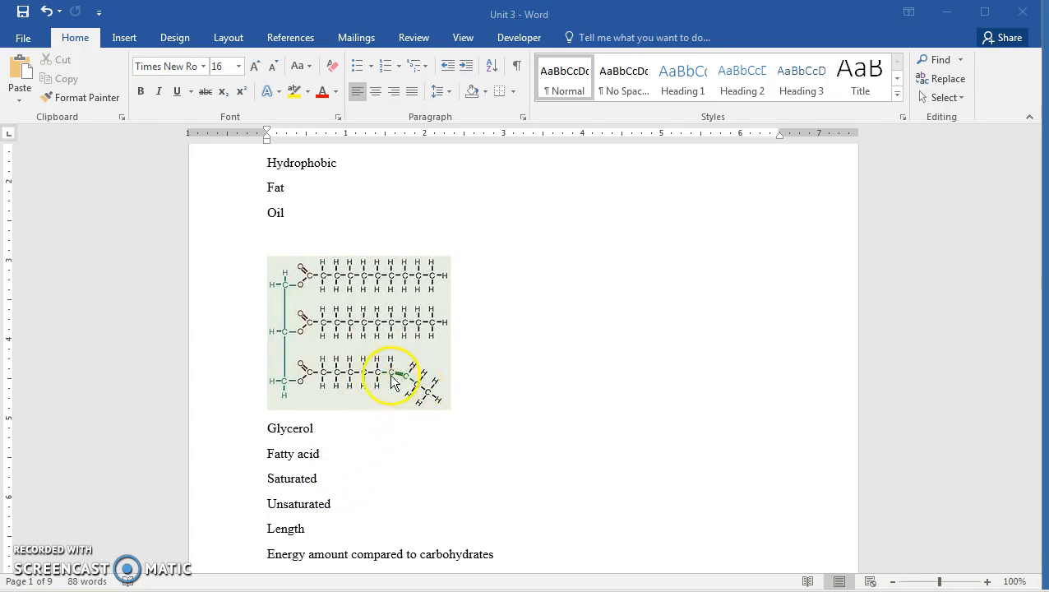
{"action": "mouse_move", "coordinate": [399, 436]}
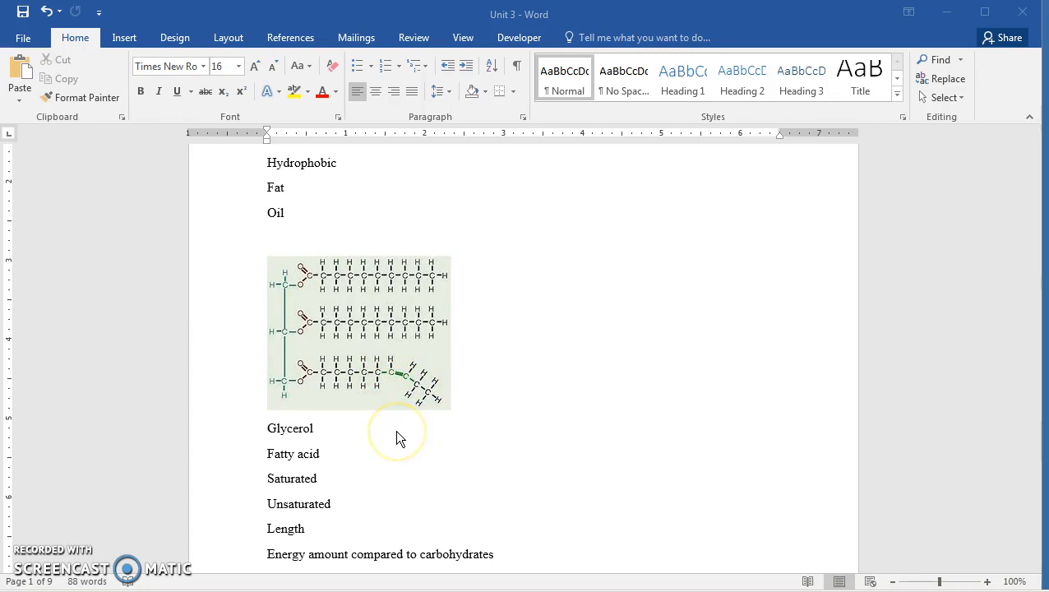
{"action": "mouse_move", "coordinate": [370, 435]}
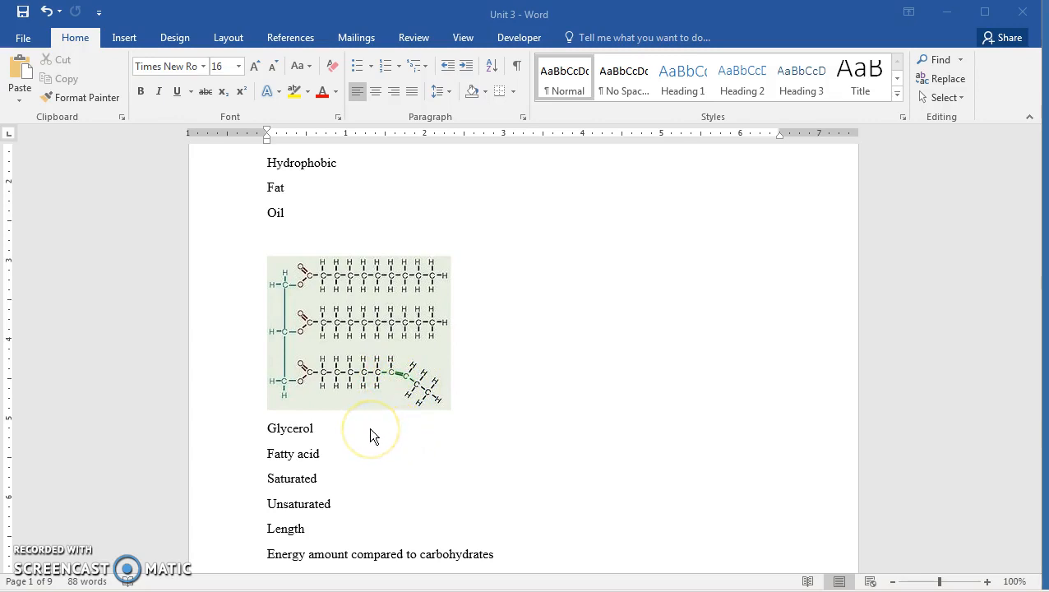
{"action": "mouse_move", "coordinate": [372, 435]}
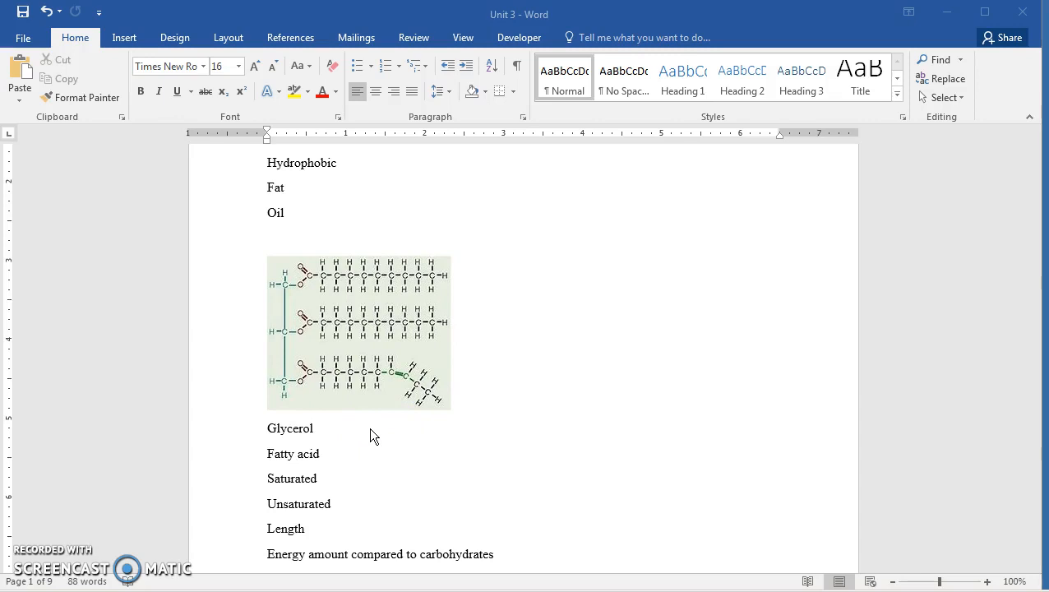
{"action": "mouse_move", "coordinate": [369, 485]}
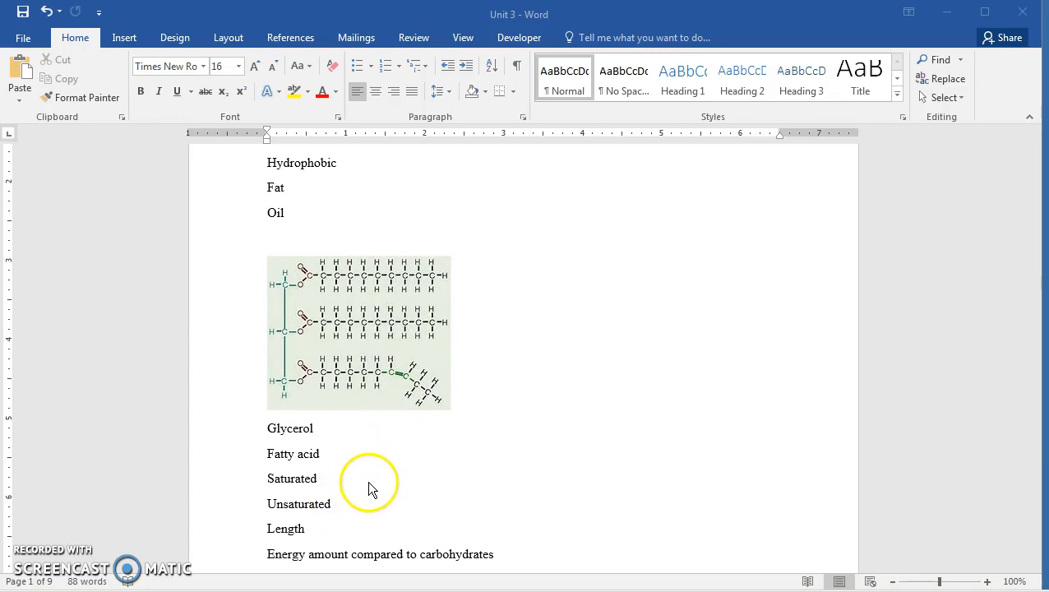
{"action": "mouse_move", "coordinate": [382, 458]}
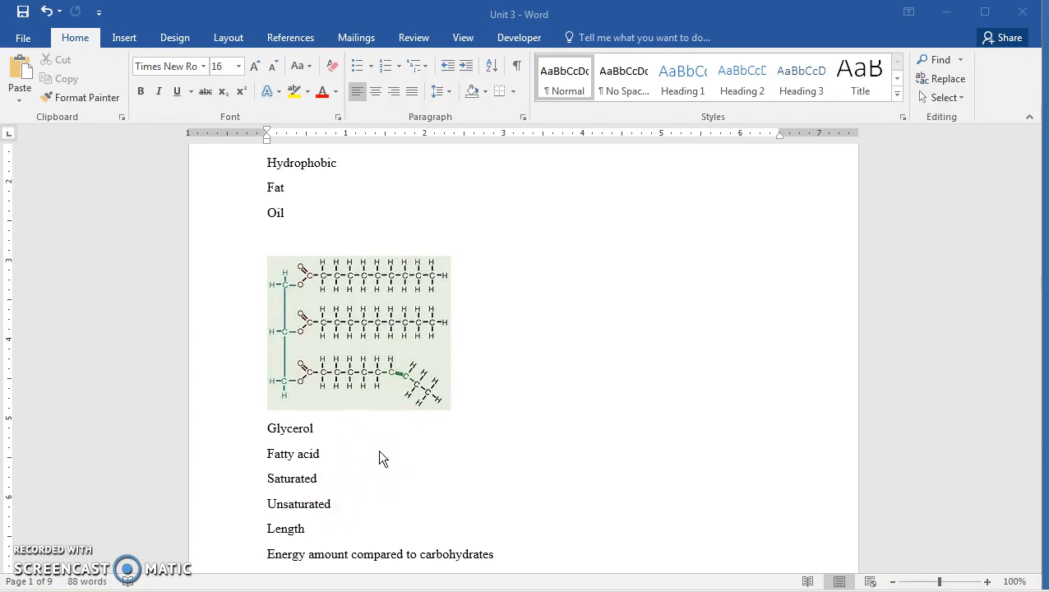
{"action": "mouse_move", "coordinate": [358, 508]}
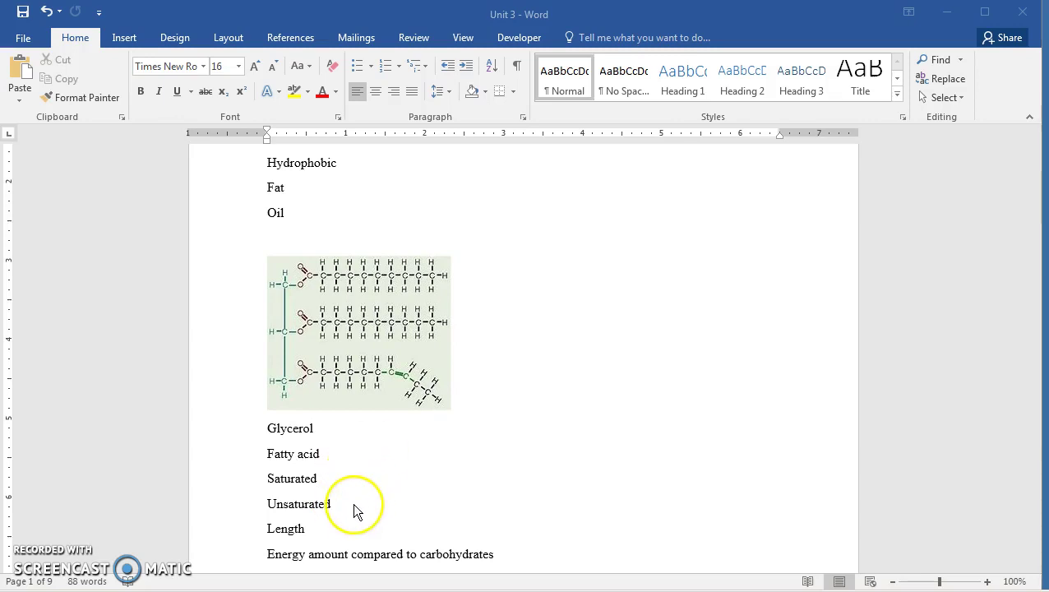
{"action": "mouse_move", "coordinate": [409, 384]}
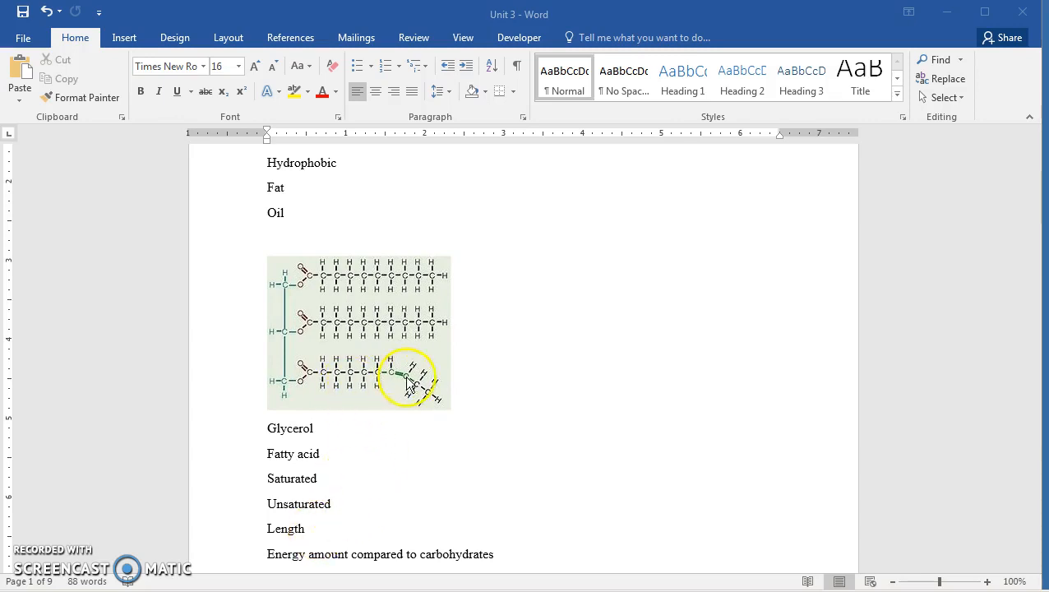
{"action": "mouse_move", "coordinate": [409, 403]}
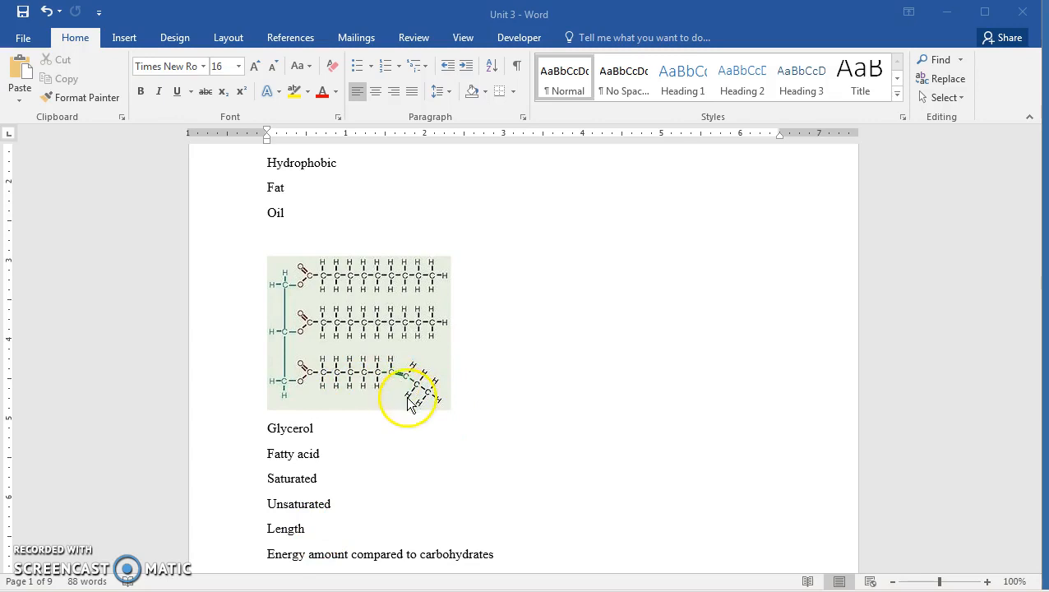
{"action": "mouse_move", "coordinate": [411, 386]}
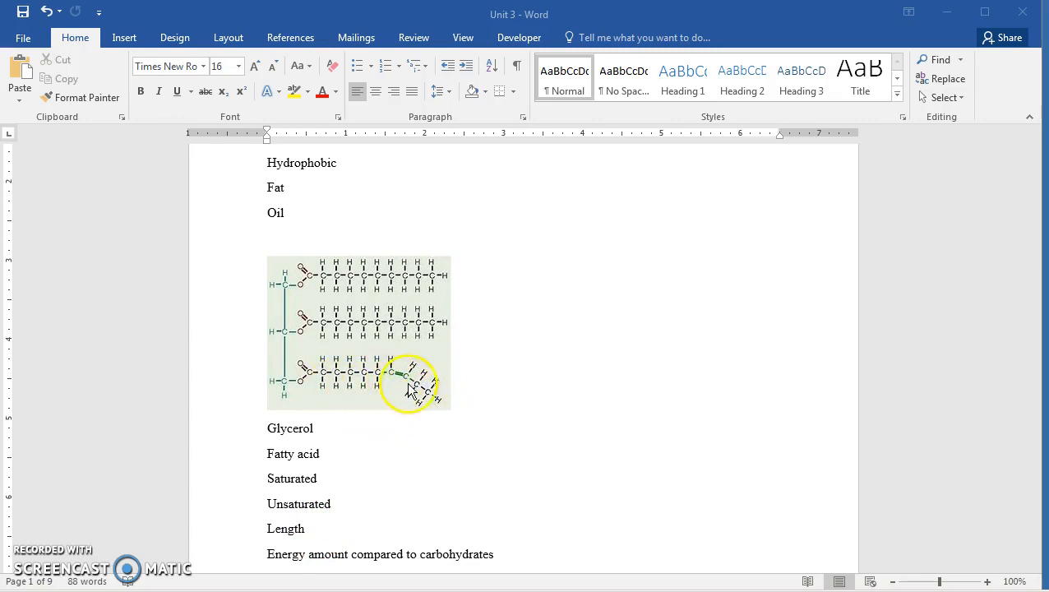
{"action": "mouse_move", "coordinate": [460, 432]}
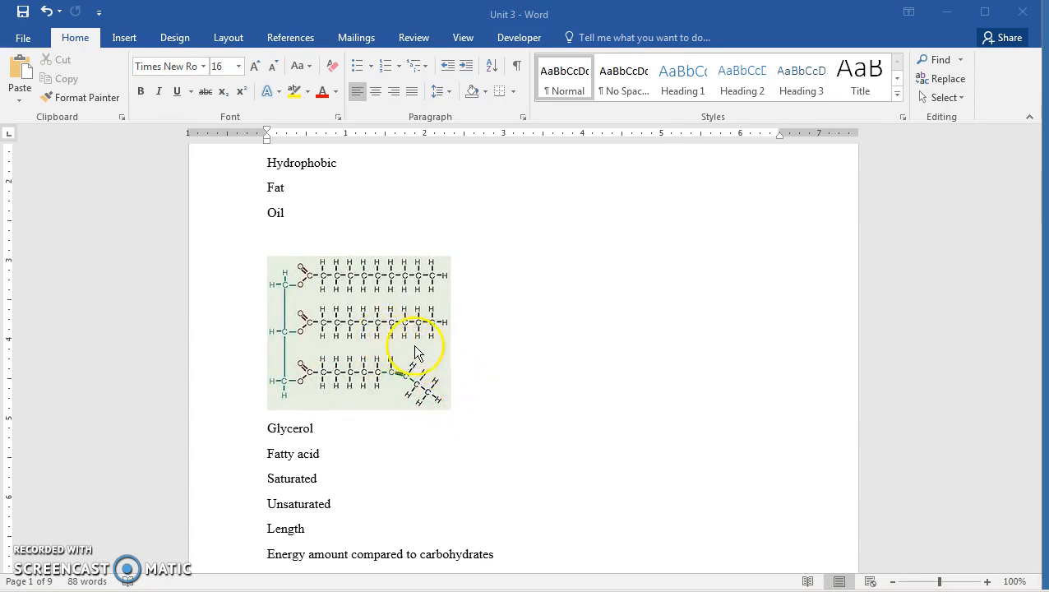
{"action": "mouse_move", "coordinate": [362, 337]}
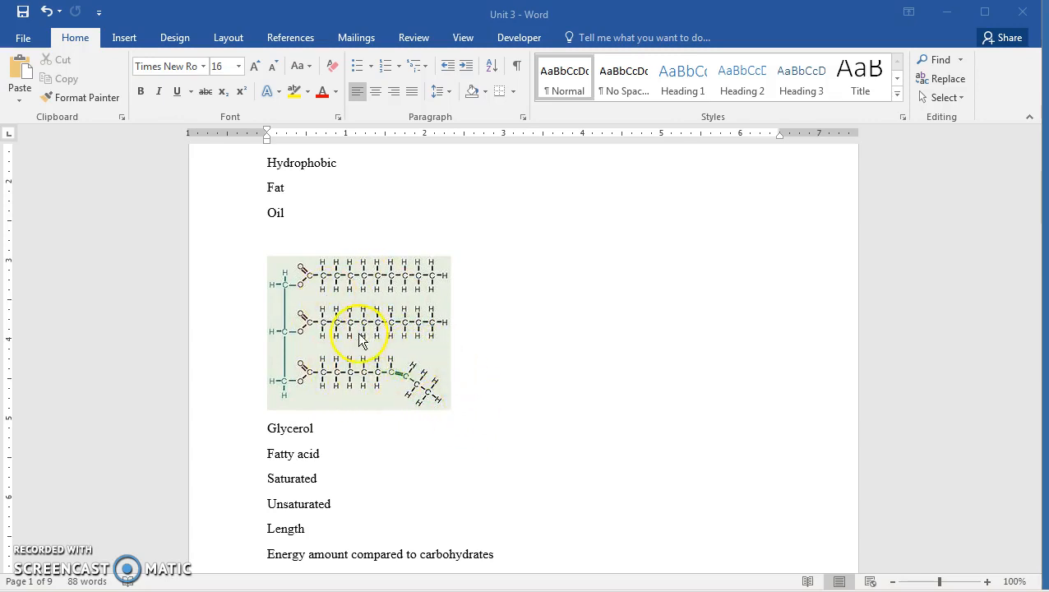
{"action": "mouse_move", "coordinate": [442, 401]}
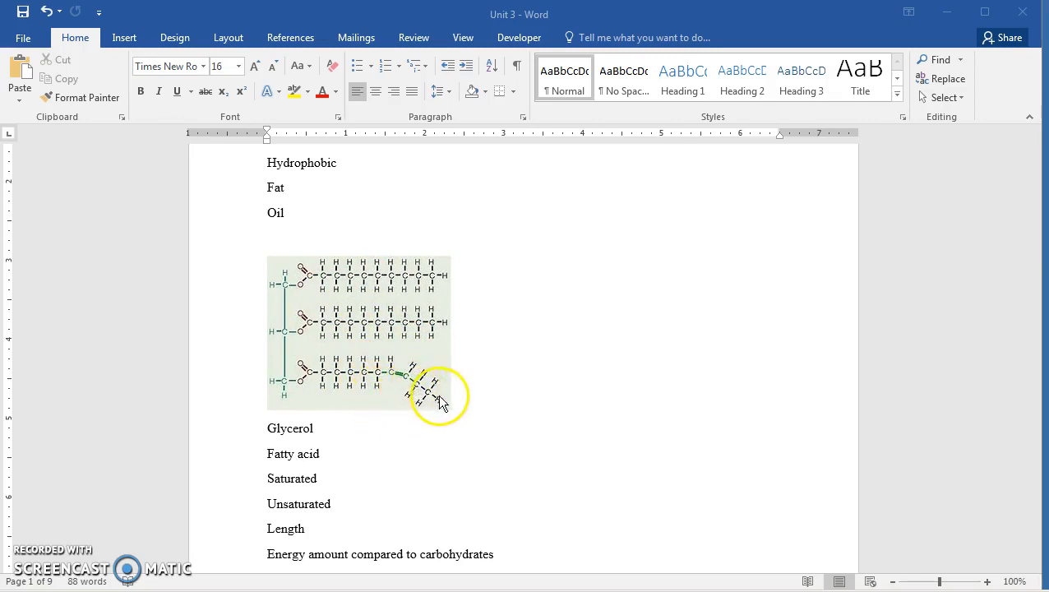
{"action": "mouse_move", "coordinate": [535, 486]}
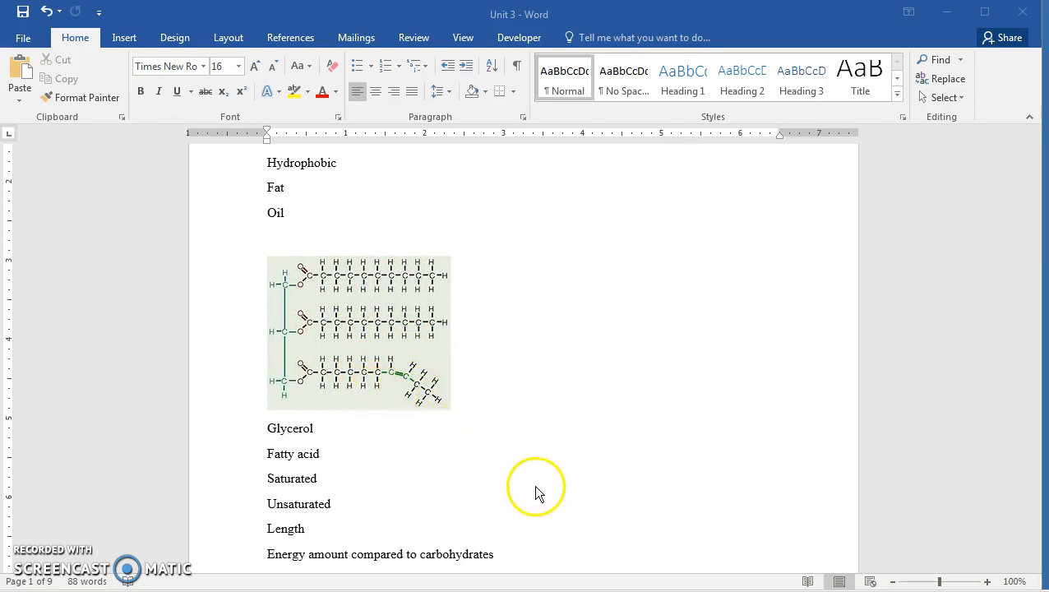
{"action": "mouse_move", "coordinate": [442, 329]}
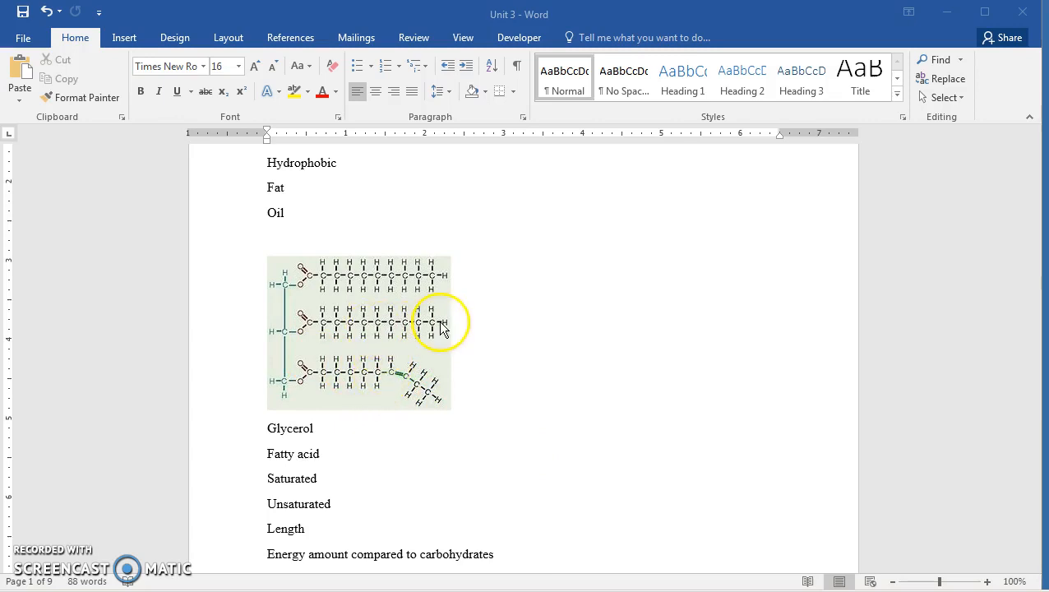
{"action": "mouse_move", "coordinate": [534, 465]}
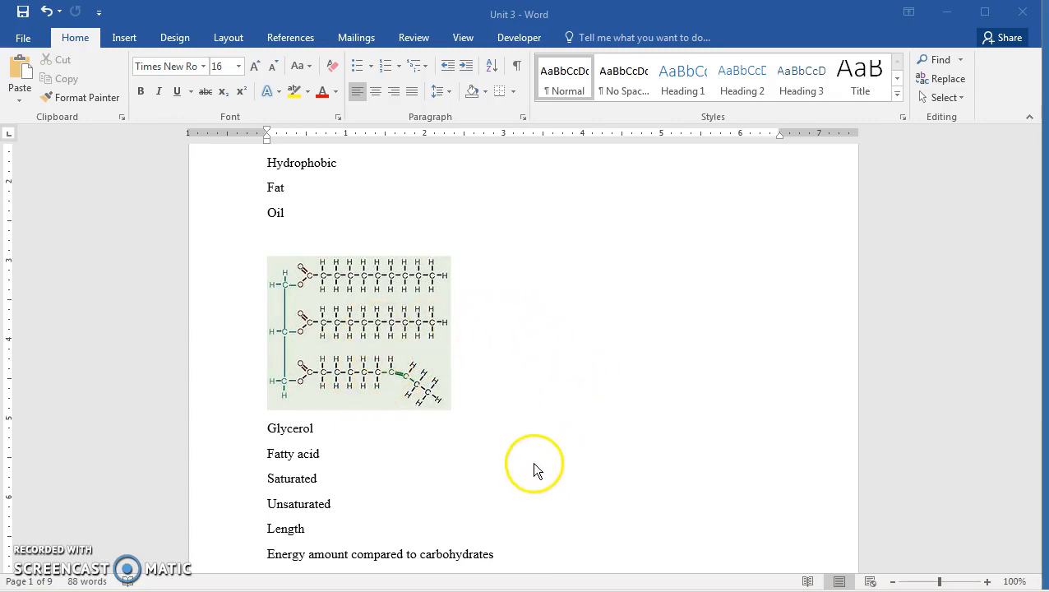
{"action": "mouse_move", "coordinate": [542, 427]}
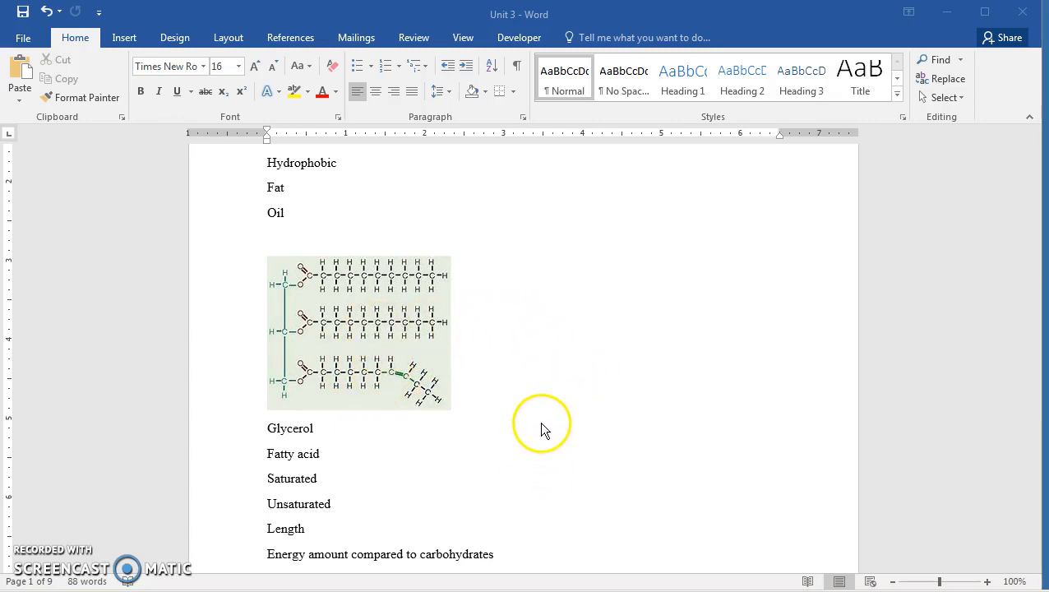
{"action": "mouse_move", "coordinate": [535, 394]}
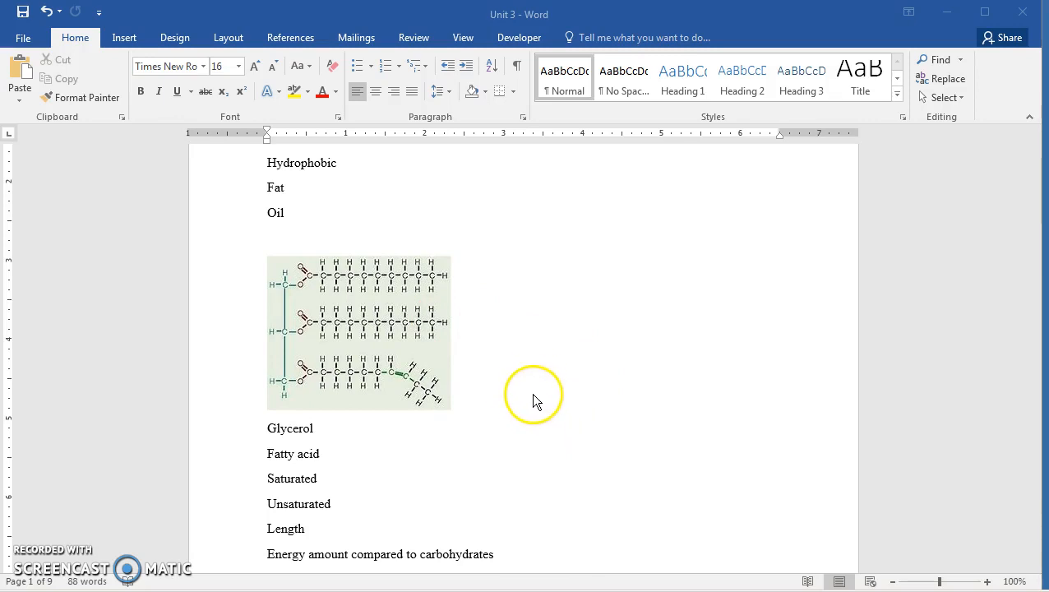
{"action": "mouse_move", "coordinate": [509, 413]}
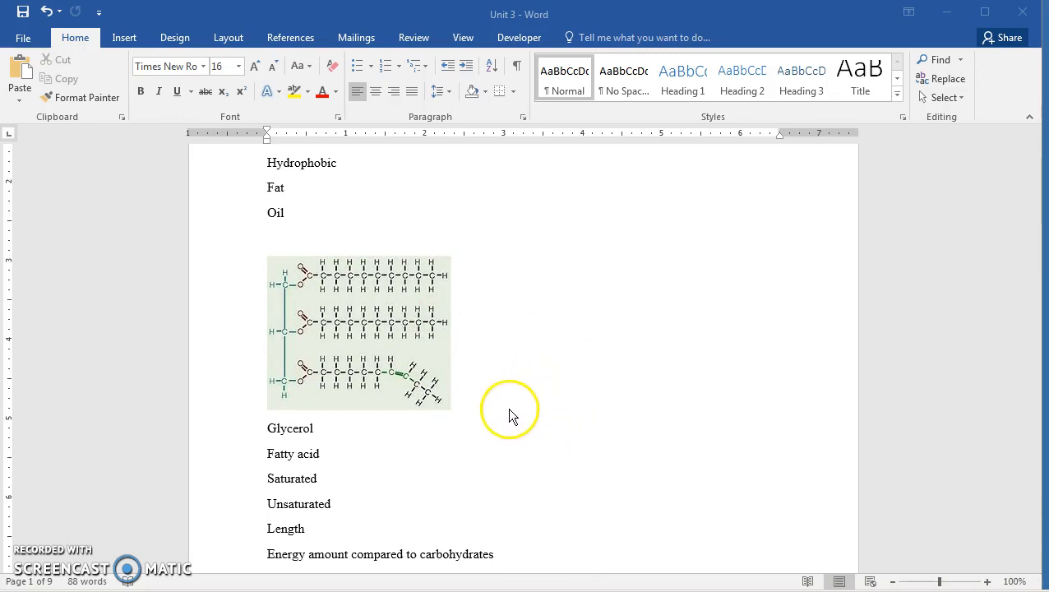
{"action": "mouse_move", "coordinate": [514, 415]}
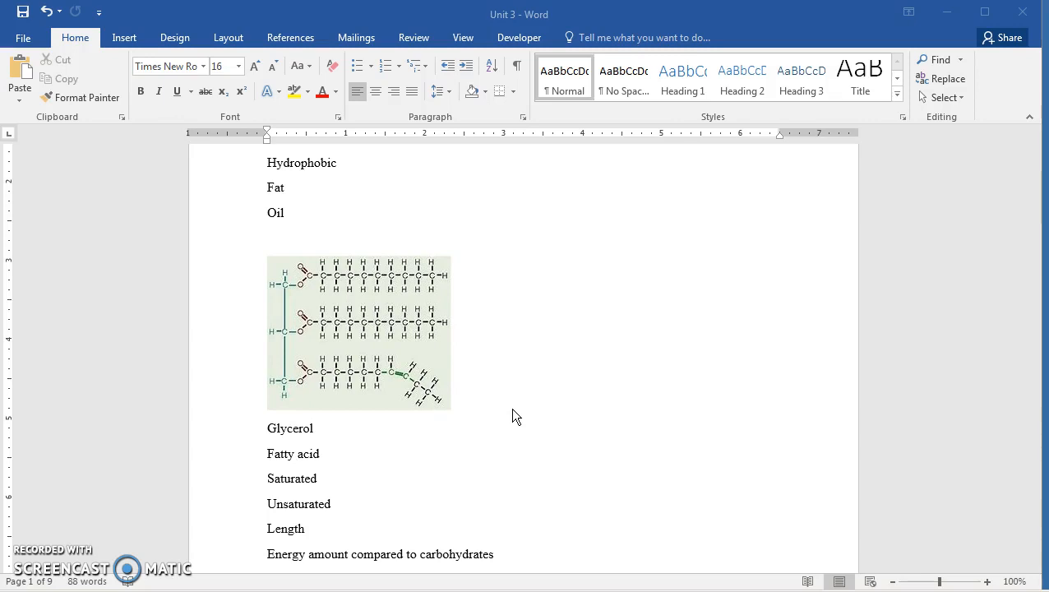
{"action": "scroll", "scroll_direction": "down", "scroll_amount": 3}
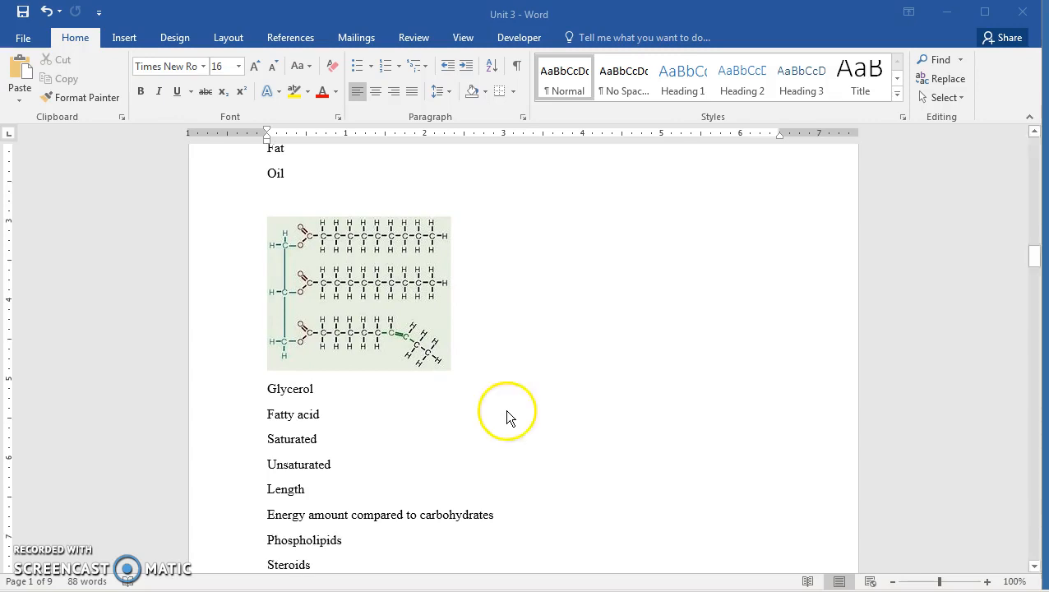
{"action": "mouse_move", "coordinate": [340, 524]}
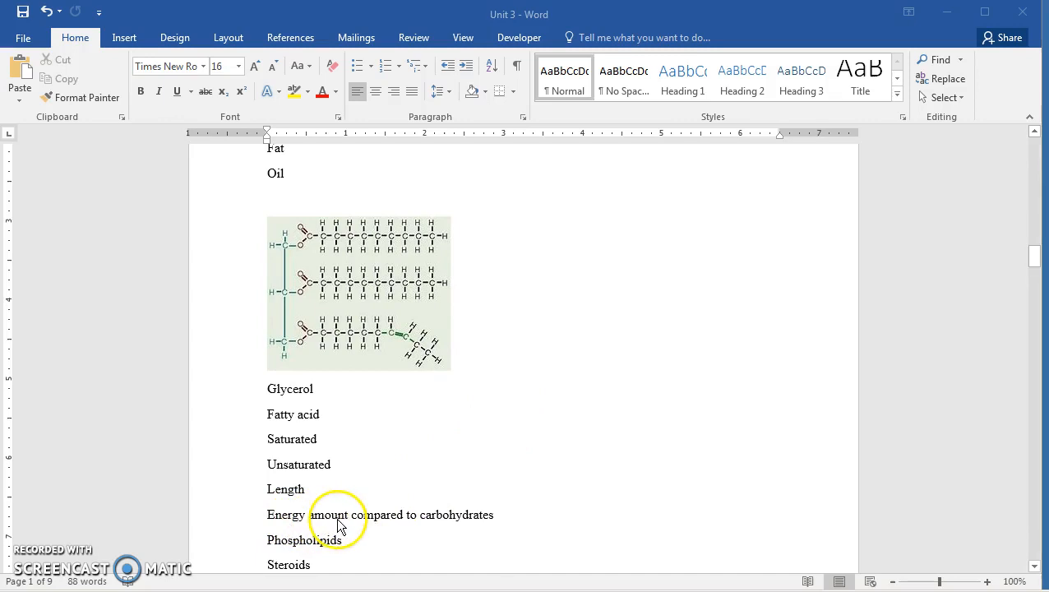
{"action": "mouse_move", "coordinate": [380, 475]}
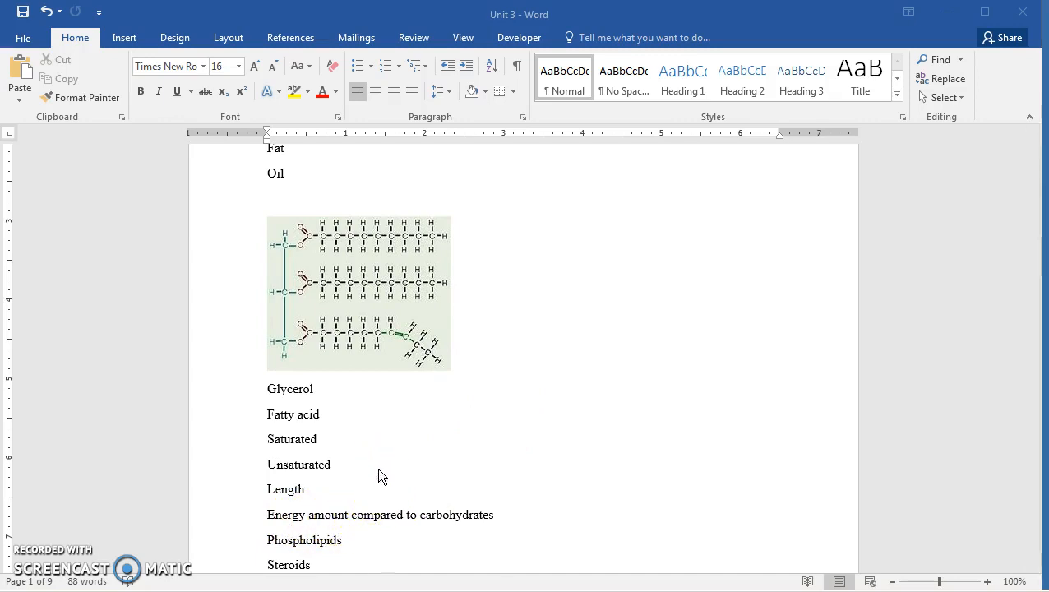
{"action": "mouse_move", "coordinate": [397, 470]}
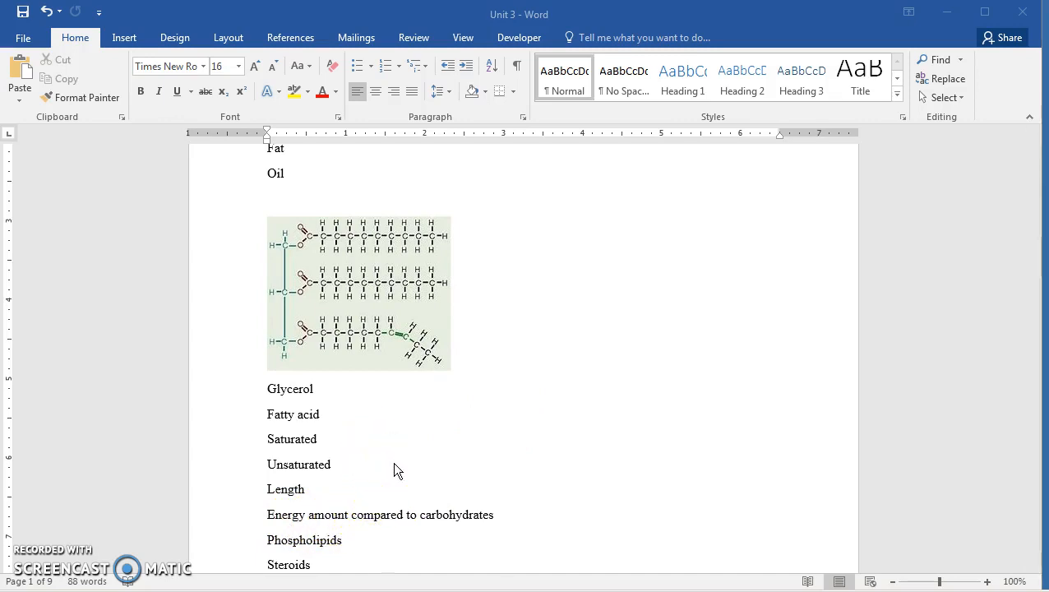
{"action": "mouse_move", "coordinate": [404, 508]}
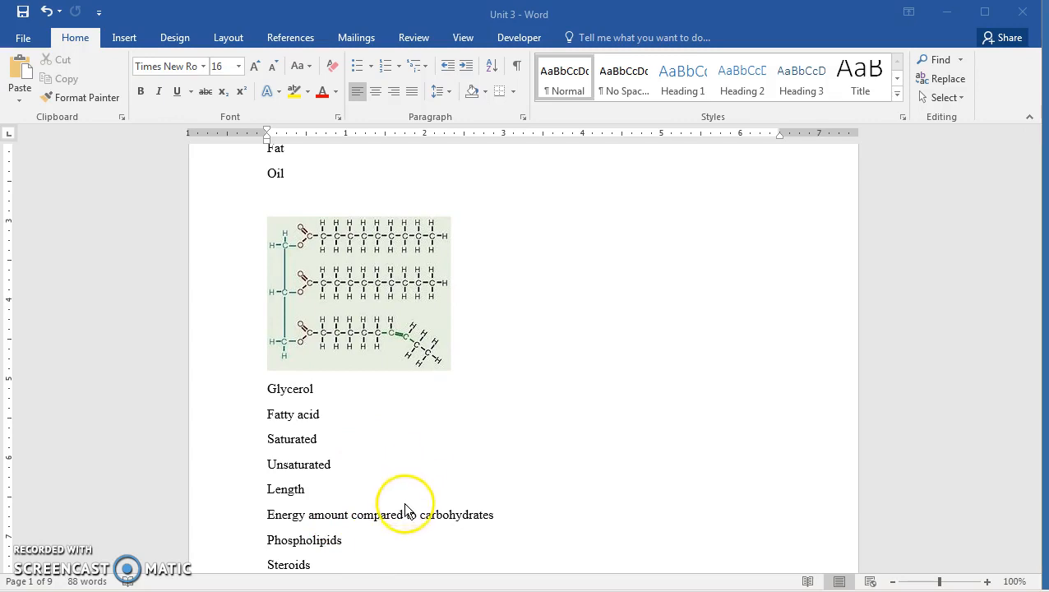
{"action": "mouse_move", "coordinate": [428, 530]}
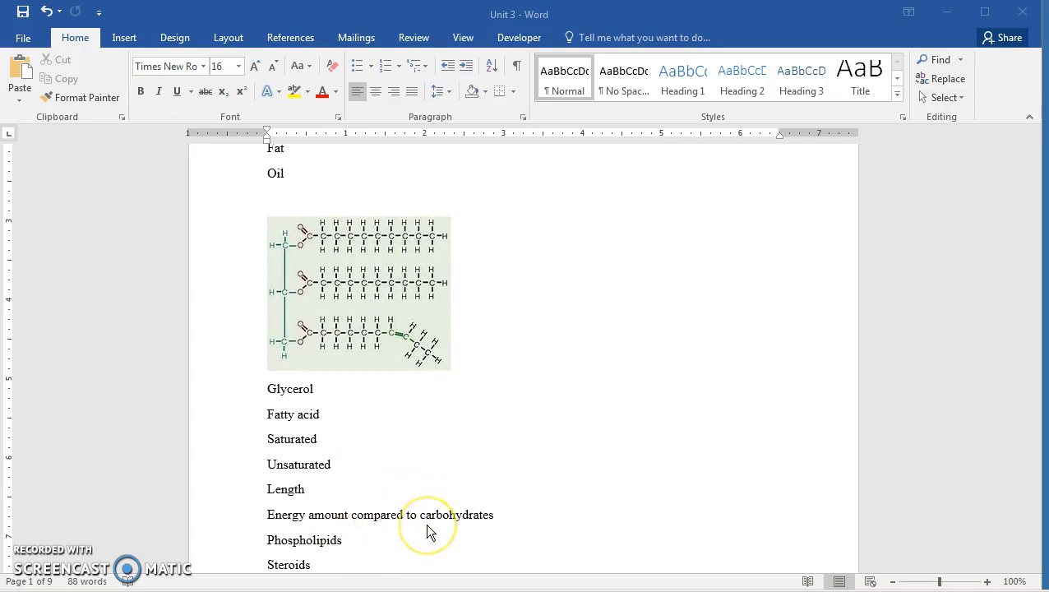
{"action": "mouse_move", "coordinate": [390, 530]}
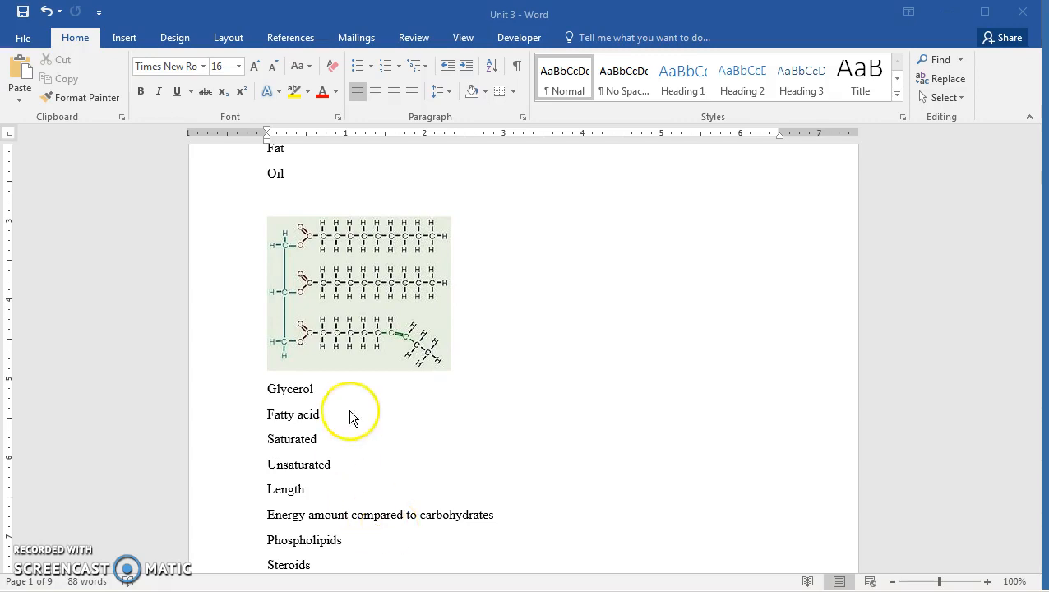
{"action": "mouse_move", "coordinate": [352, 333]}
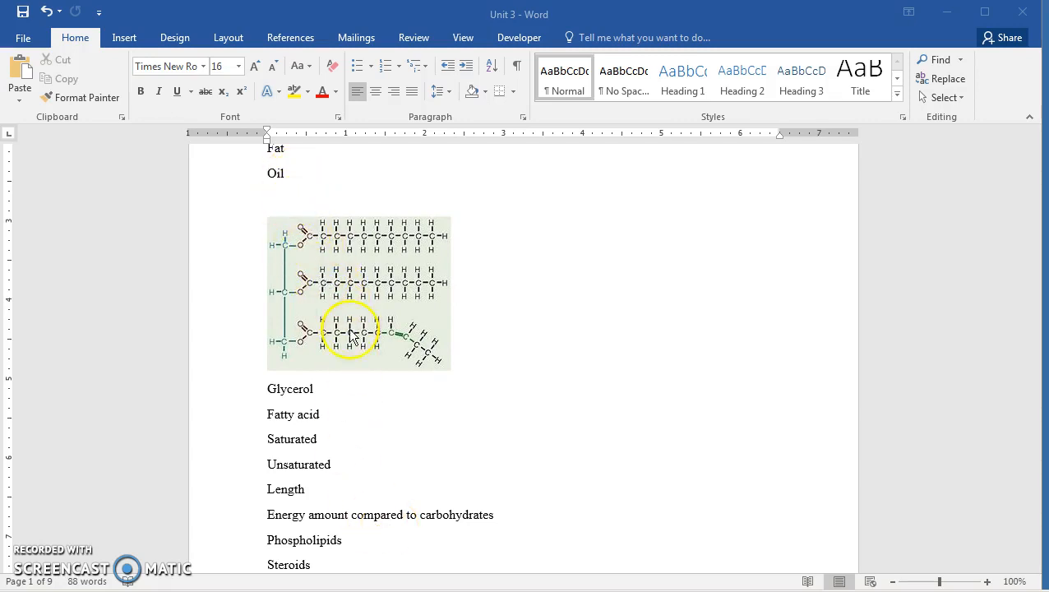
{"action": "mouse_move", "coordinate": [464, 496]}
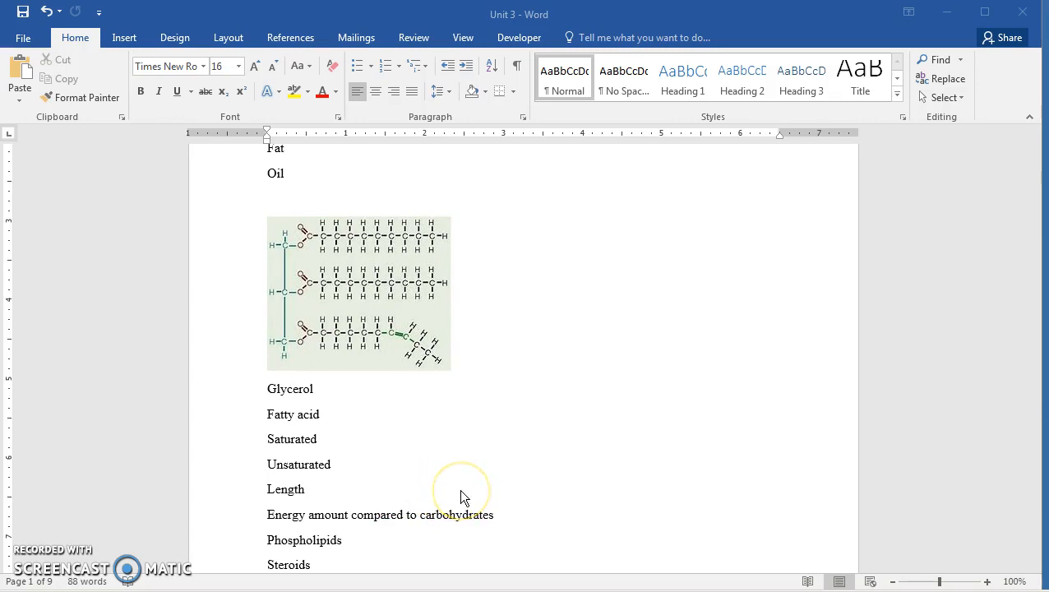
{"action": "mouse_move", "coordinate": [457, 485]}
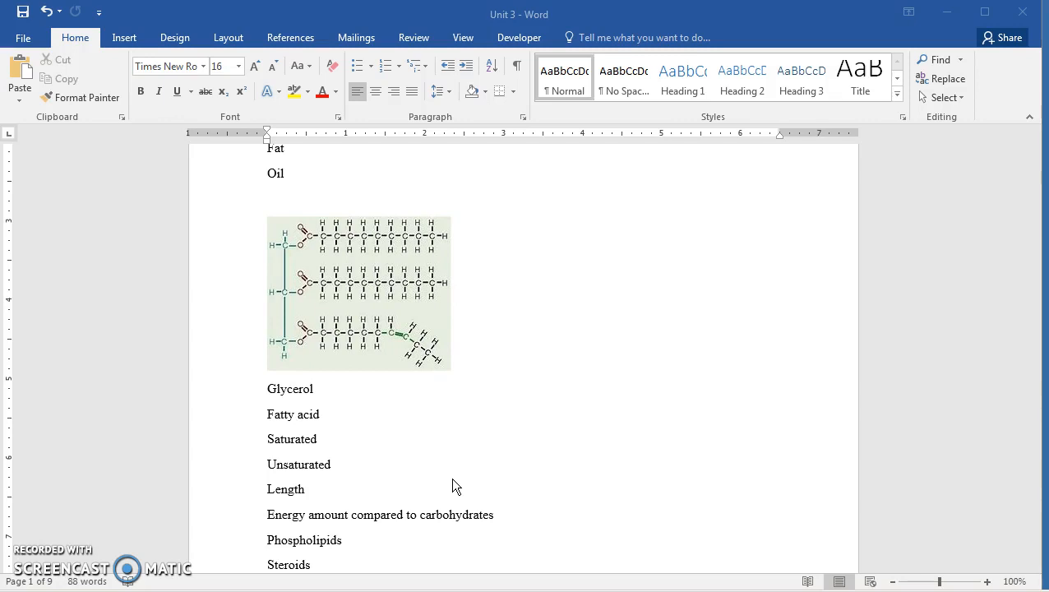
{"action": "mouse_move", "coordinate": [391, 540]}
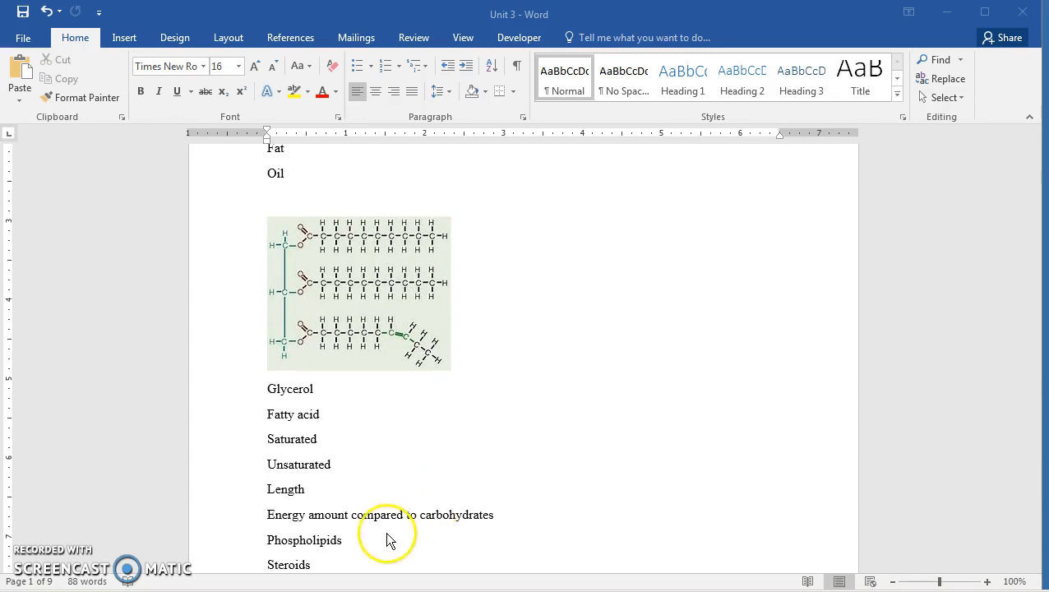
{"action": "mouse_move", "coordinate": [380, 528]}
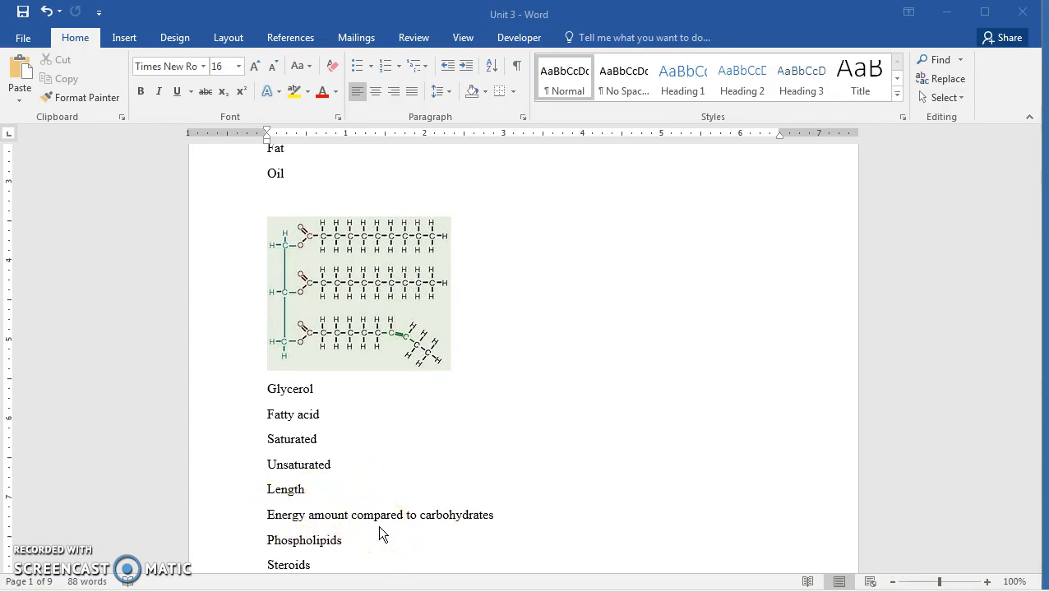
{"action": "scroll", "scroll_direction": "down", "scroll_amount": 3}
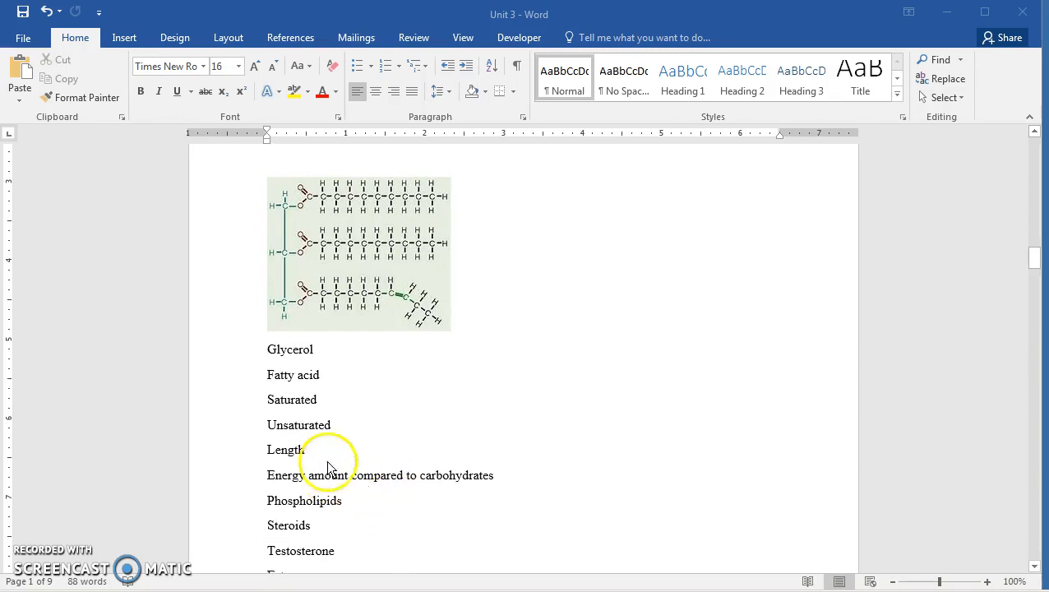
{"action": "mouse_move", "coordinate": [366, 466]}
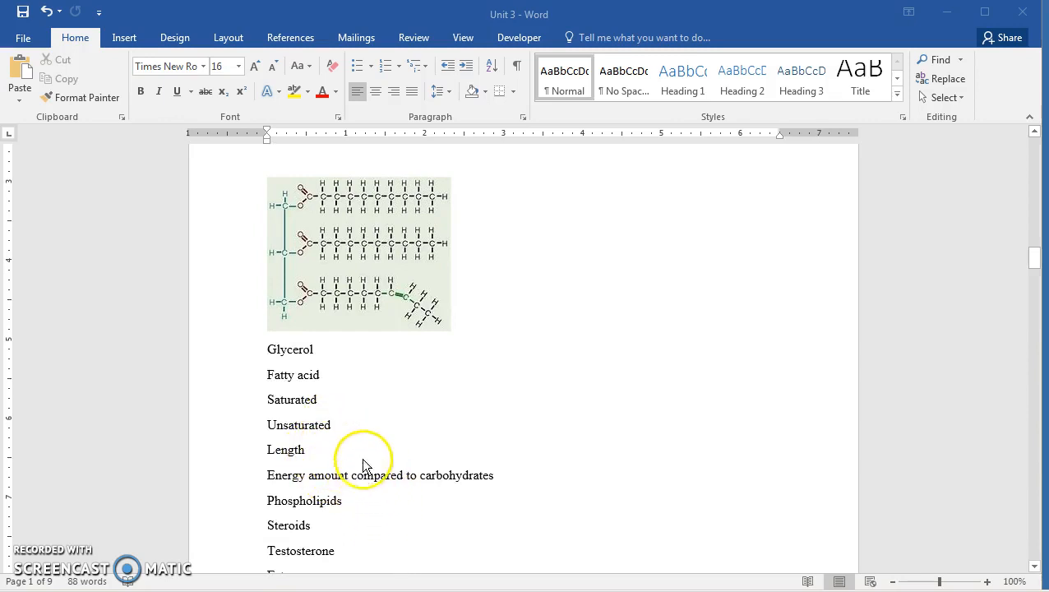
{"action": "mouse_move", "coordinate": [349, 446]}
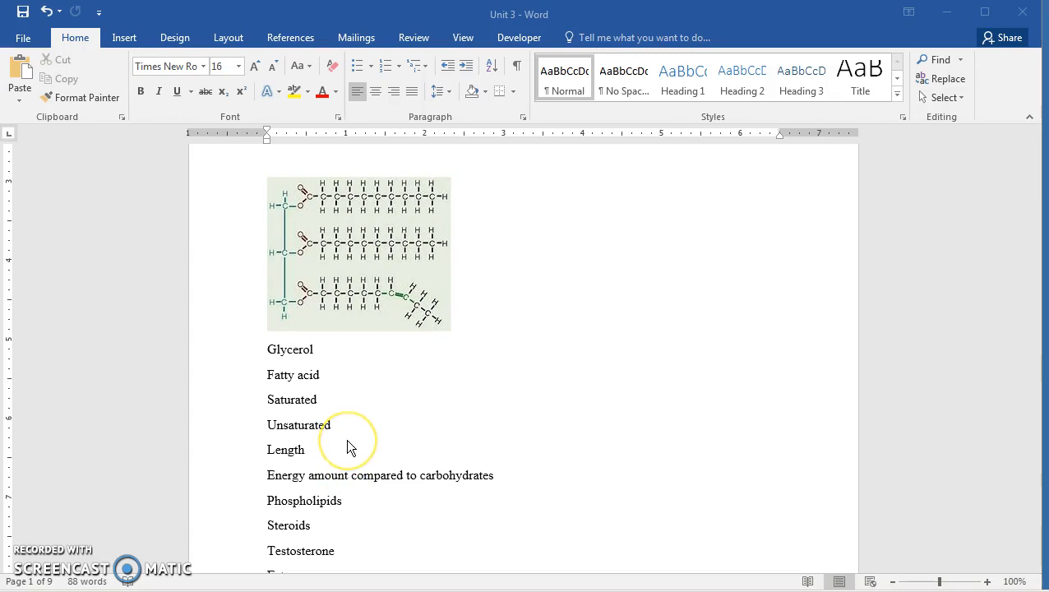
{"action": "mouse_move", "coordinate": [348, 444]}
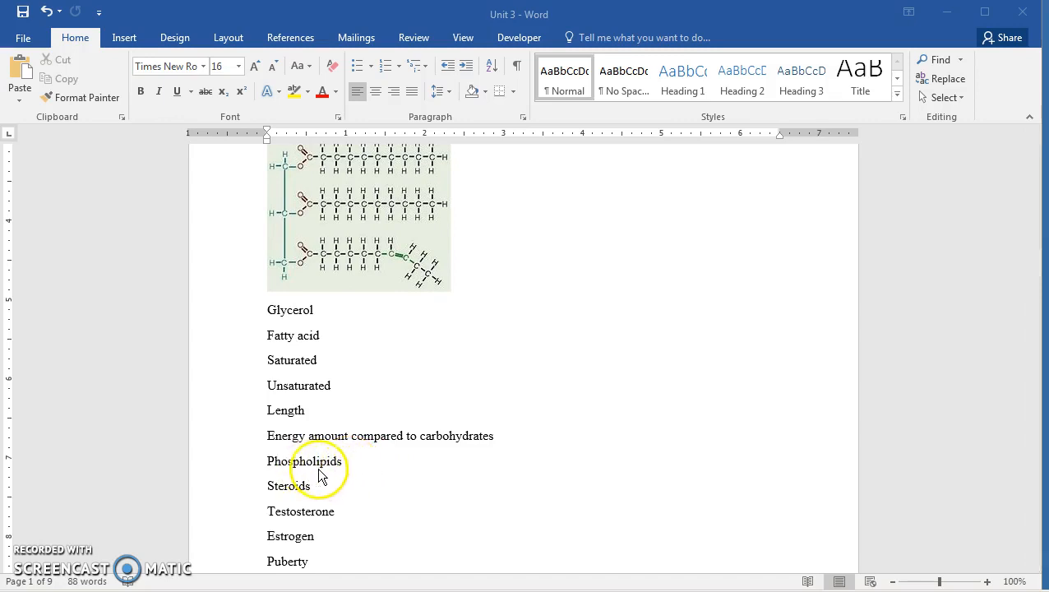
{"action": "mouse_move", "coordinate": [351, 469]}
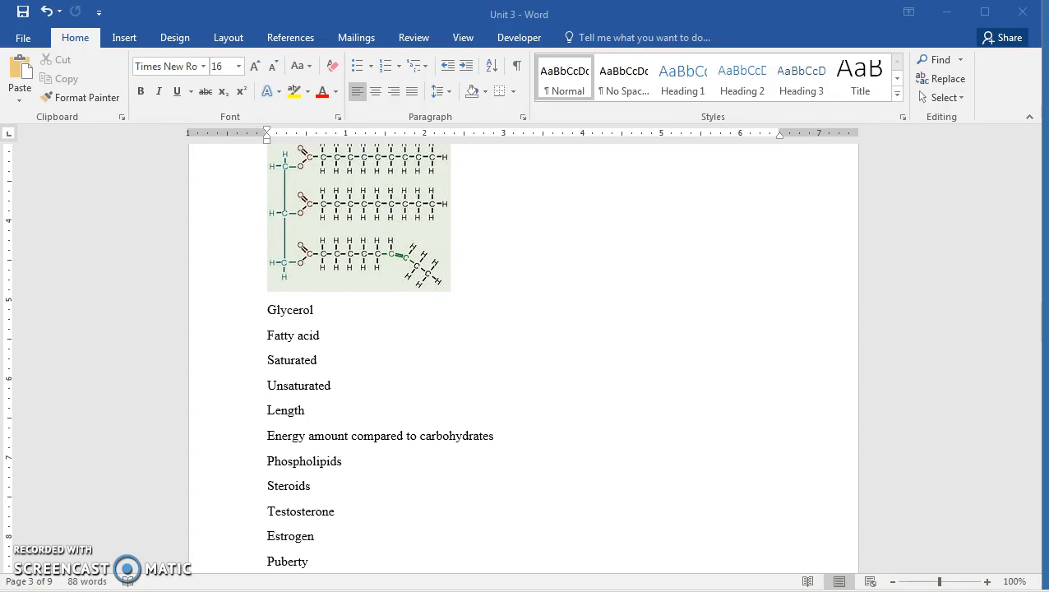
{"action": "mouse_move", "coordinate": [352, 473]}
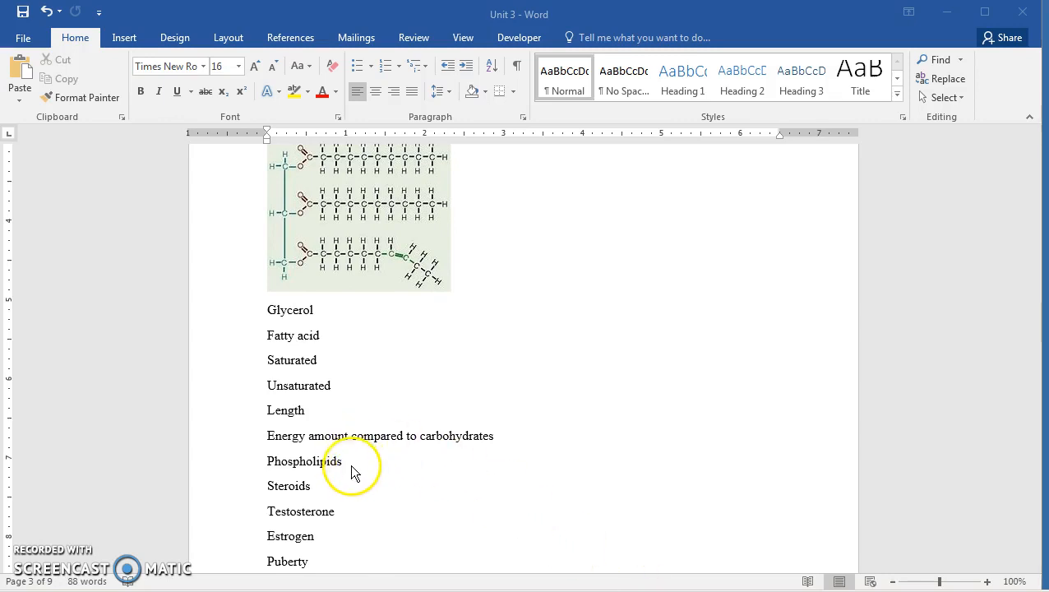
{"action": "mouse_move", "coordinate": [362, 471]}
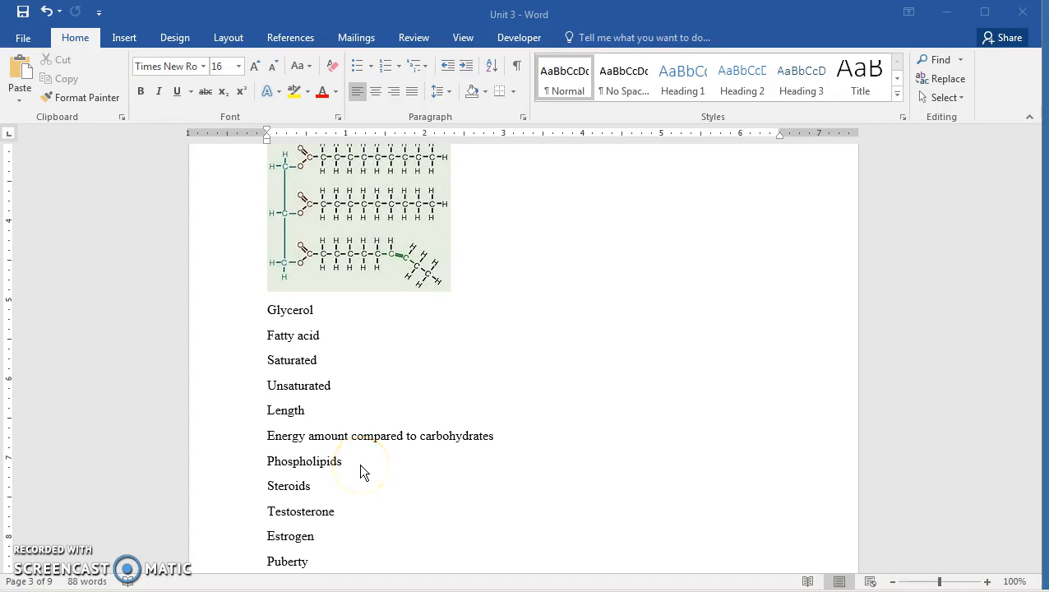
{"action": "mouse_move", "coordinate": [345, 480]}
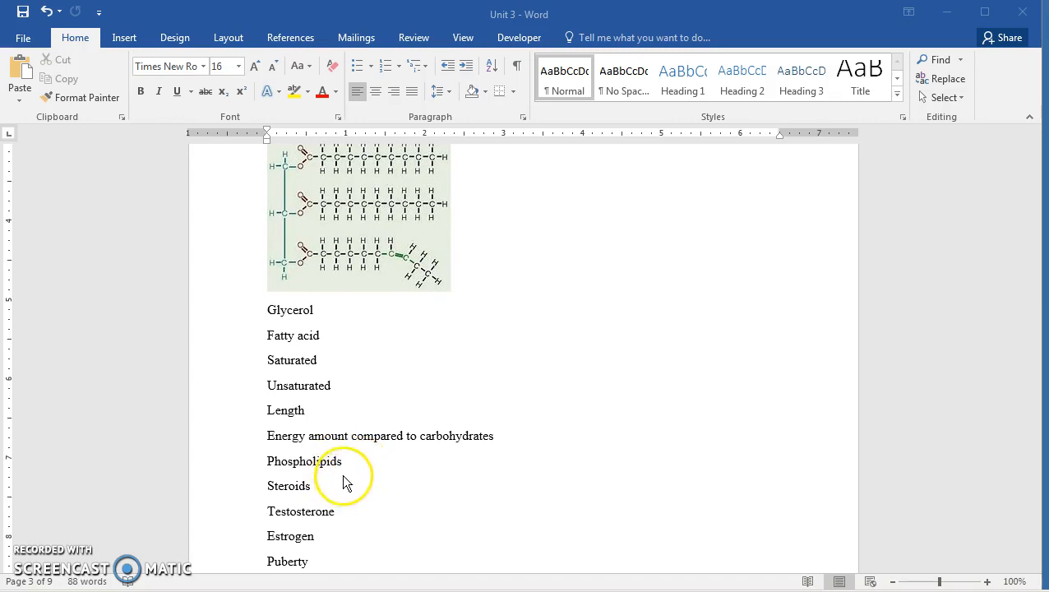
{"action": "mouse_move", "coordinate": [322, 470]}
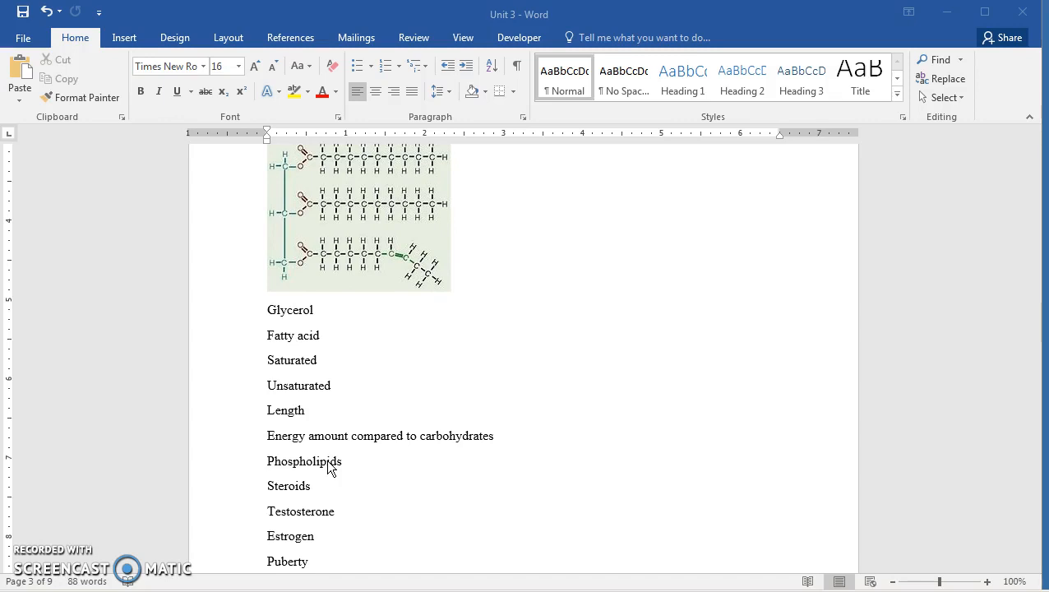
{"action": "mouse_move", "coordinate": [327, 485]}
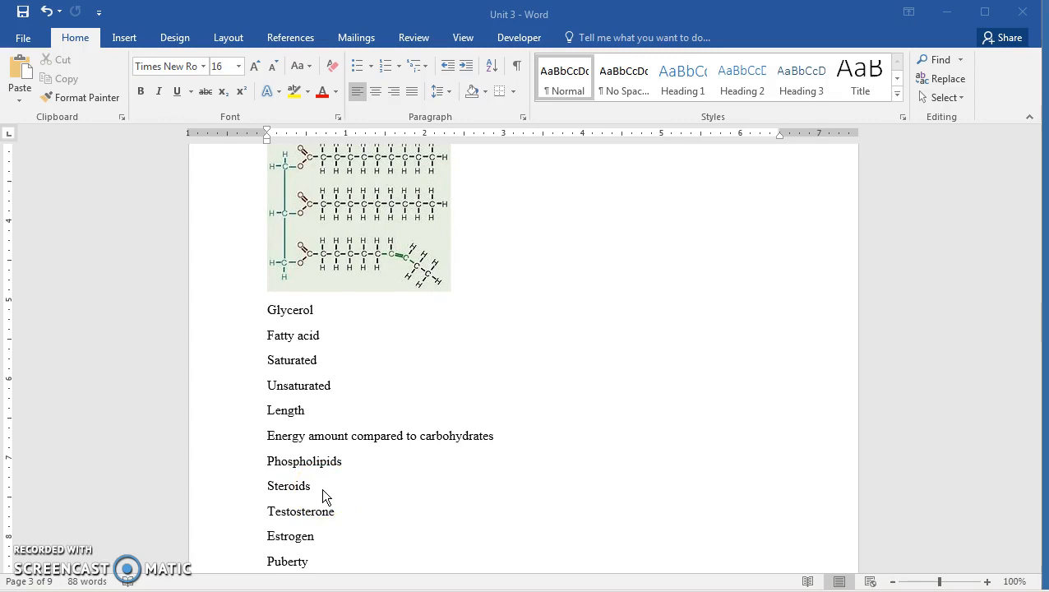
{"action": "mouse_move", "coordinate": [337, 493]}
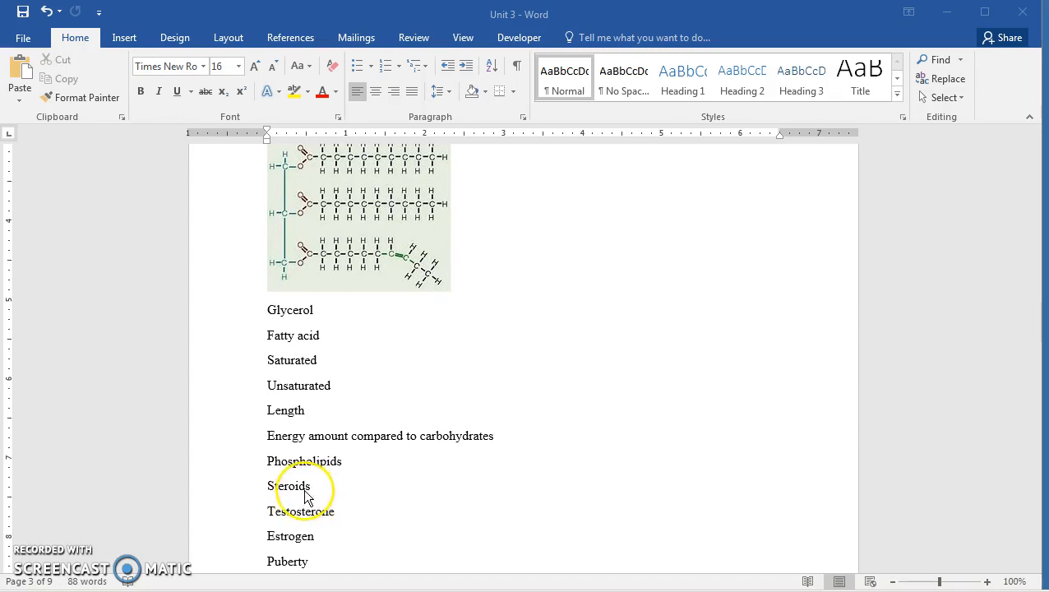
{"action": "mouse_move", "coordinate": [306, 497]}
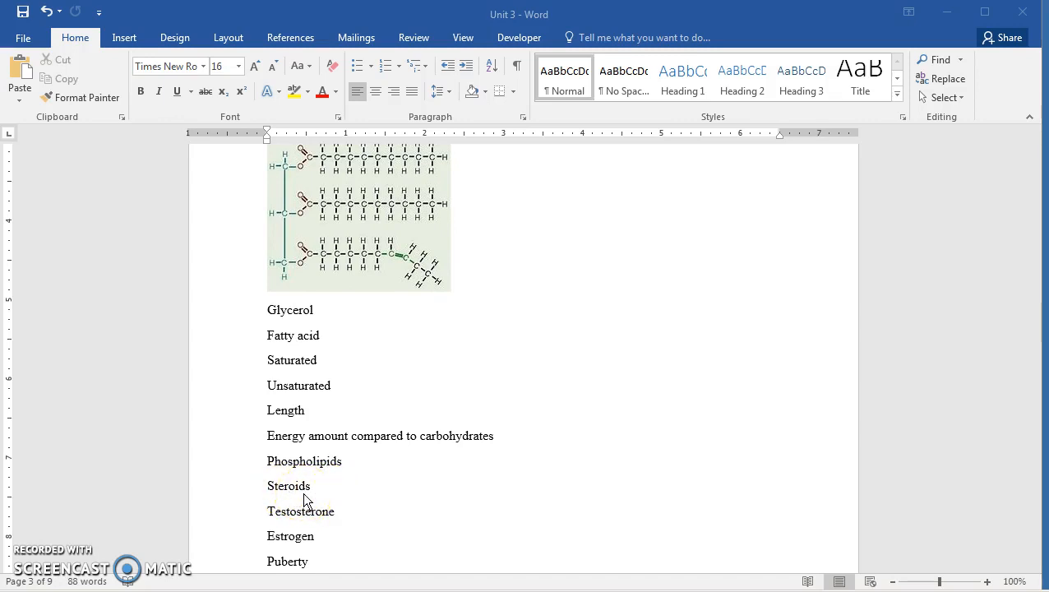
{"action": "mouse_move", "coordinate": [343, 499]}
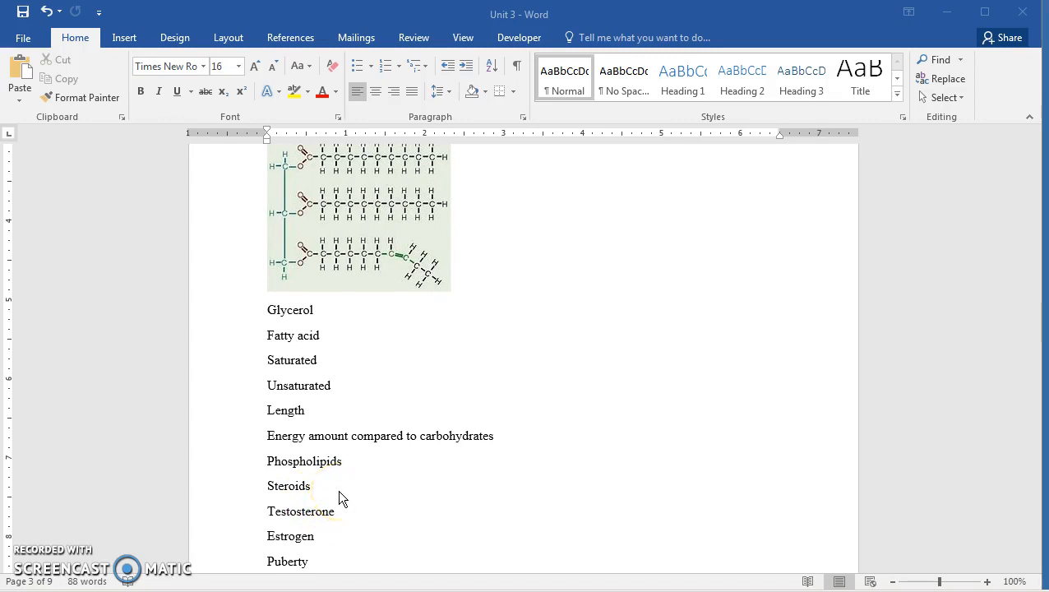
{"action": "mouse_move", "coordinate": [326, 498]}
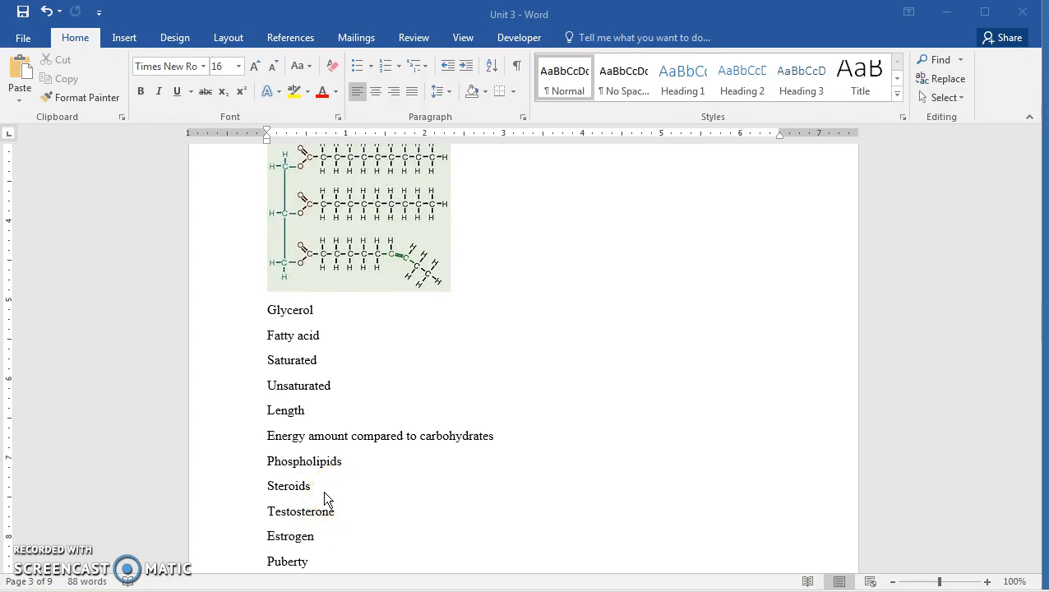
{"action": "mouse_move", "coordinate": [333, 496]}
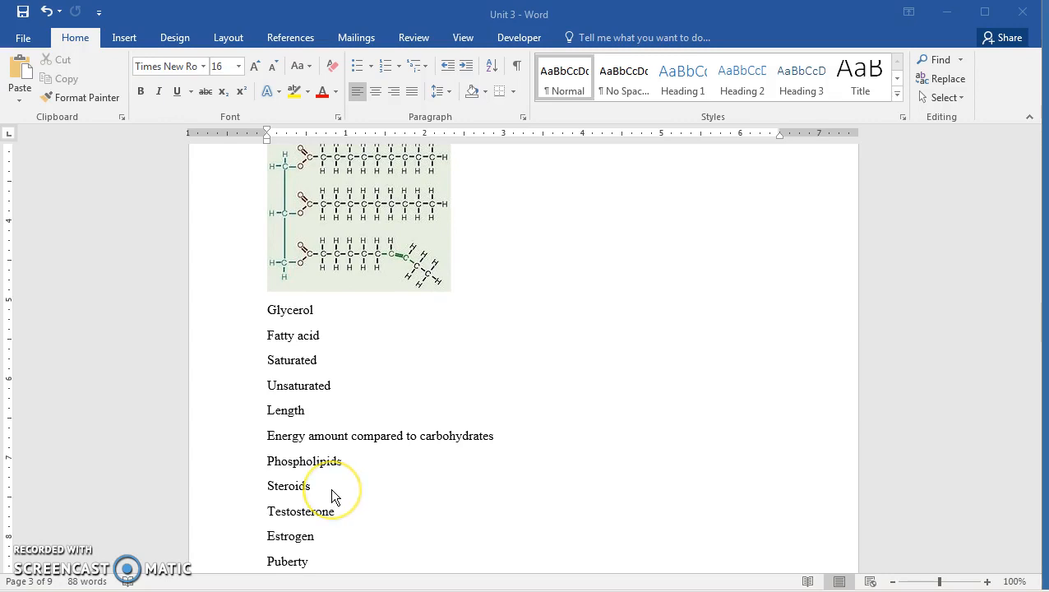
{"action": "mouse_move", "coordinate": [332, 494]}
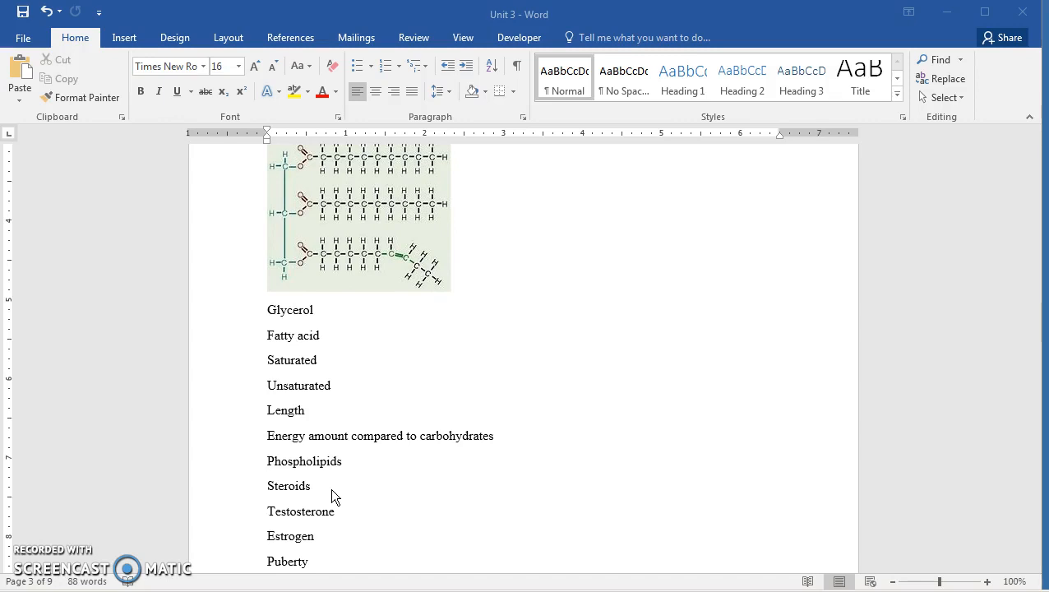
{"action": "mouse_move", "coordinate": [335, 518]}
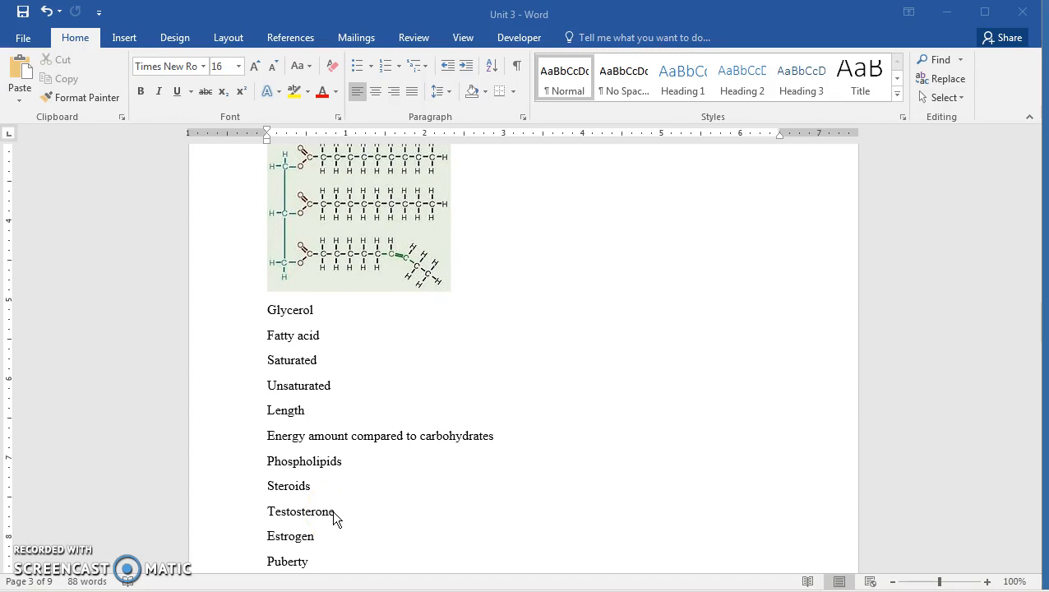
{"action": "mouse_move", "coordinate": [319, 547]}
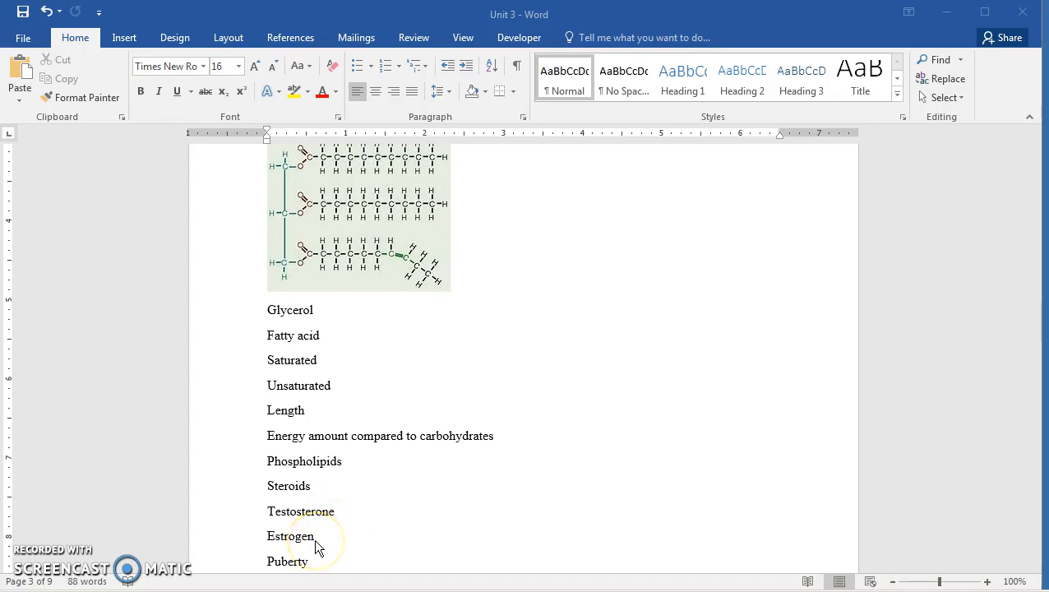
{"action": "mouse_move", "coordinate": [335, 525]}
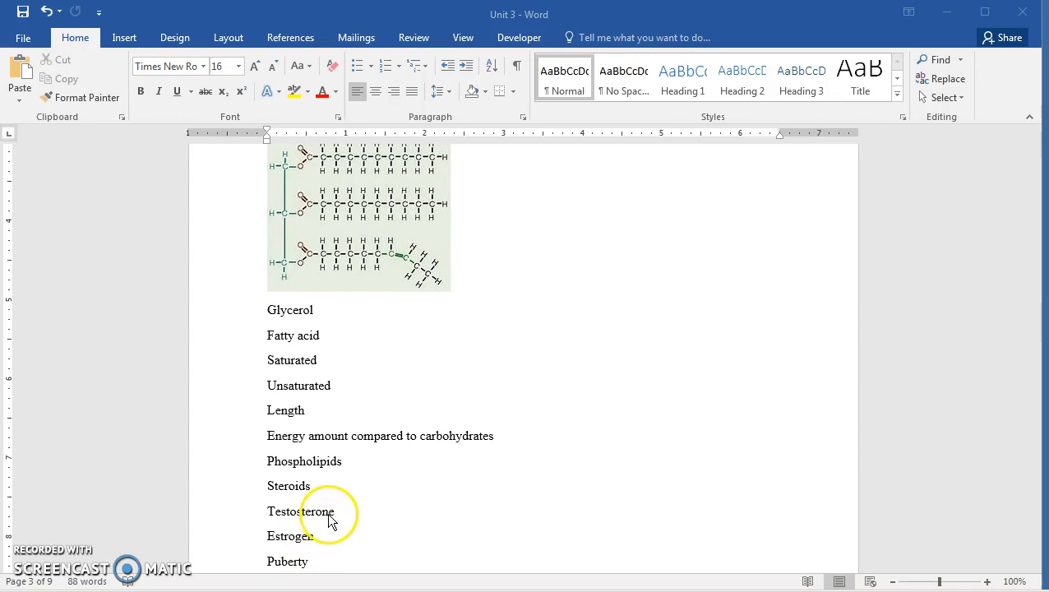
{"action": "mouse_move", "coordinate": [347, 519]}
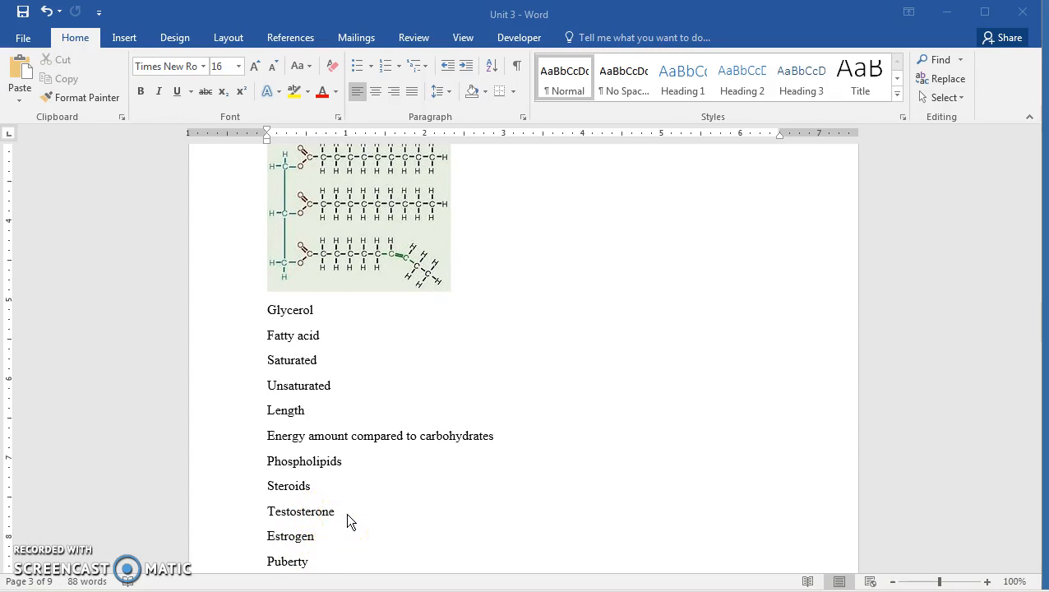
{"action": "mouse_move", "coordinate": [321, 549]}
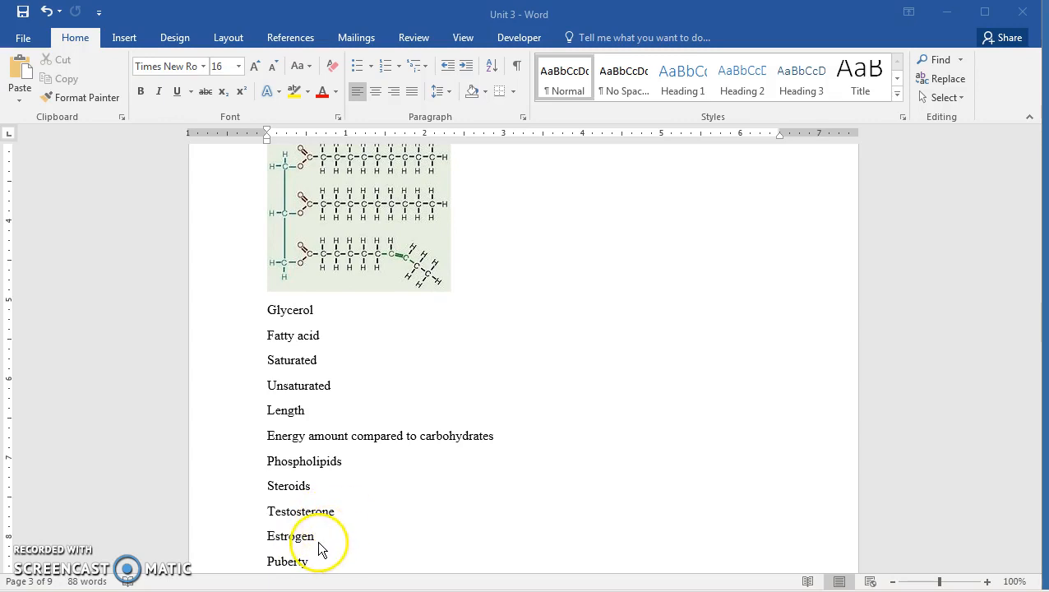
{"action": "mouse_move", "coordinate": [320, 545]}
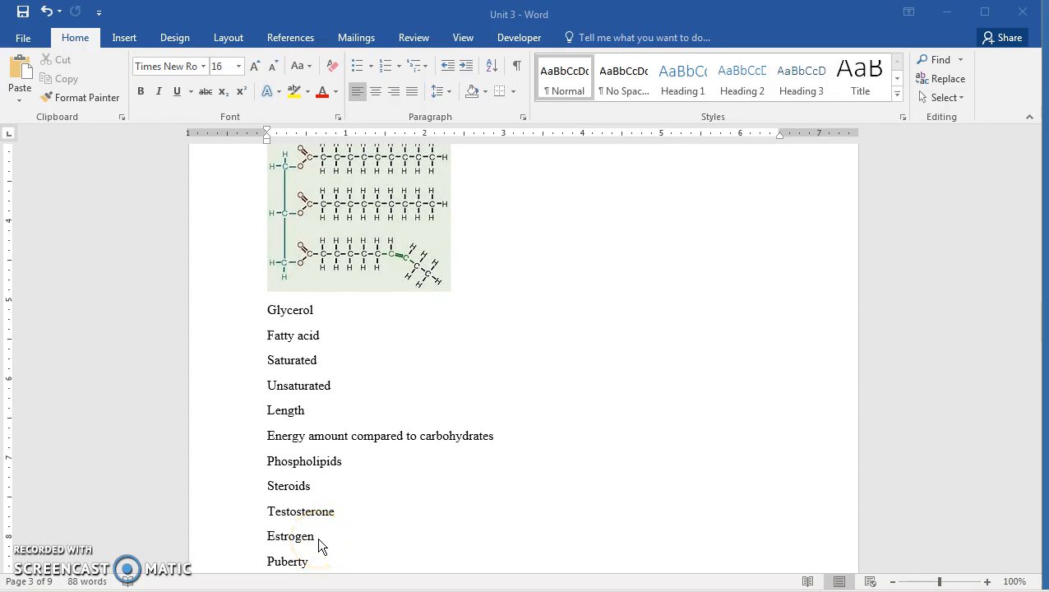
{"action": "mouse_move", "coordinate": [332, 518]}
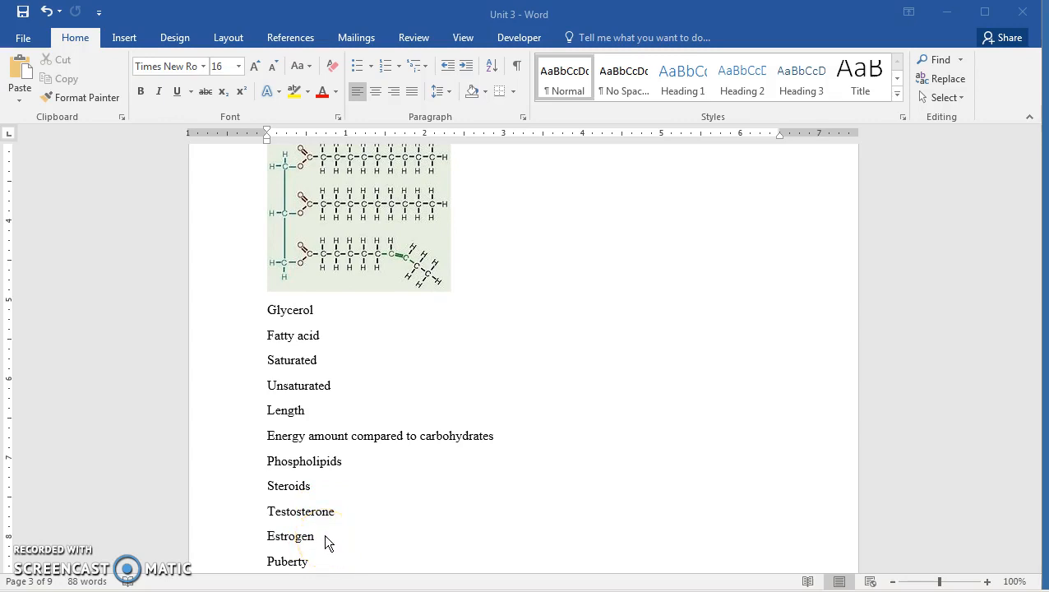
{"action": "scroll", "scroll_direction": "down", "scroll_amount": 3}
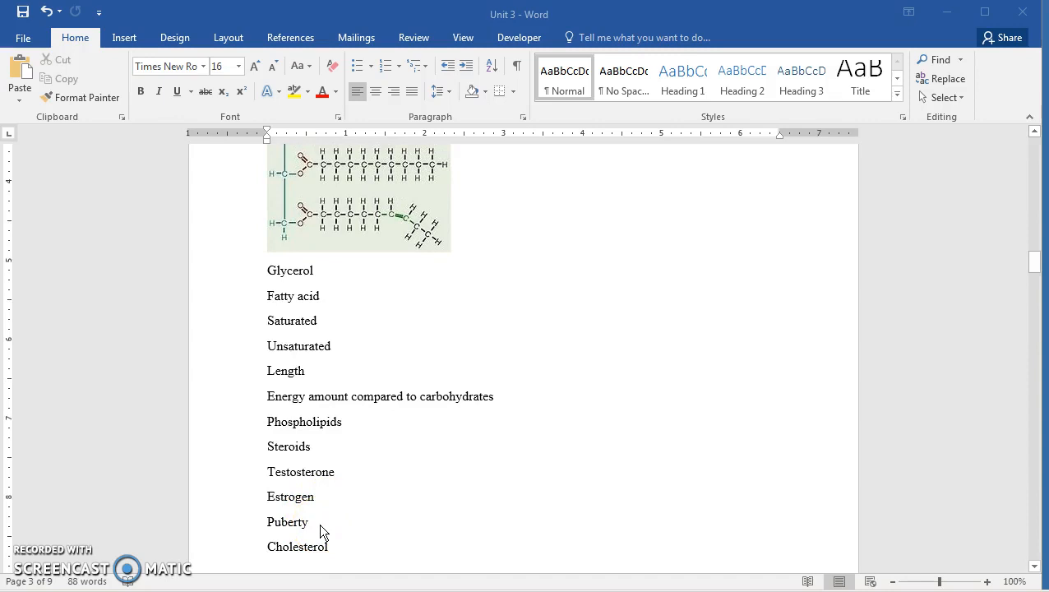
{"action": "mouse_move", "coordinate": [324, 530]}
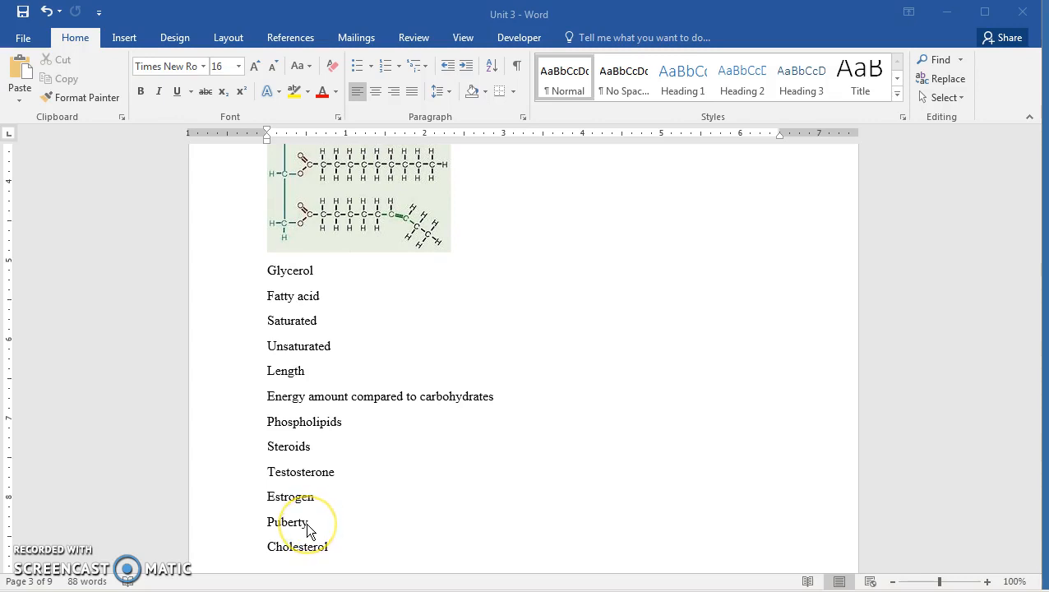
{"action": "mouse_move", "coordinate": [306, 530]}
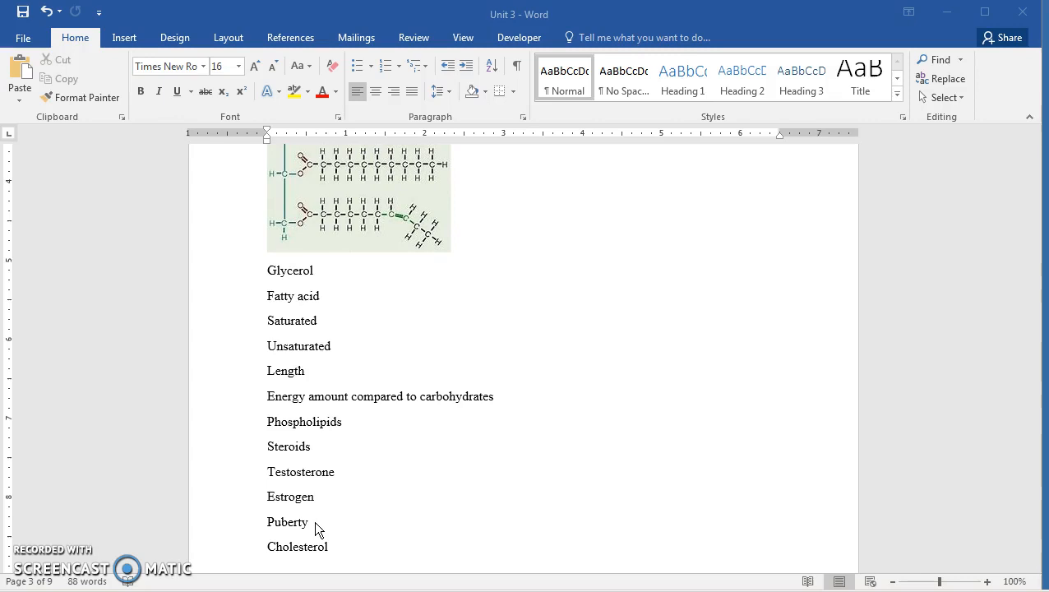
{"action": "mouse_move", "coordinate": [312, 533]}
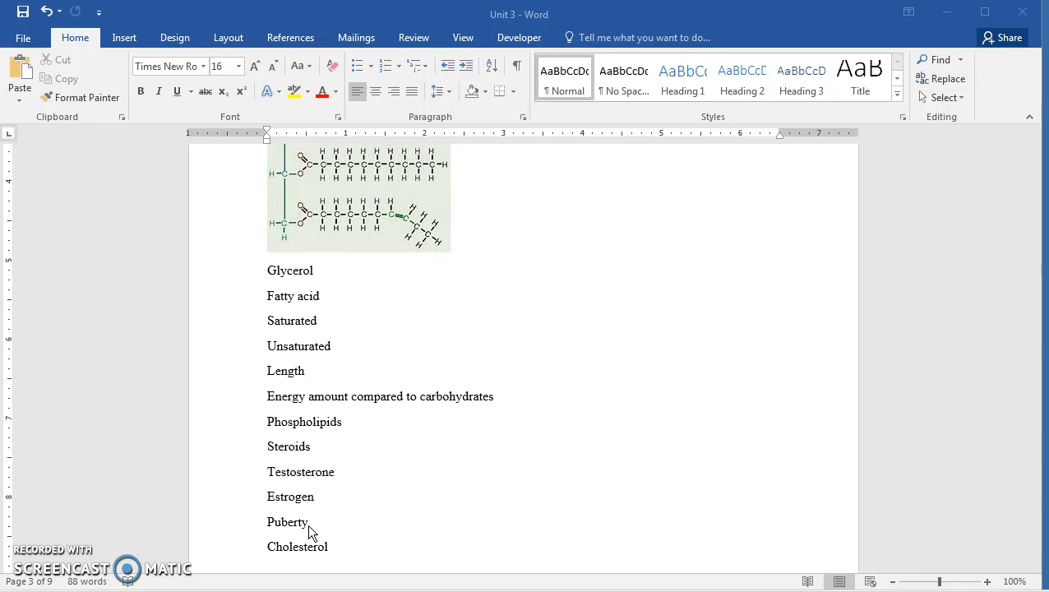
{"action": "mouse_move", "coordinate": [318, 529]}
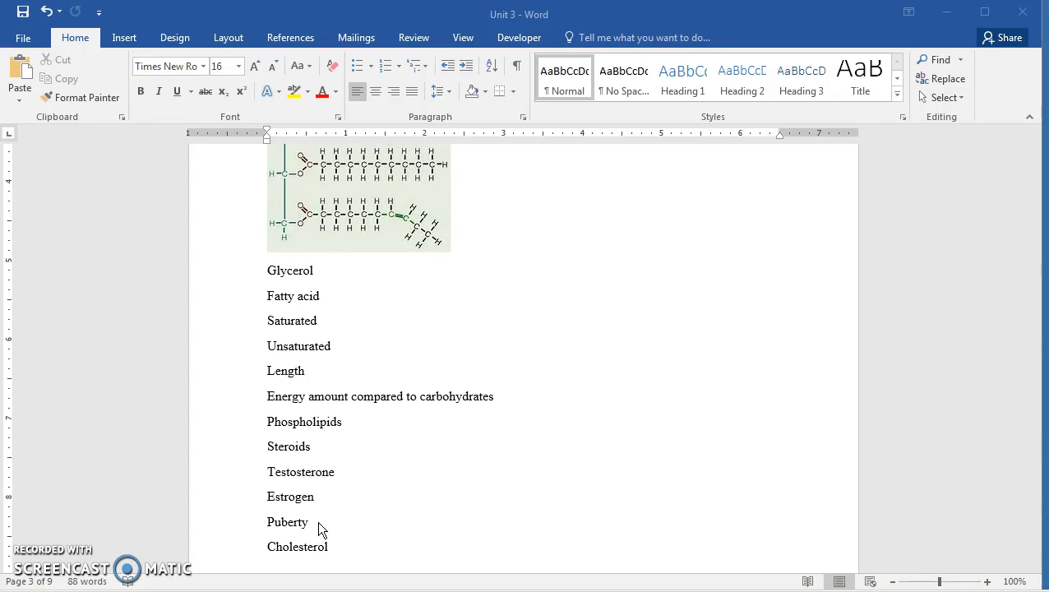
{"action": "scroll", "scroll_direction": "up", "scroll_amount": 3}
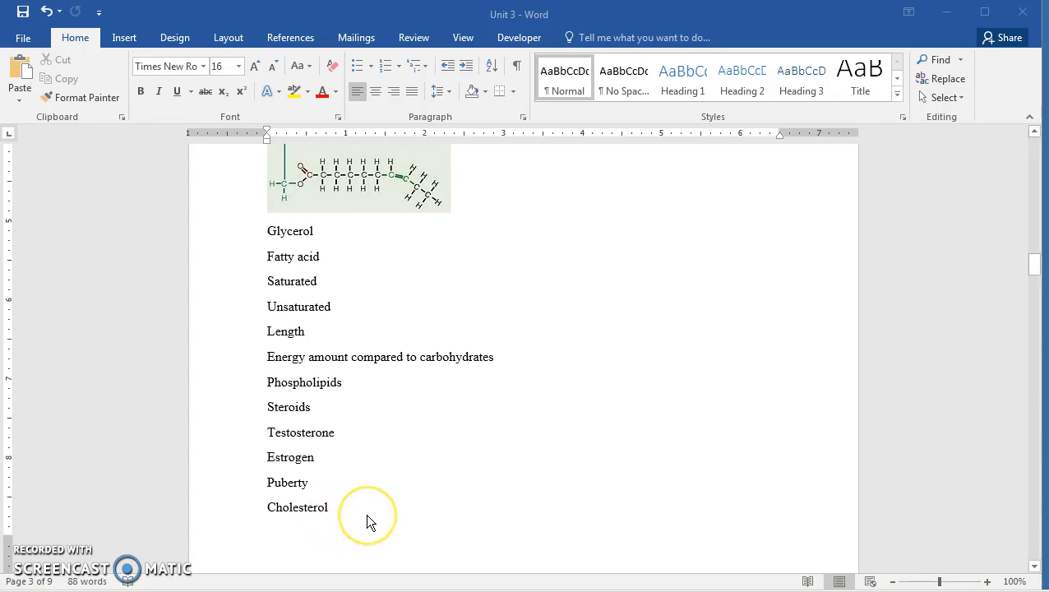
{"action": "scroll", "scroll_direction": "down", "scroll_amount": 3}
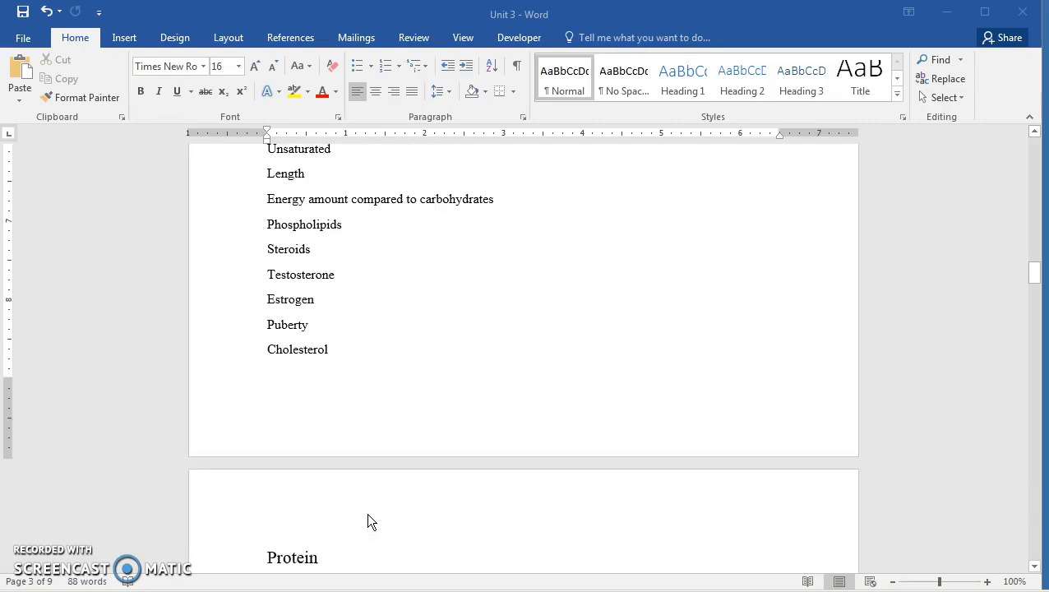
{"action": "scroll", "scroll_direction": "up", "scroll_amount": 3}
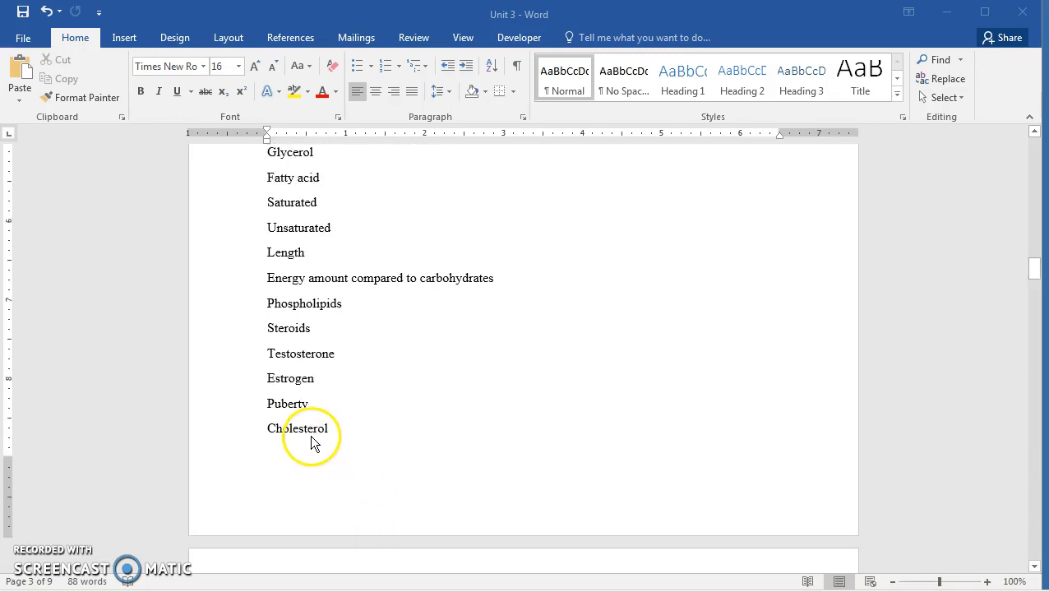
{"action": "mouse_move", "coordinate": [345, 444]}
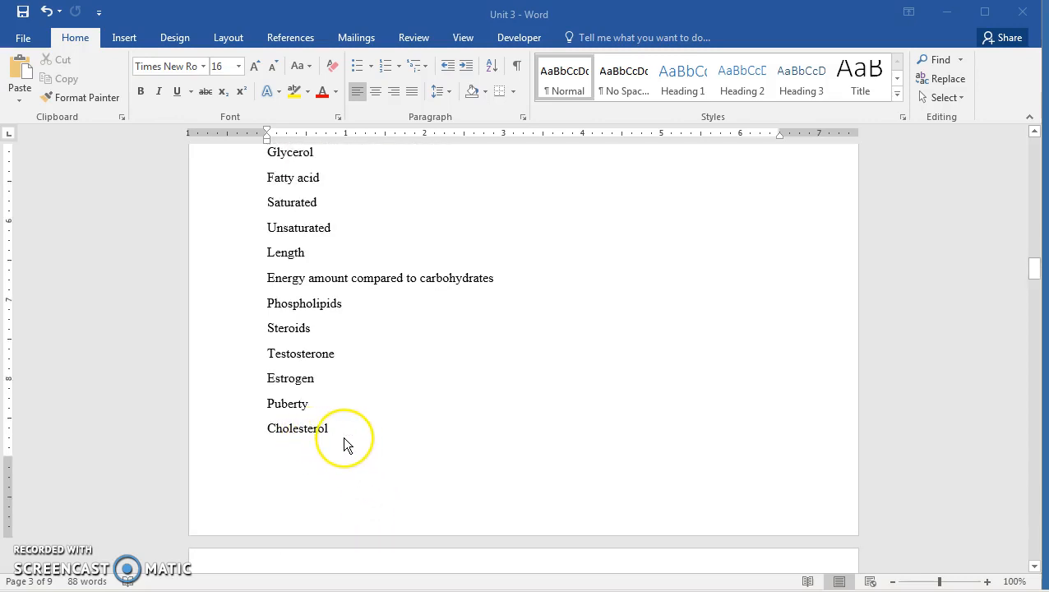
{"action": "mouse_move", "coordinate": [325, 440]}
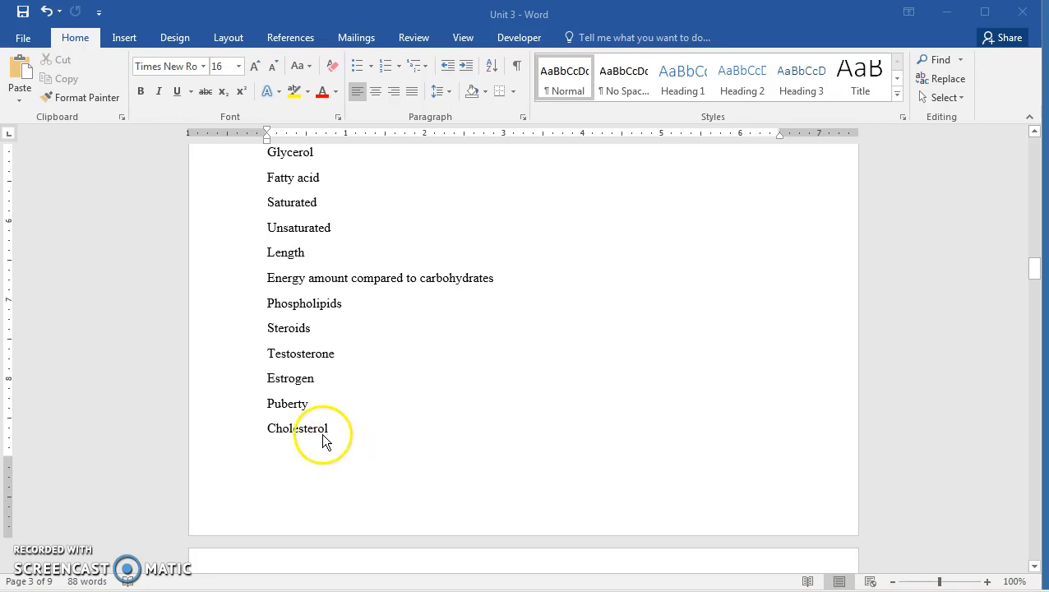
{"action": "mouse_move", "coordinate": [325, 436]}
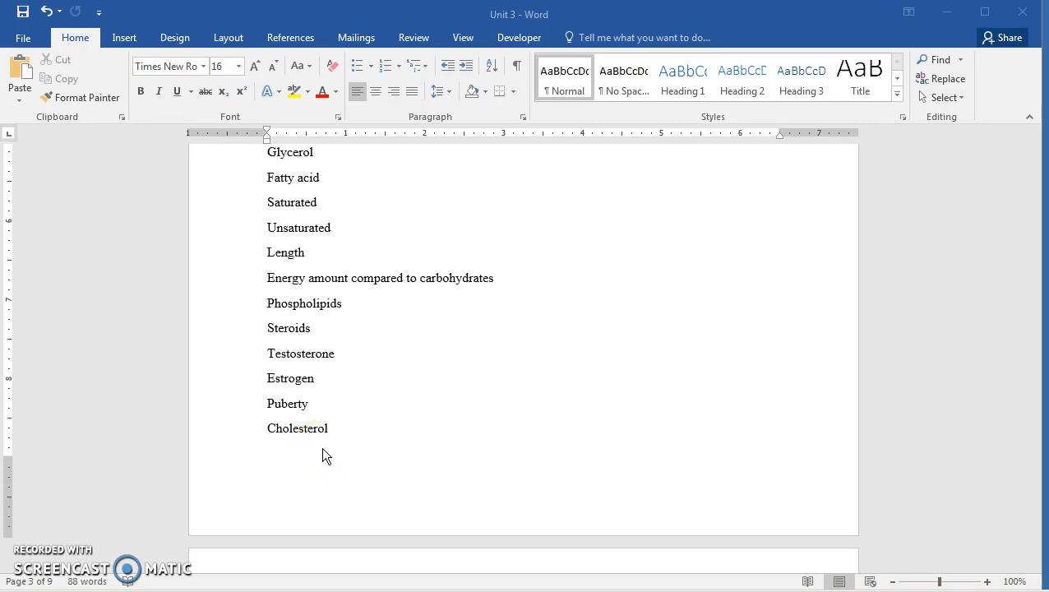
{"action": "mouse_move", "coordinate": [267, 473]}
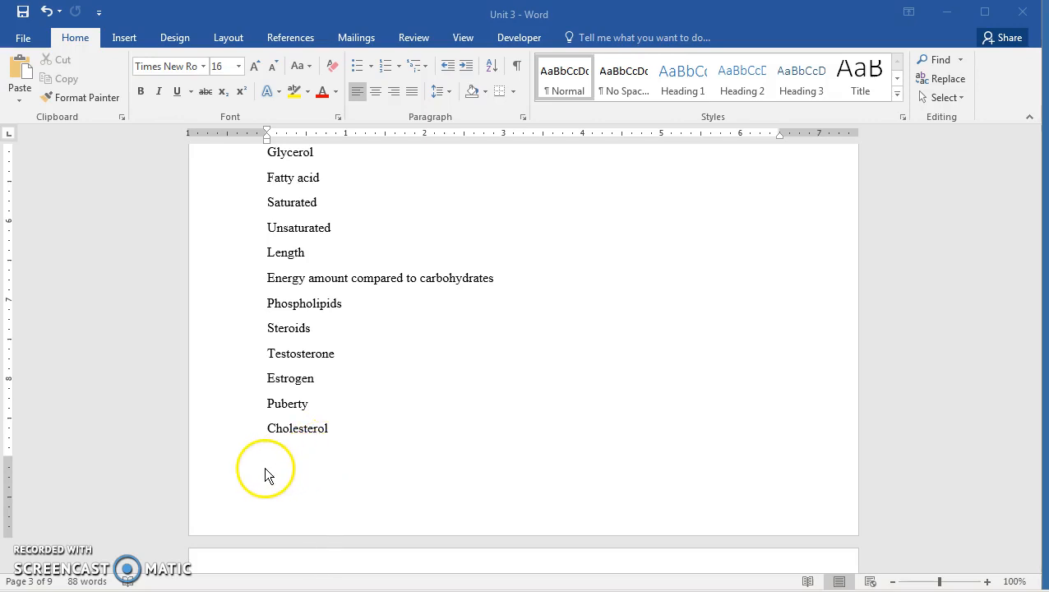
{"action": "mouse_move", "coordinate": [148, 484]}
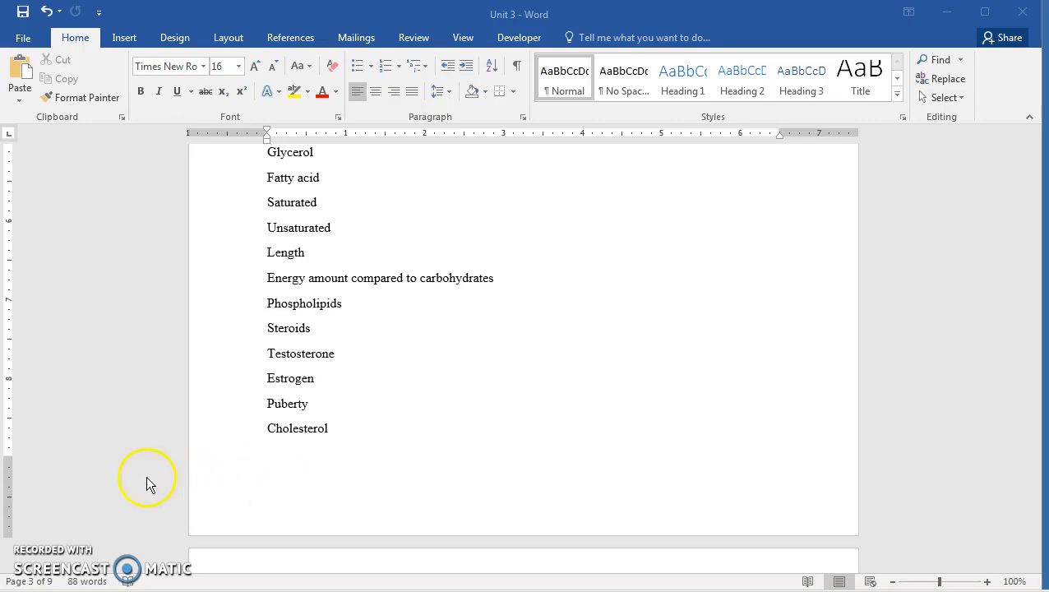
{"action": "mouse_move", "coordinate": [37, 559]}
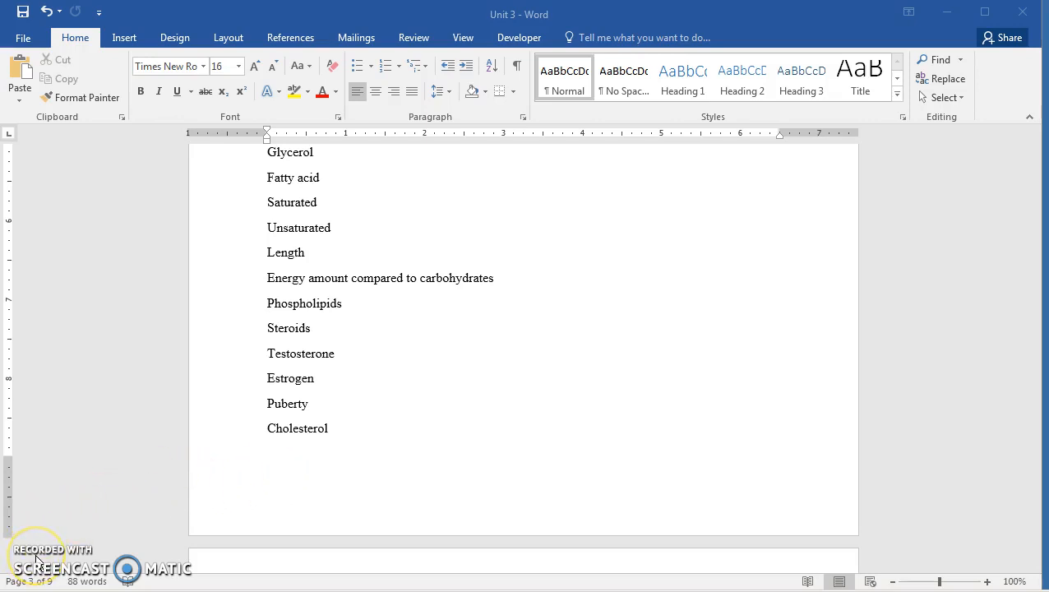